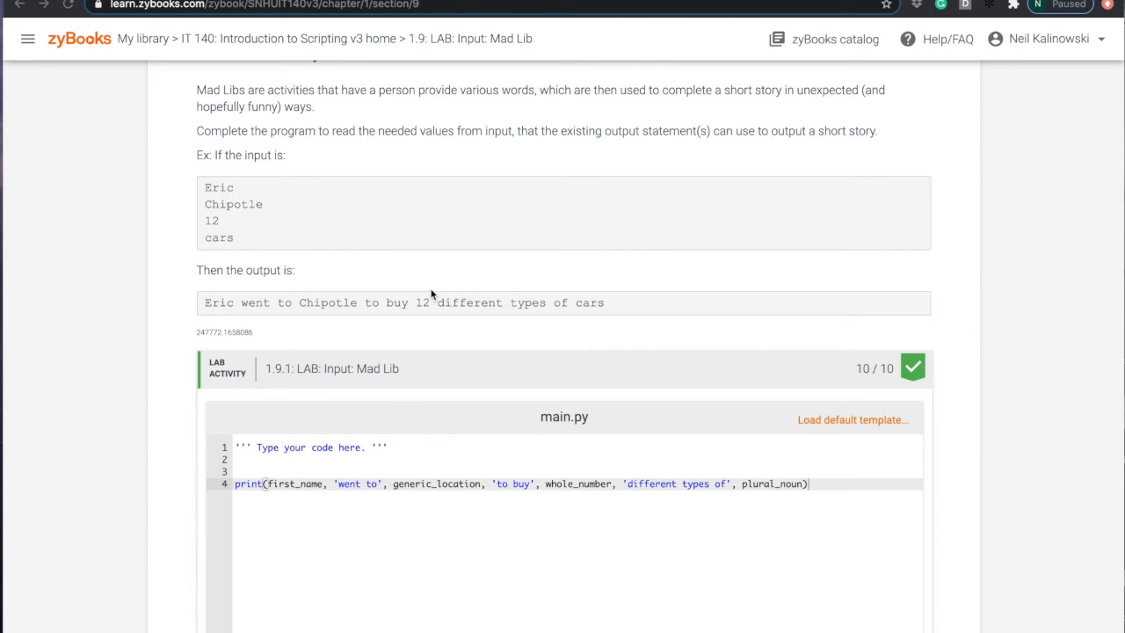
pyautogui.moveTo(235, 418)
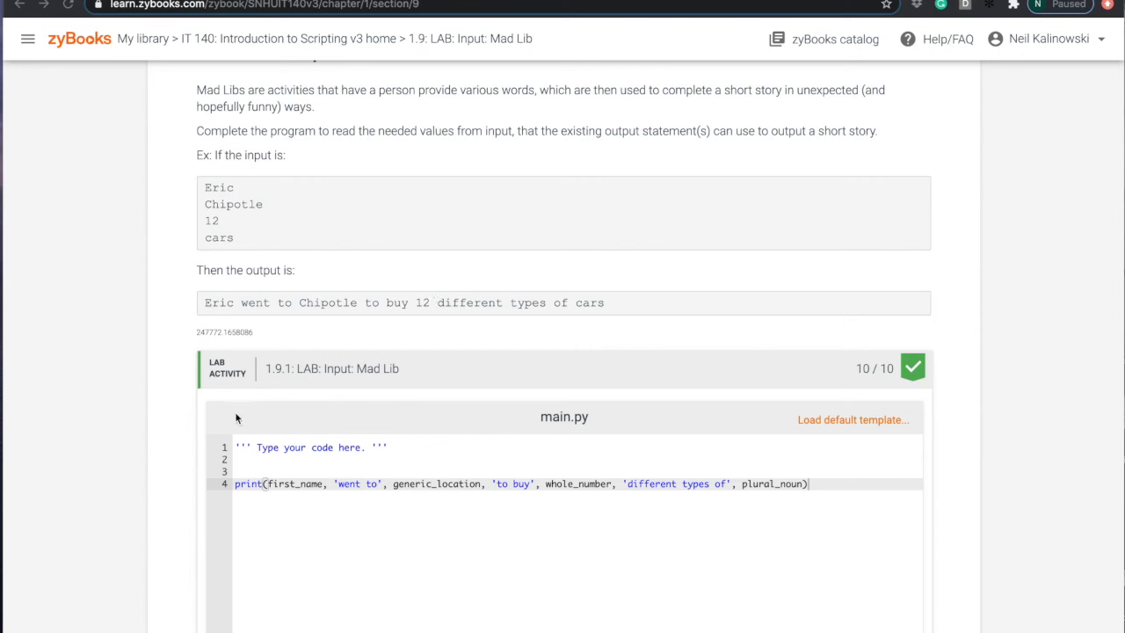
pyautogui.moveTo(267, 380)
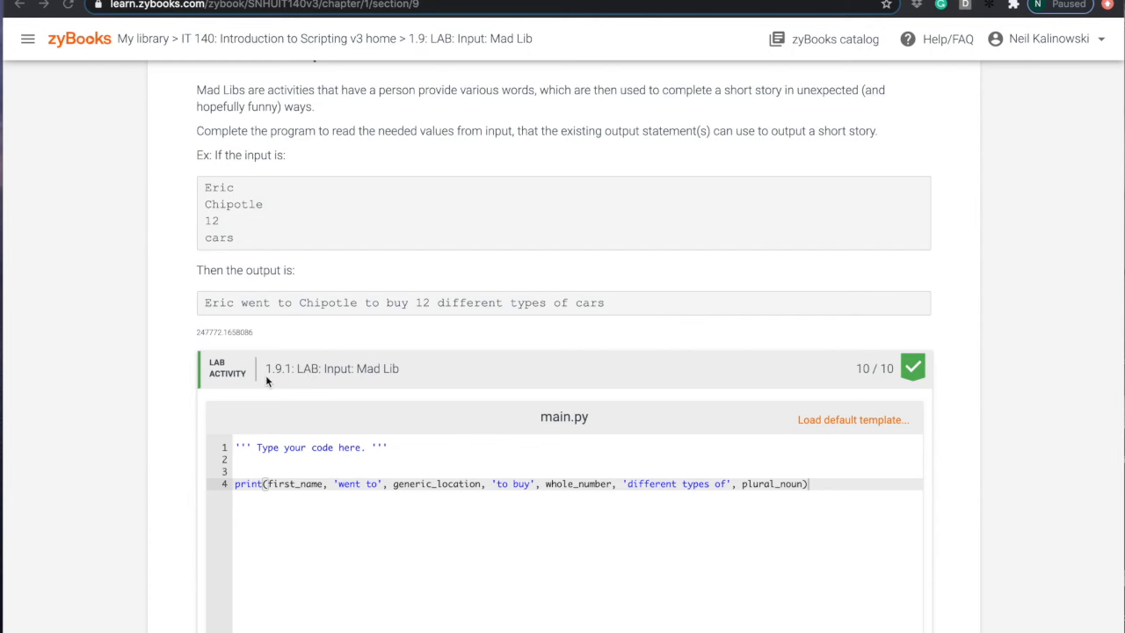
pyautogui.moveTo(281, 380)
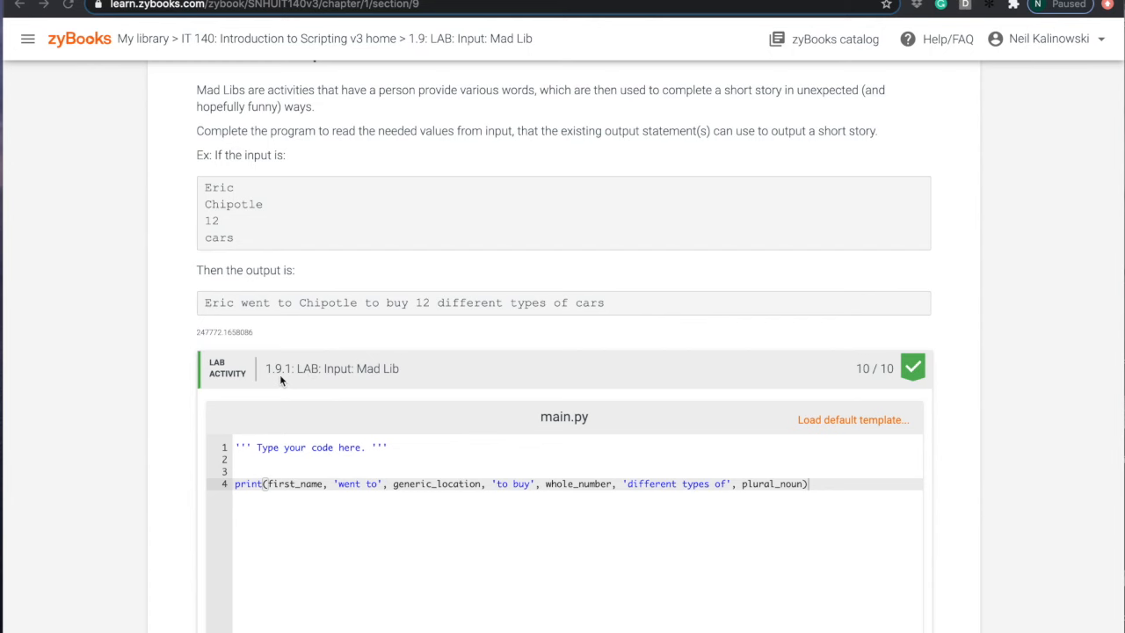
pyautogui.moveTo(373, 529)
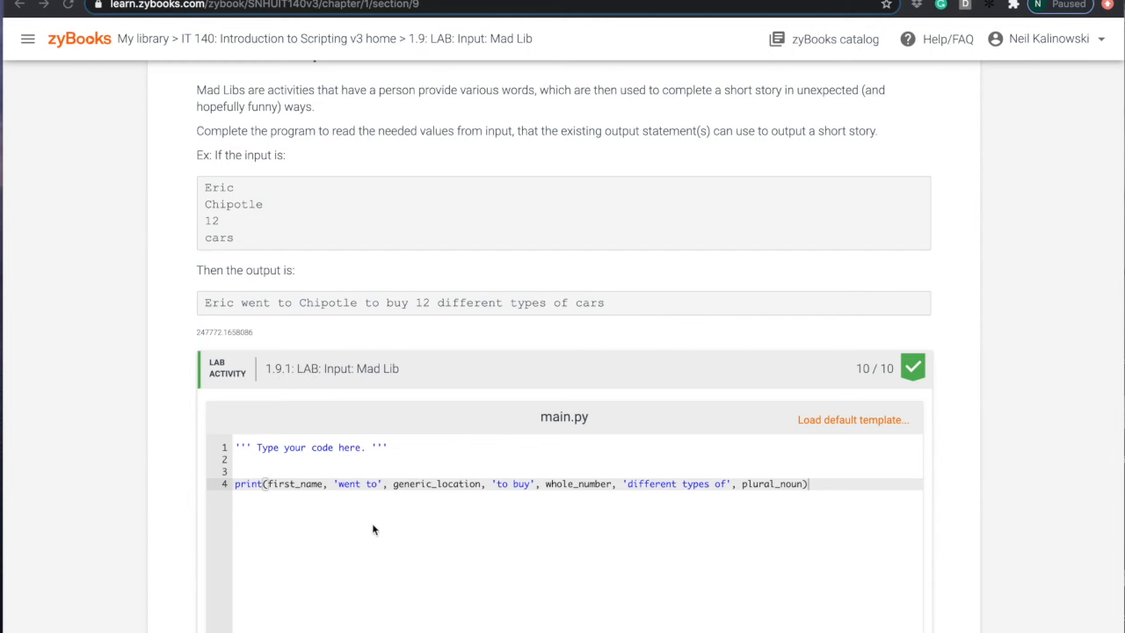
pyautogui.moveTo(407, 450)
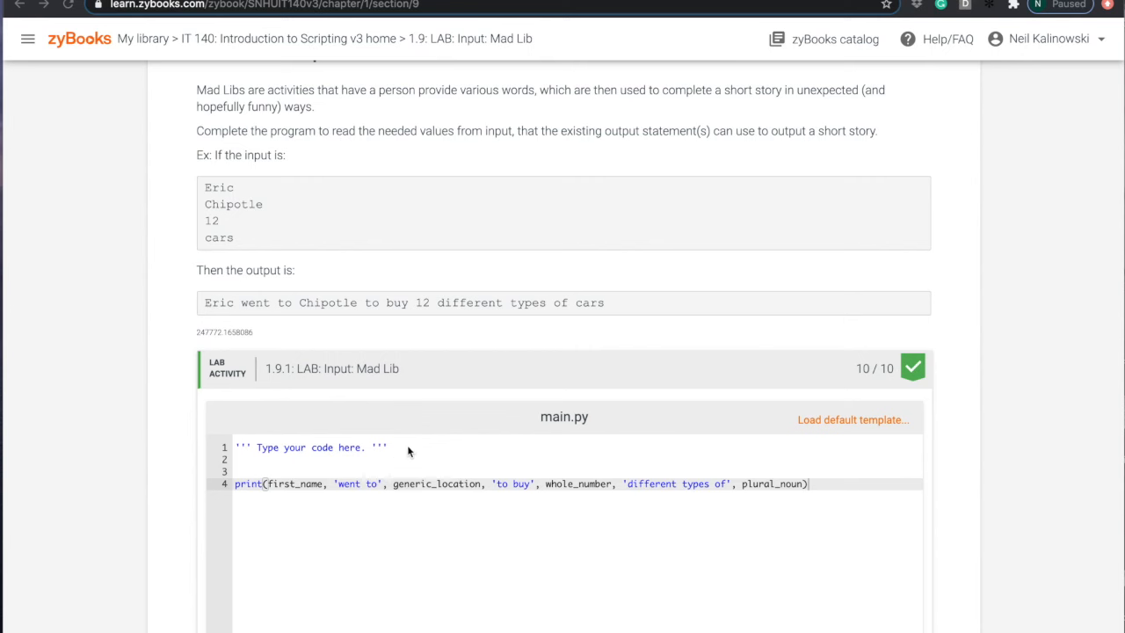
pyautogui.moveTo(482, 490)
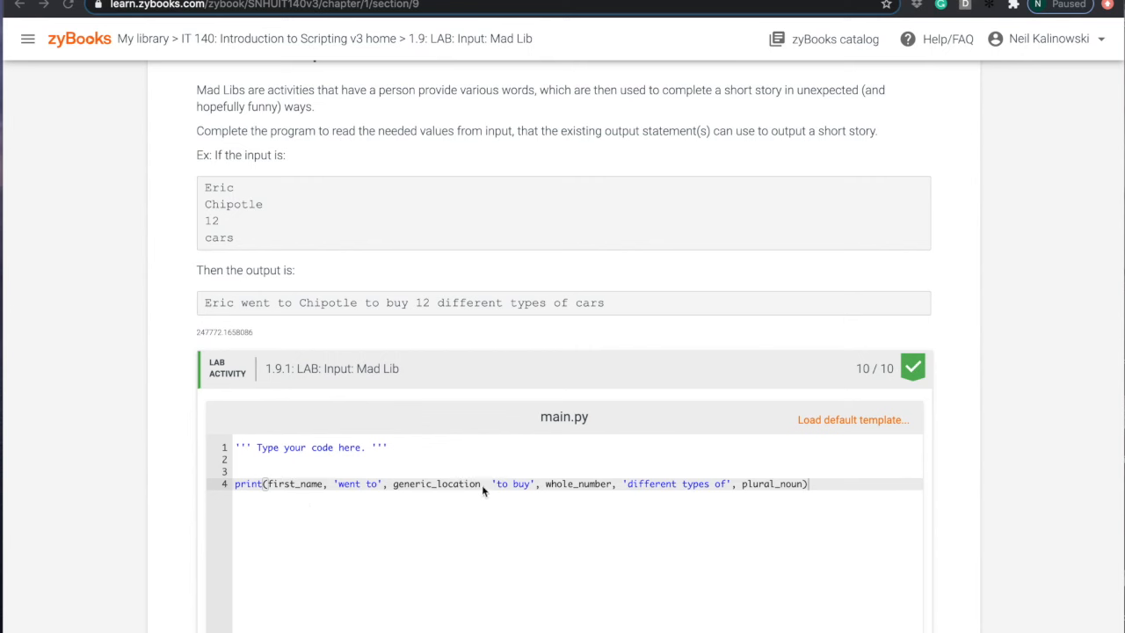
pyautogui.moveTo(783, 494)
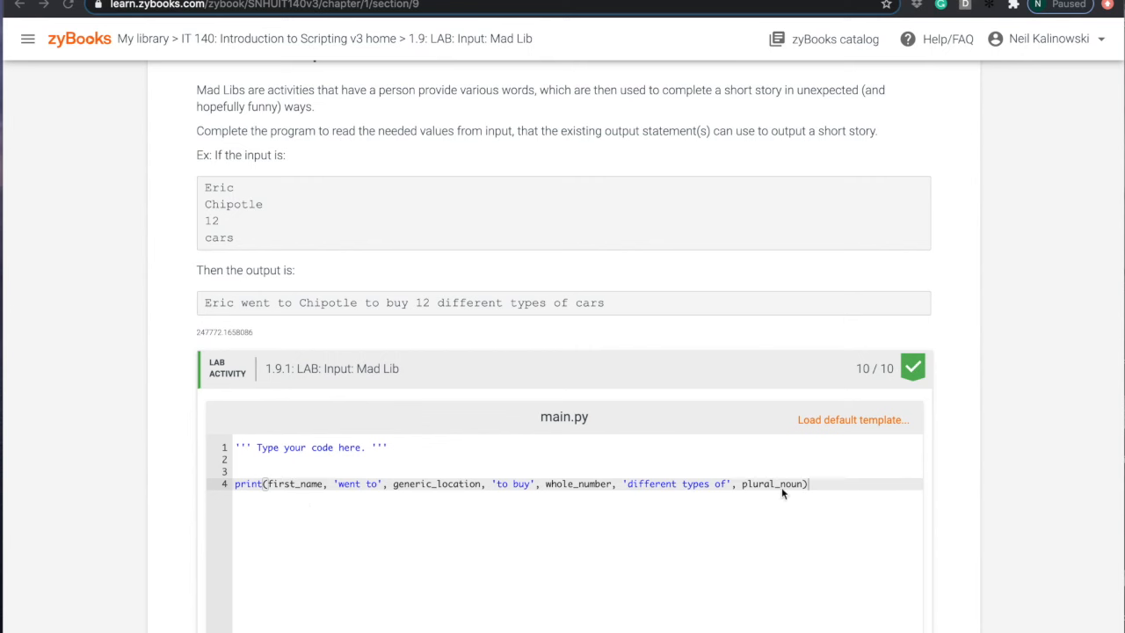
pyautogui.moveTo(246, 152)
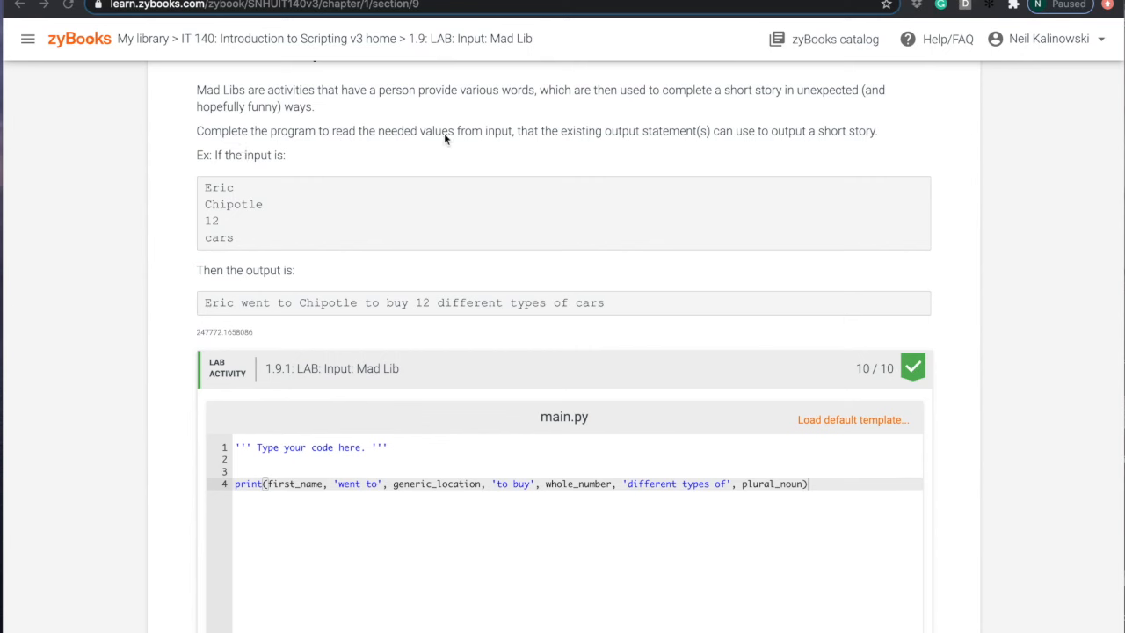
pyautogui.moveTo(464, 140)
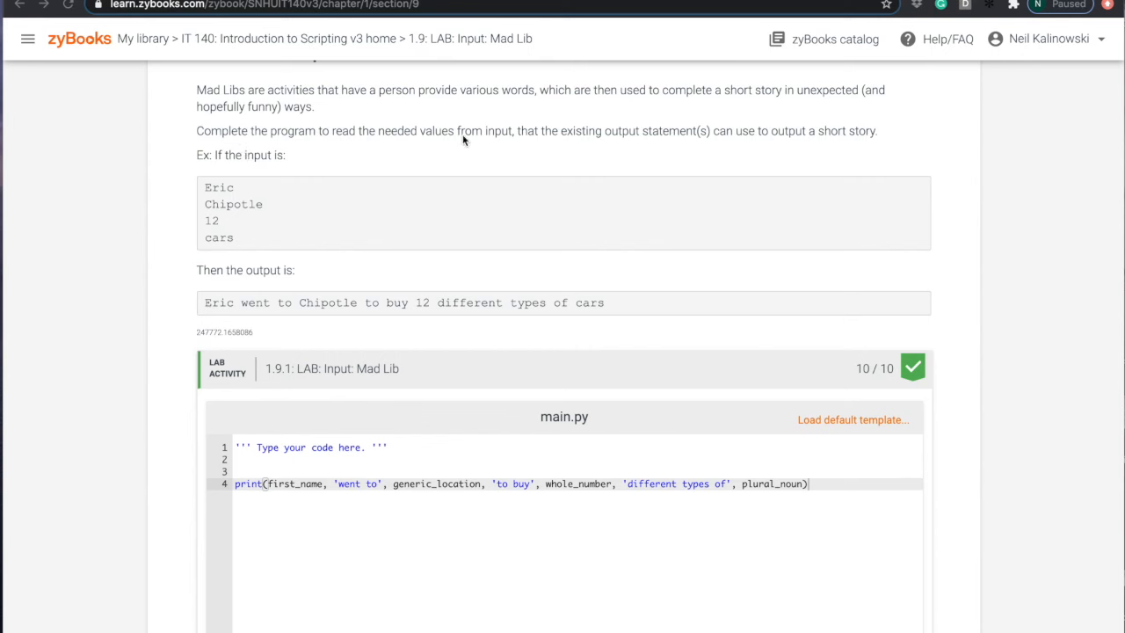
pyautogui.moveTo(569, 144)
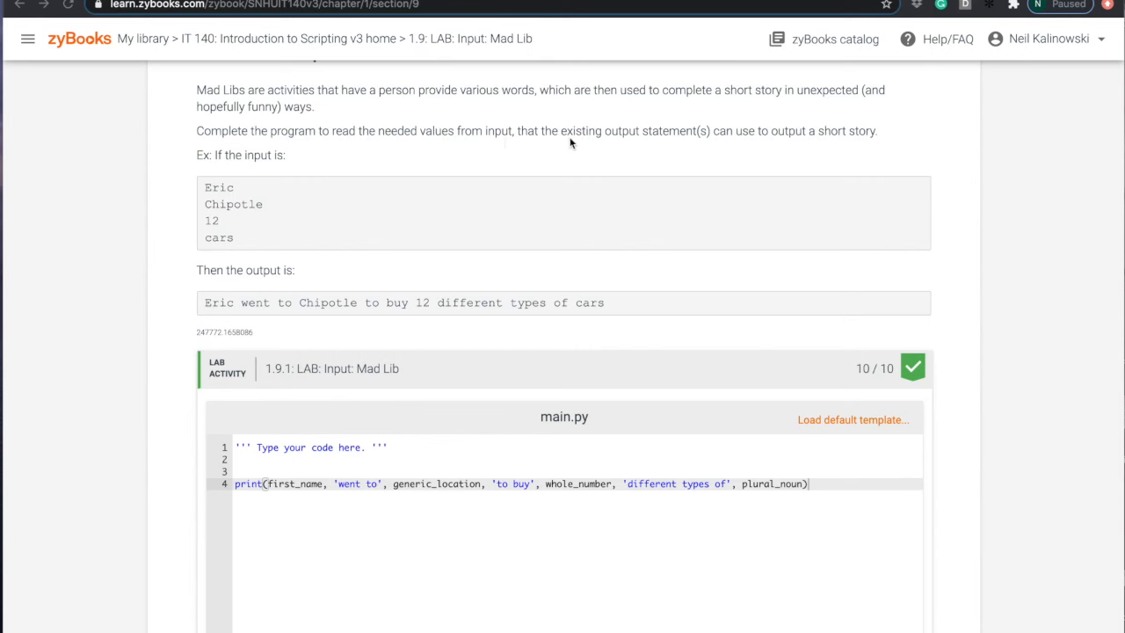
pyautogui.moveTo(791, 144)
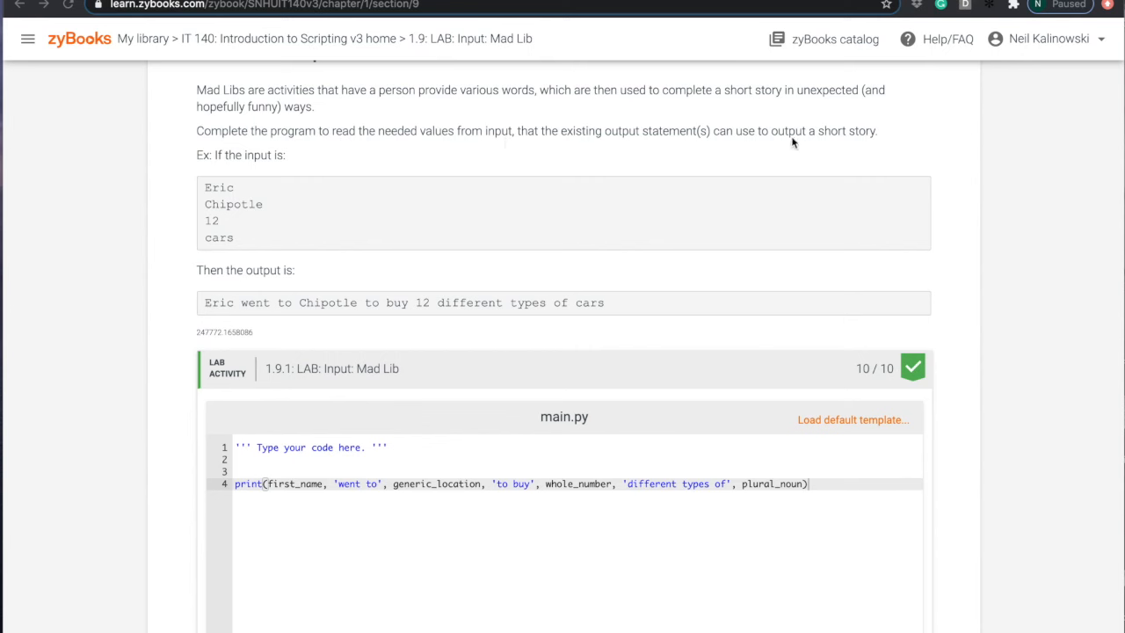
pyautogui.moveTo(541, 168)
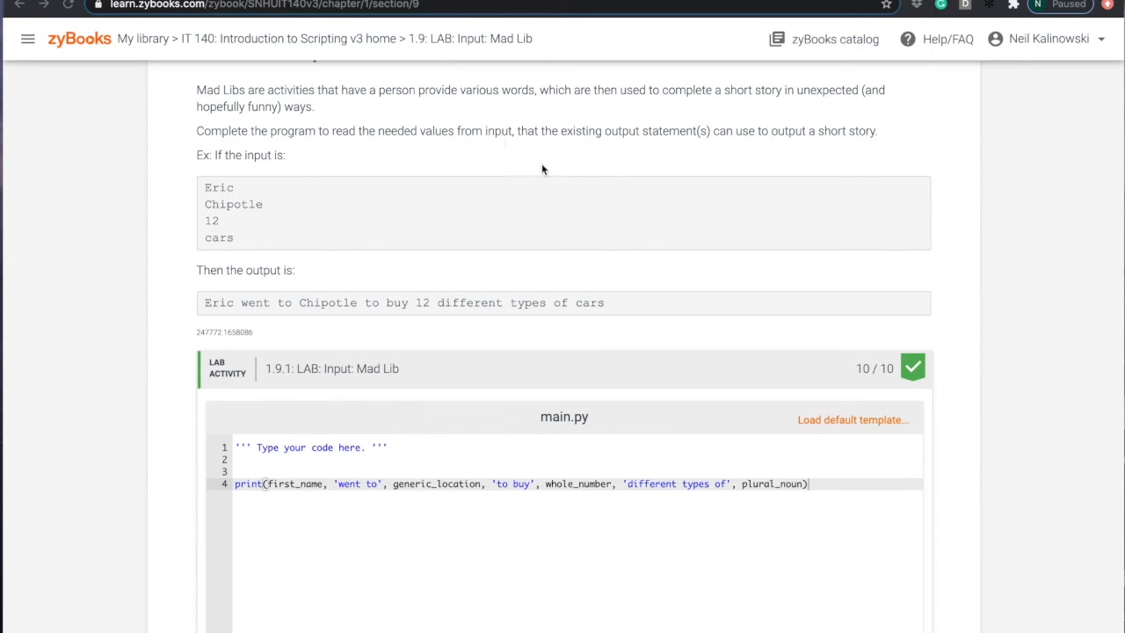
pyautogui.moveTo(783, 485)
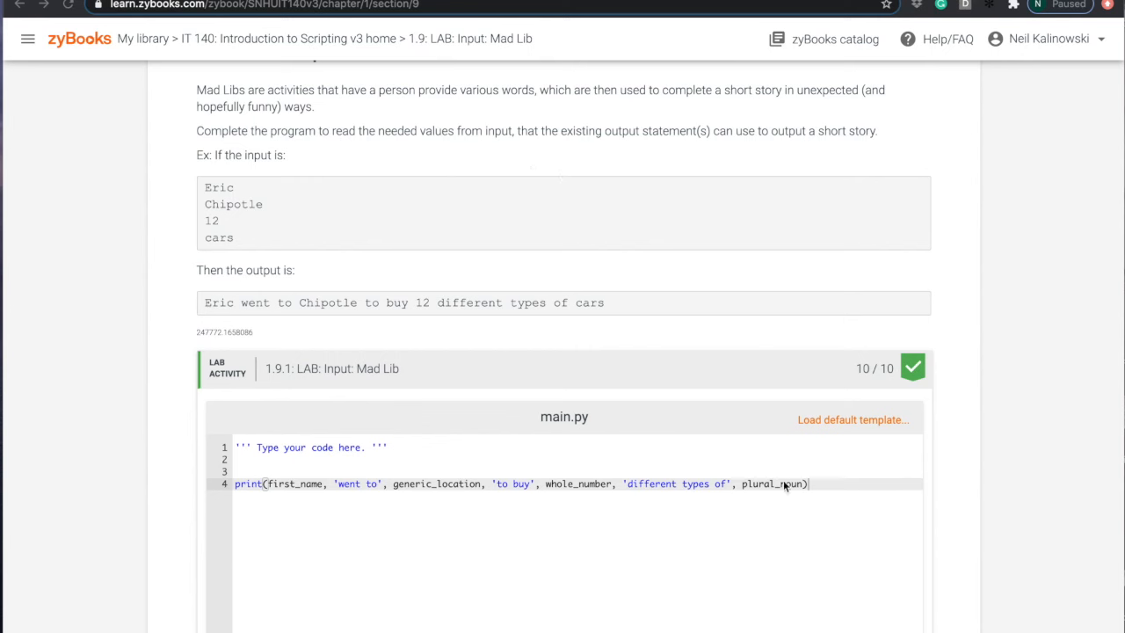
pyautogui.moveTo(405, 302)
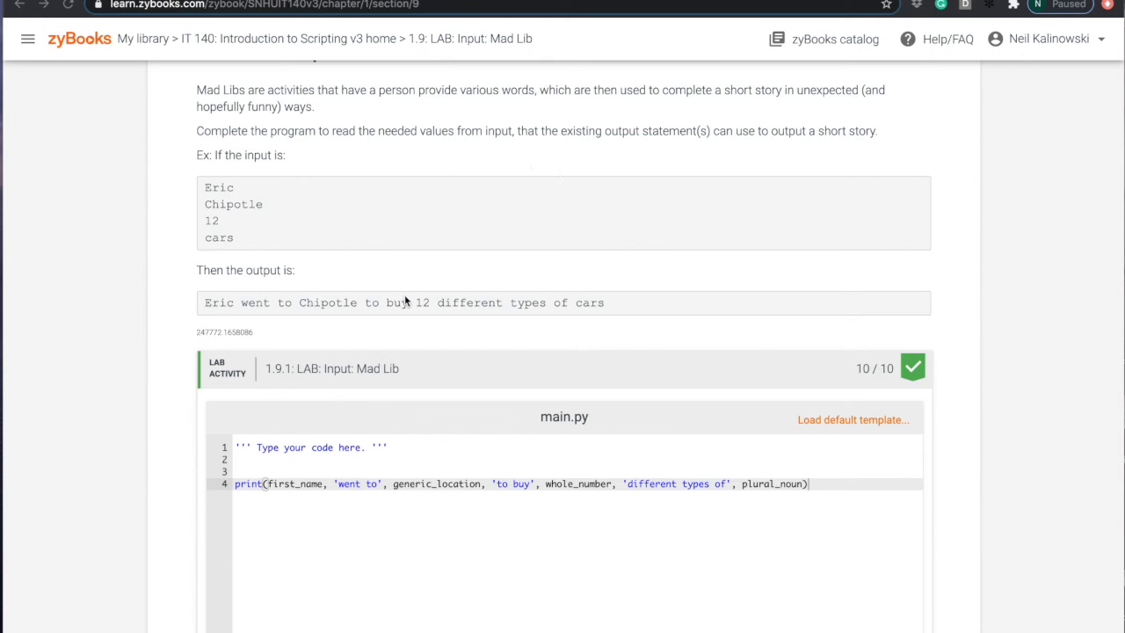
pyautogui.moveTo(294, 182)
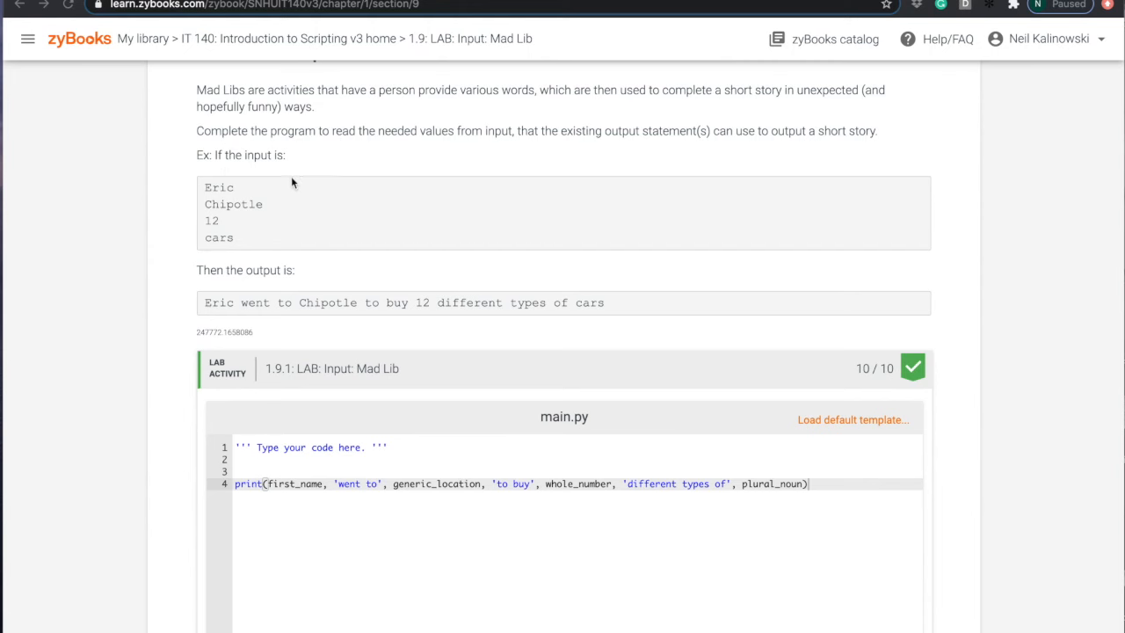
pyautogui.moveTo(208, 225)
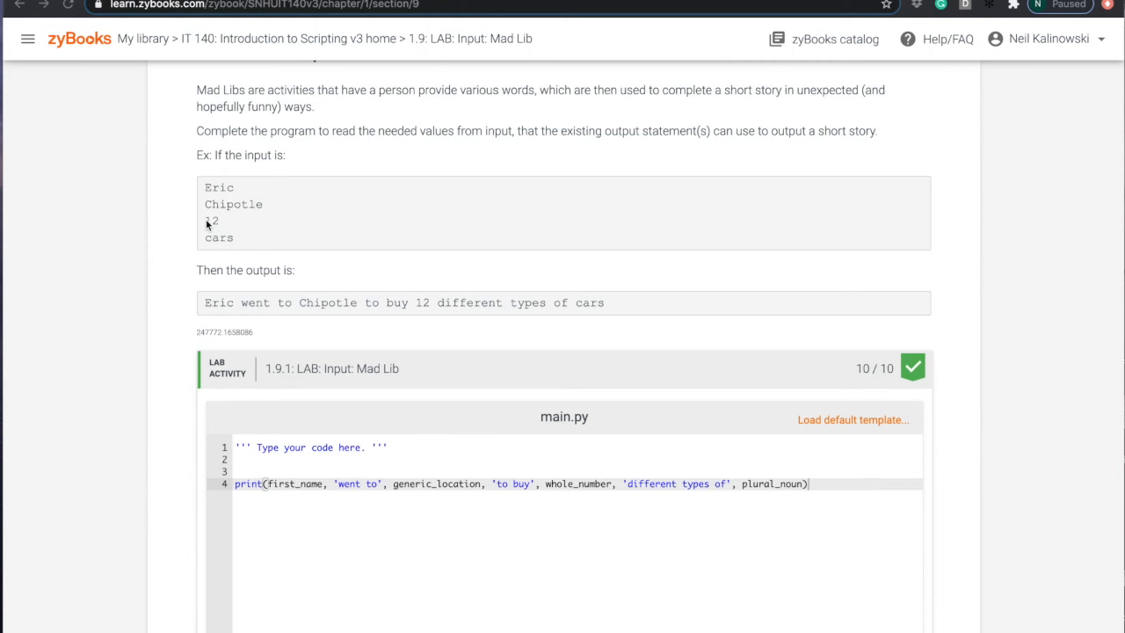
# Write my_var = 5 followed by print(my_var) in input_and_output.py.
pyautogui.scroll(3)
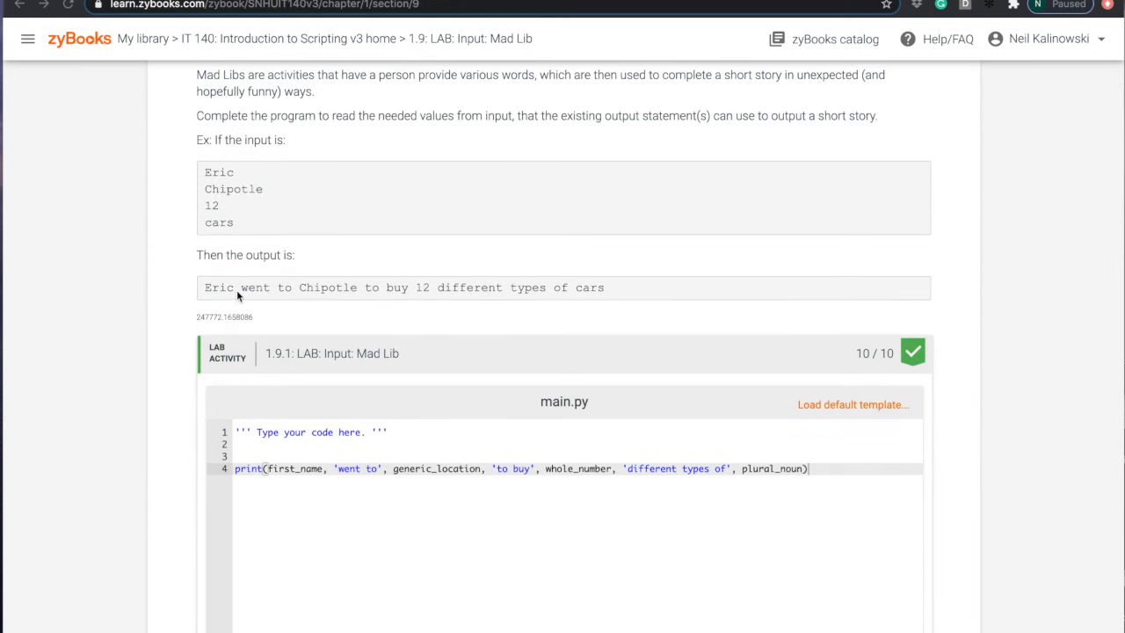
pyautogui.moveTo(612, 291)
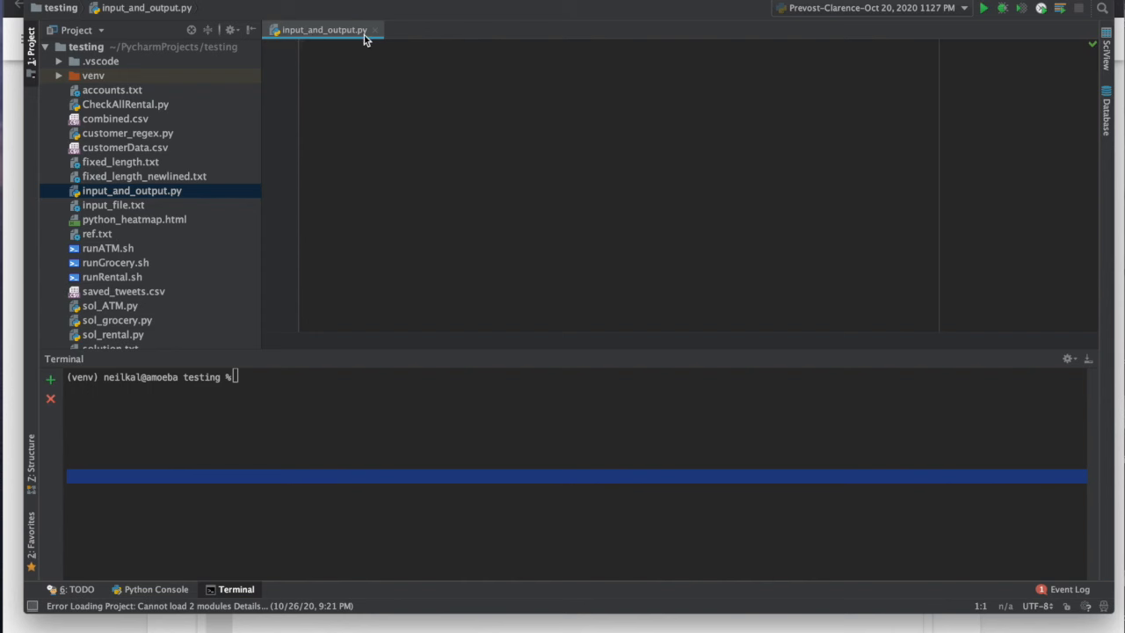
pyautogui.moveTo(318, 39)
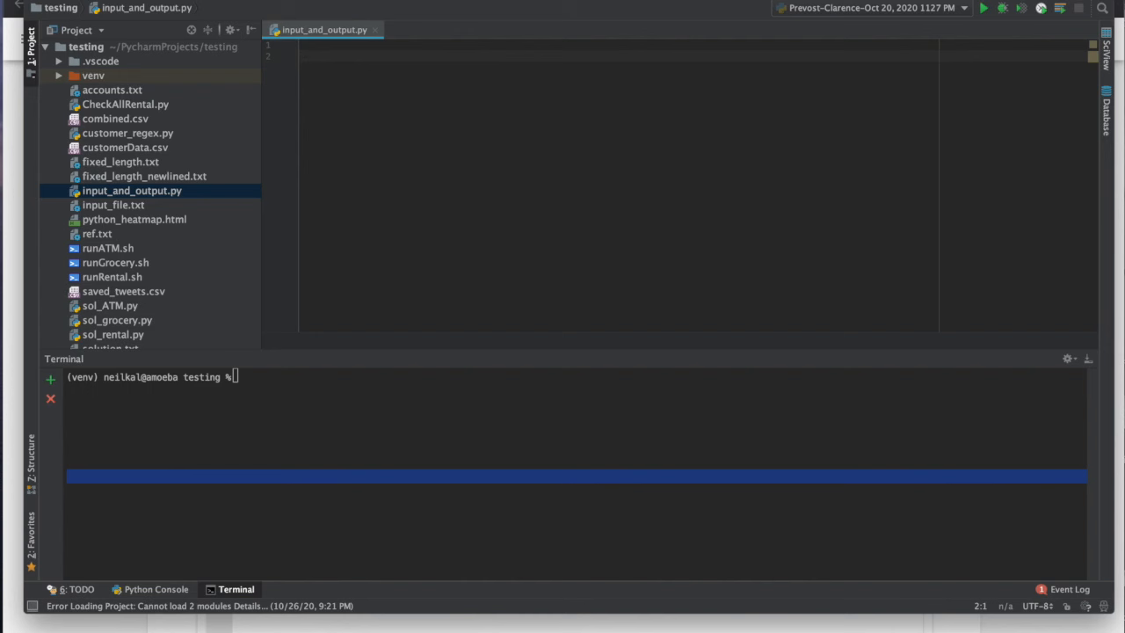
pyautogui.write('my_var =')
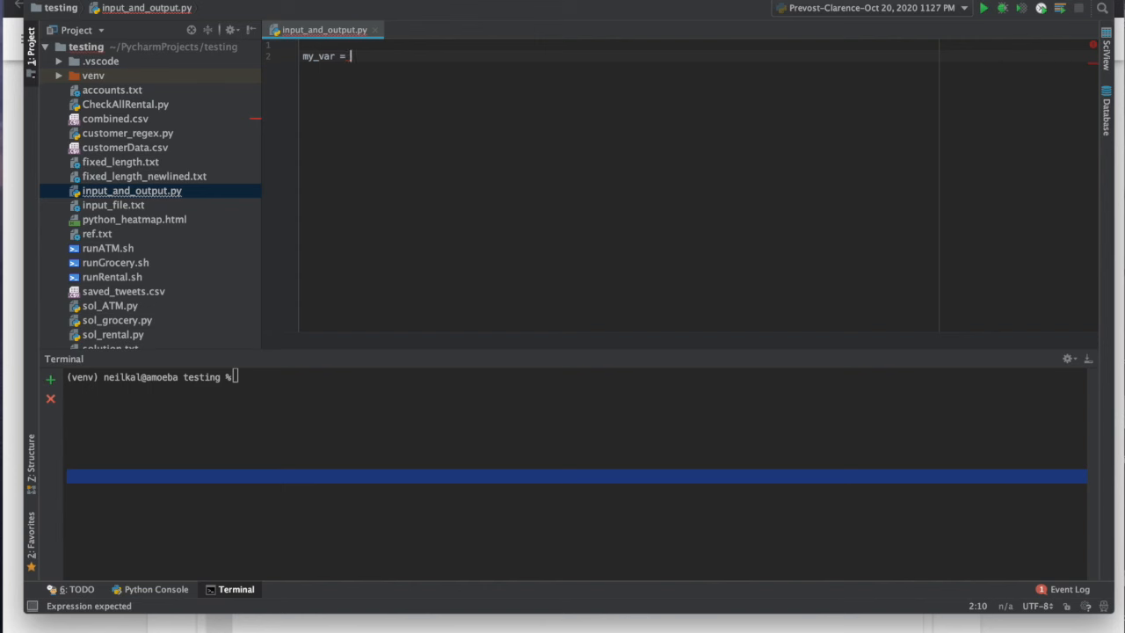
pyautogui.write('5')
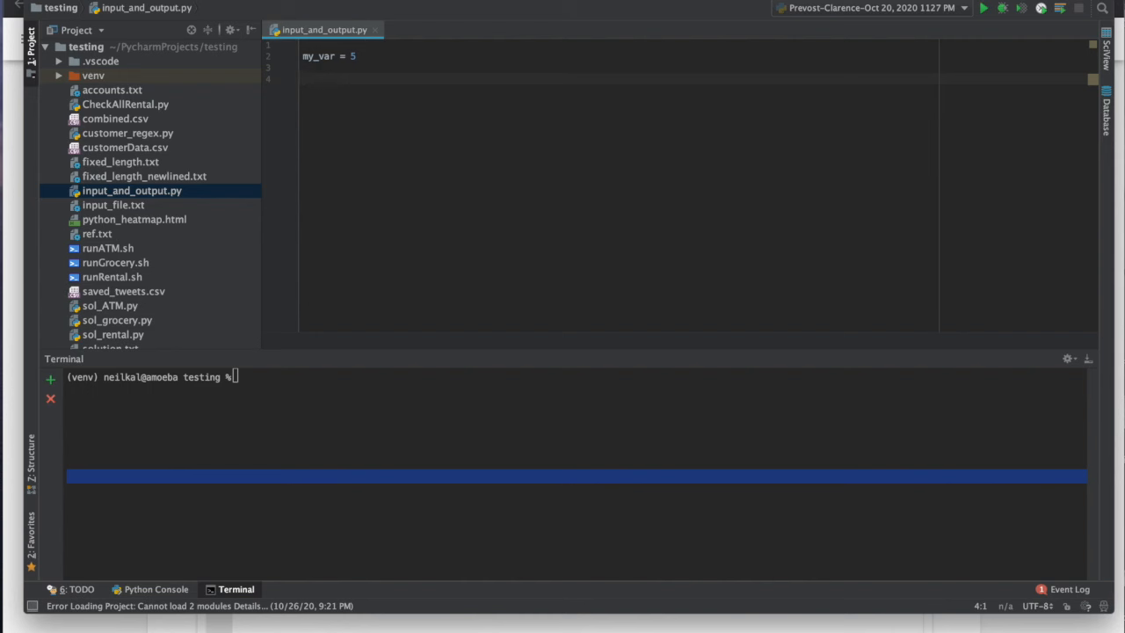
pyautogui.write('print()')
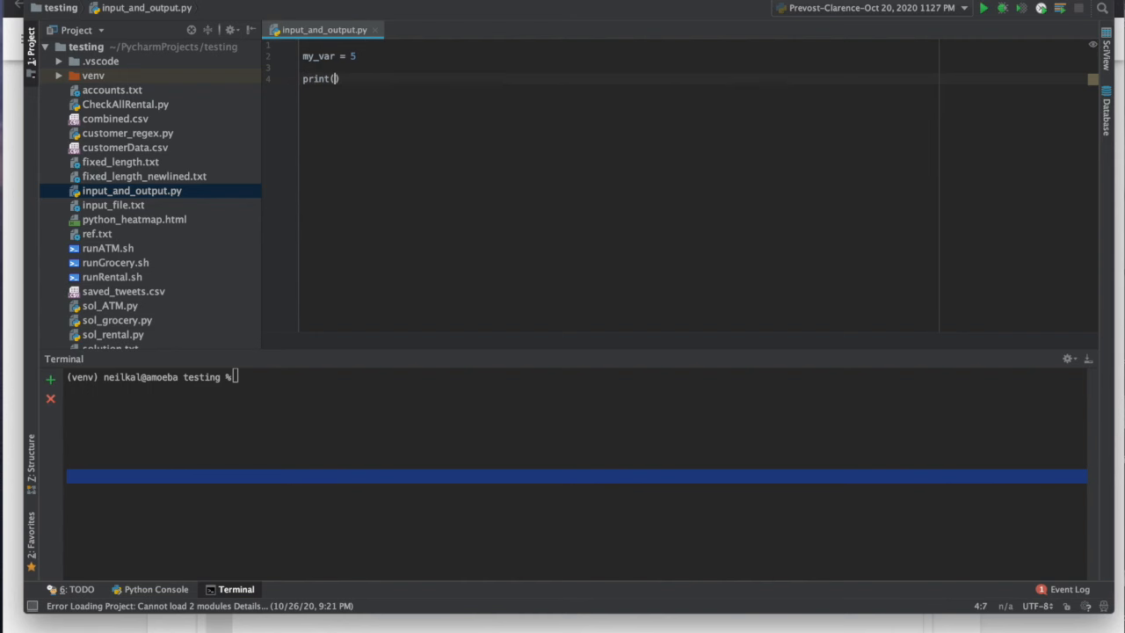
pyautogui.write('my_var_')
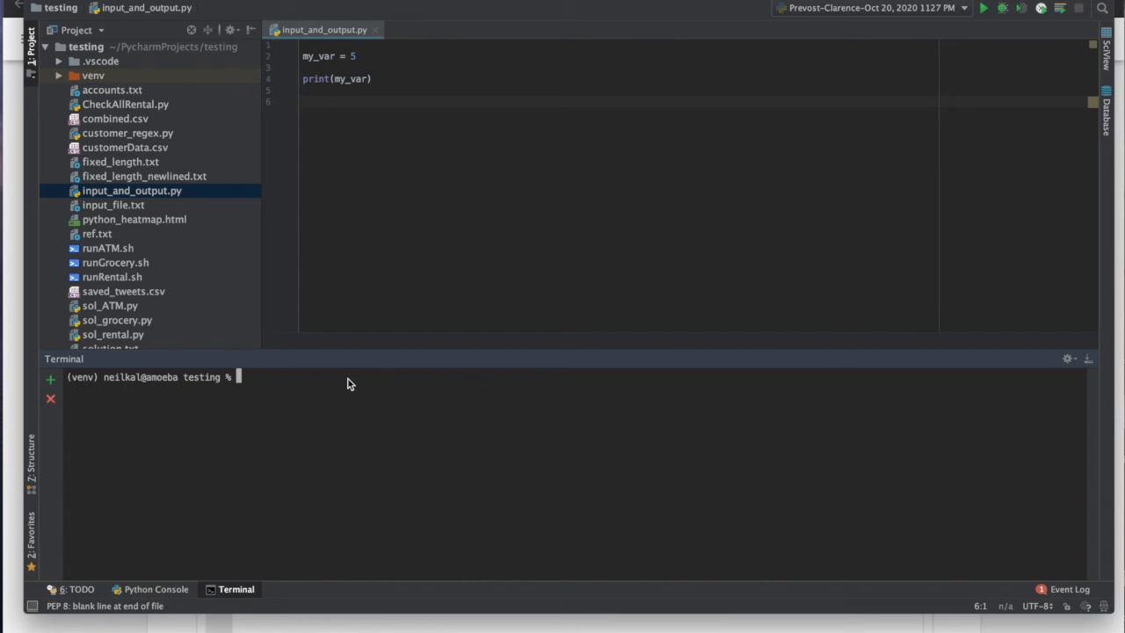
# Run python3 input_and_output.py in the terminal, printing 5.
pyautogui.write('python')
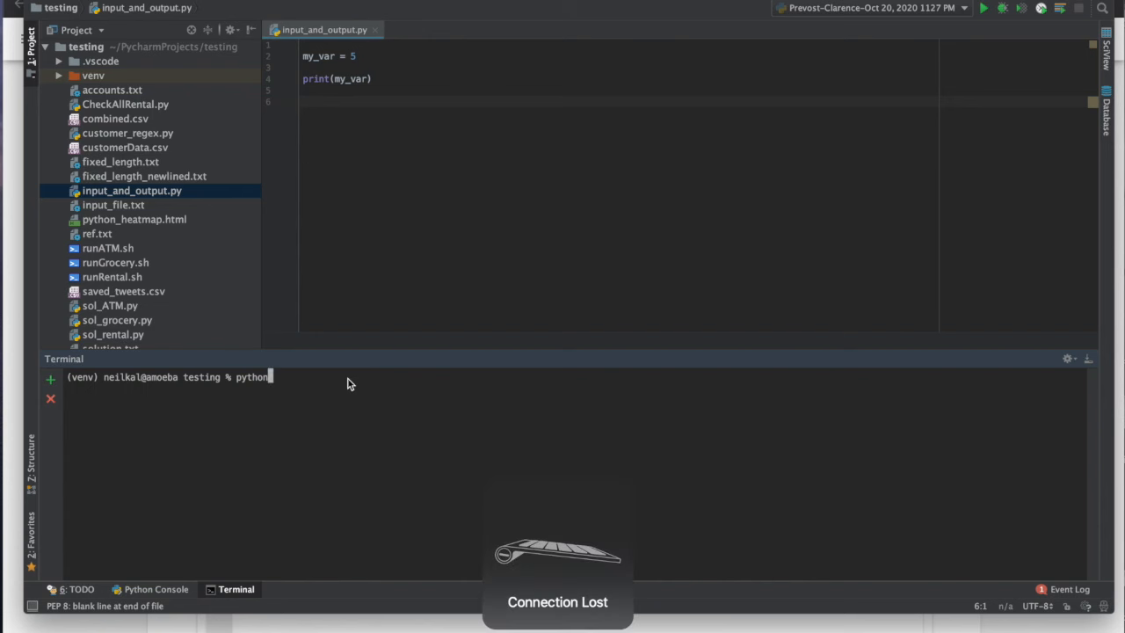
pyautogui.write('3')
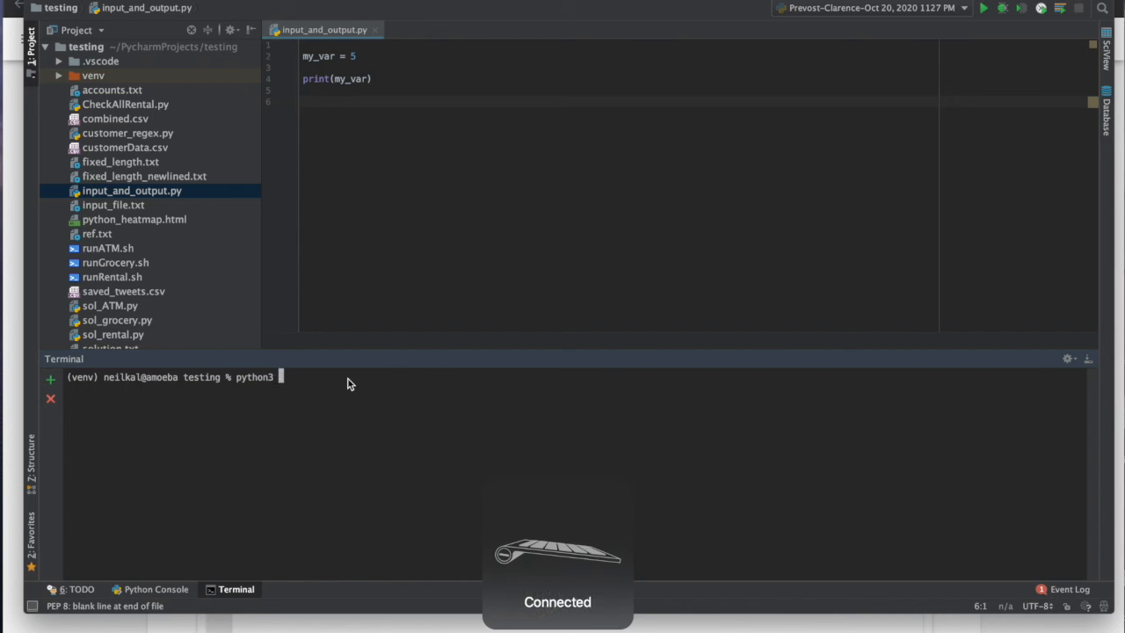
pyautogui.write('input_and_output.py')
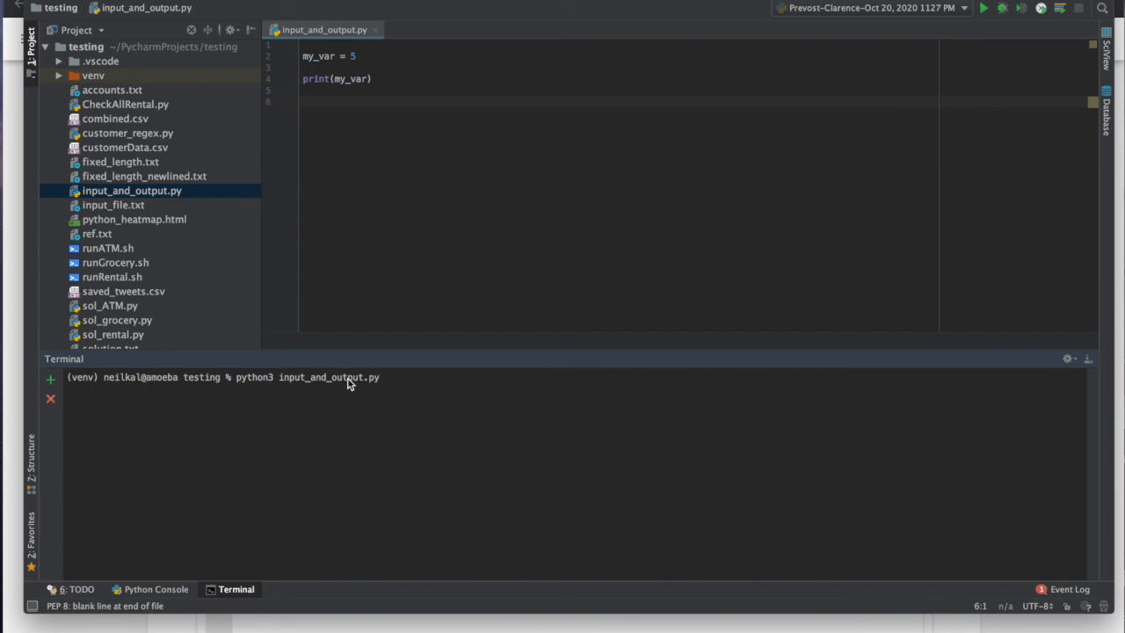
pyautogui.moveTo(345, 443)
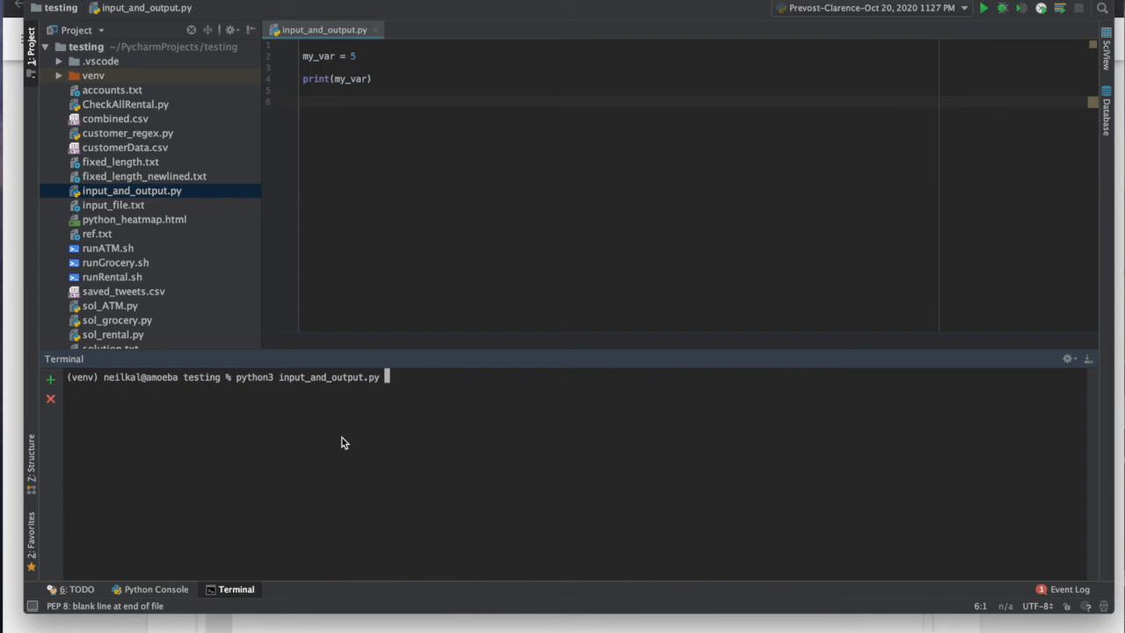
pyautogui.press('Return')
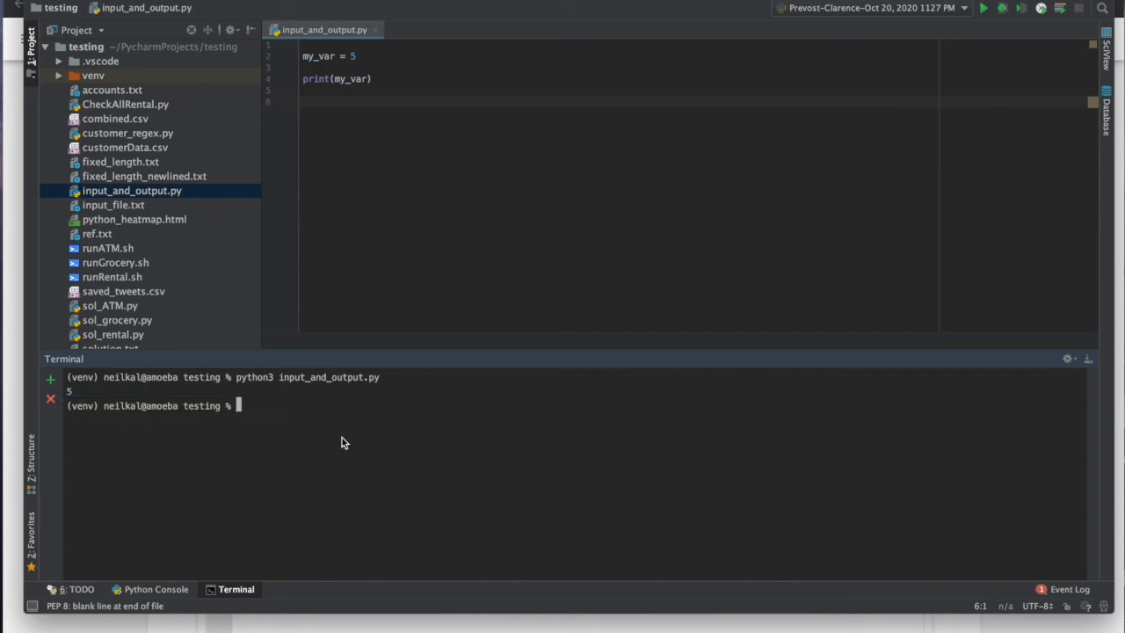
pyautogui.moveTo(221, 449)
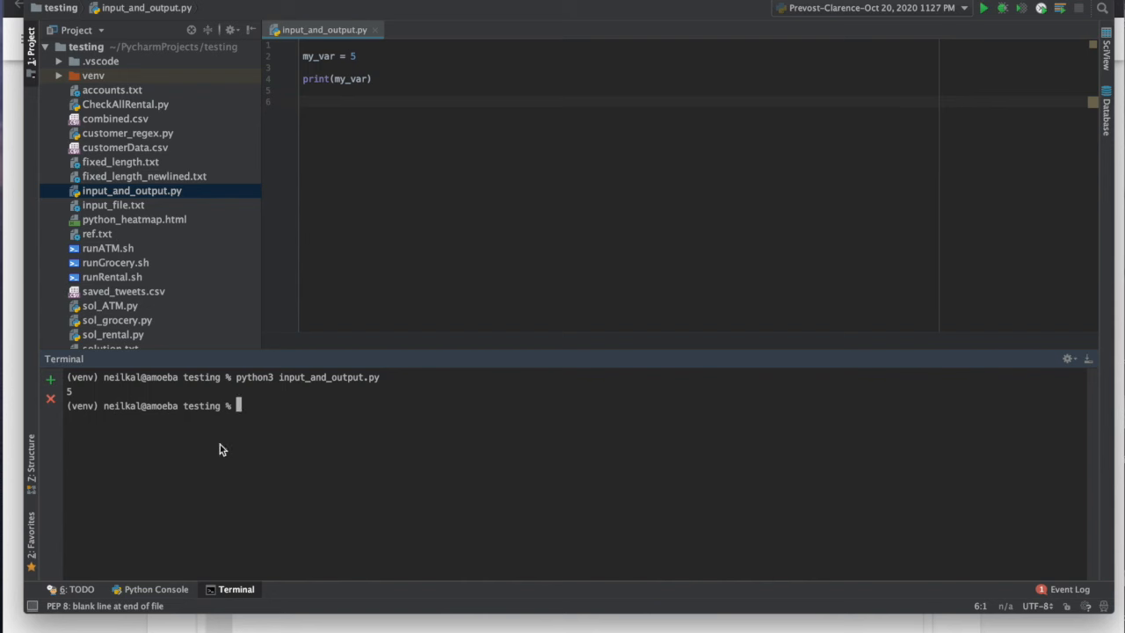
pyautogui.moveTo(236, 408)
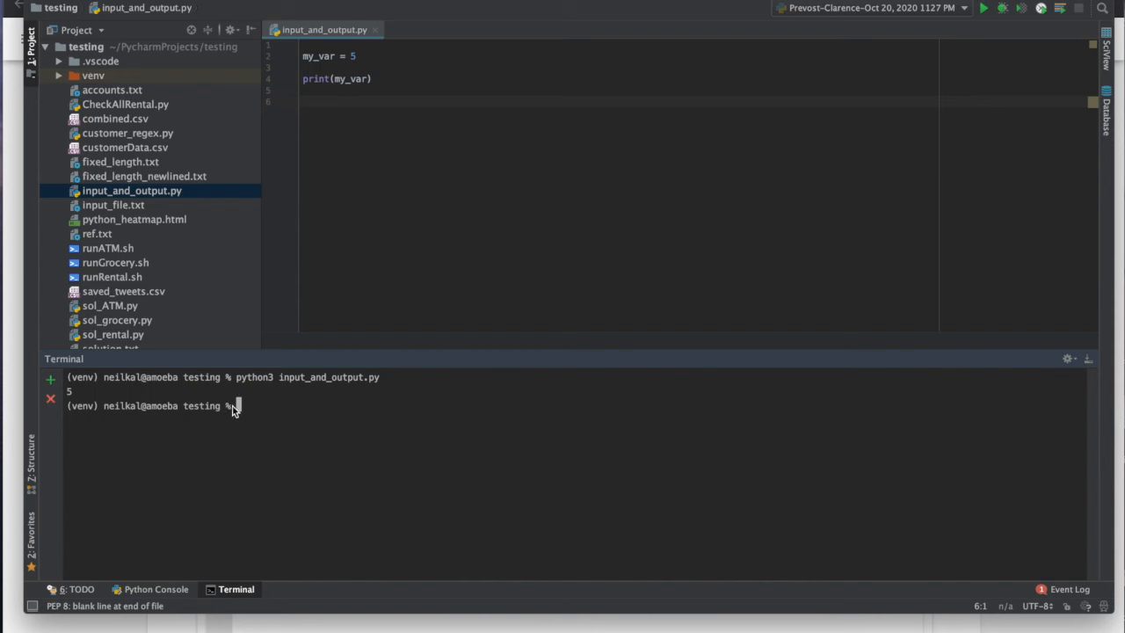
pyautogui.moveTo(196, 394)
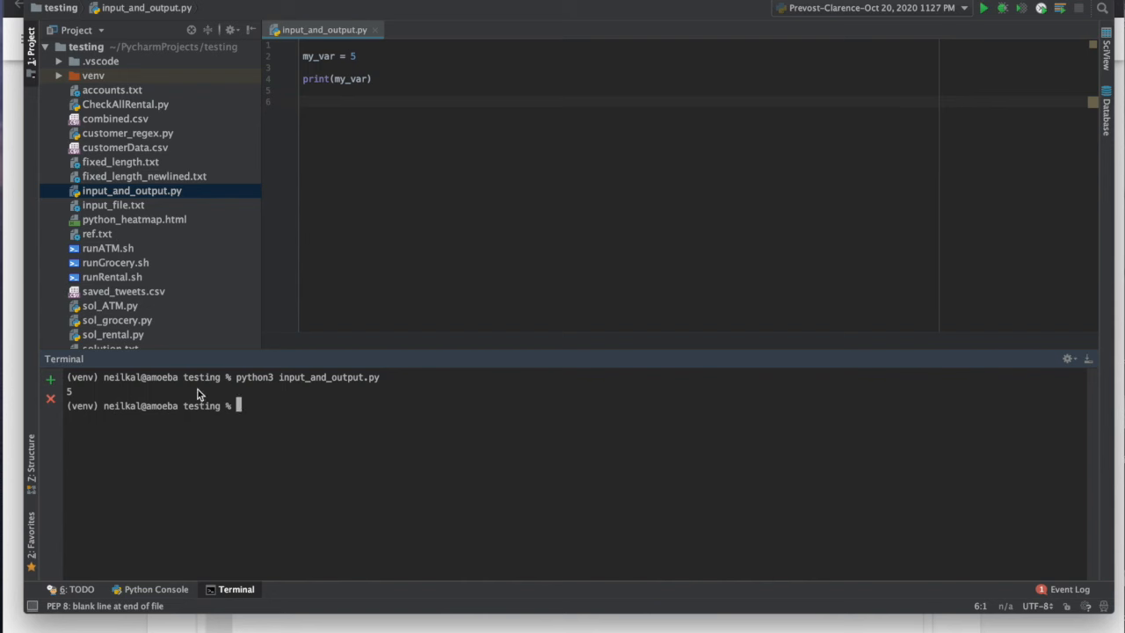
pyautogui.moveTo(272, 414)
pyautogui.write('\\')
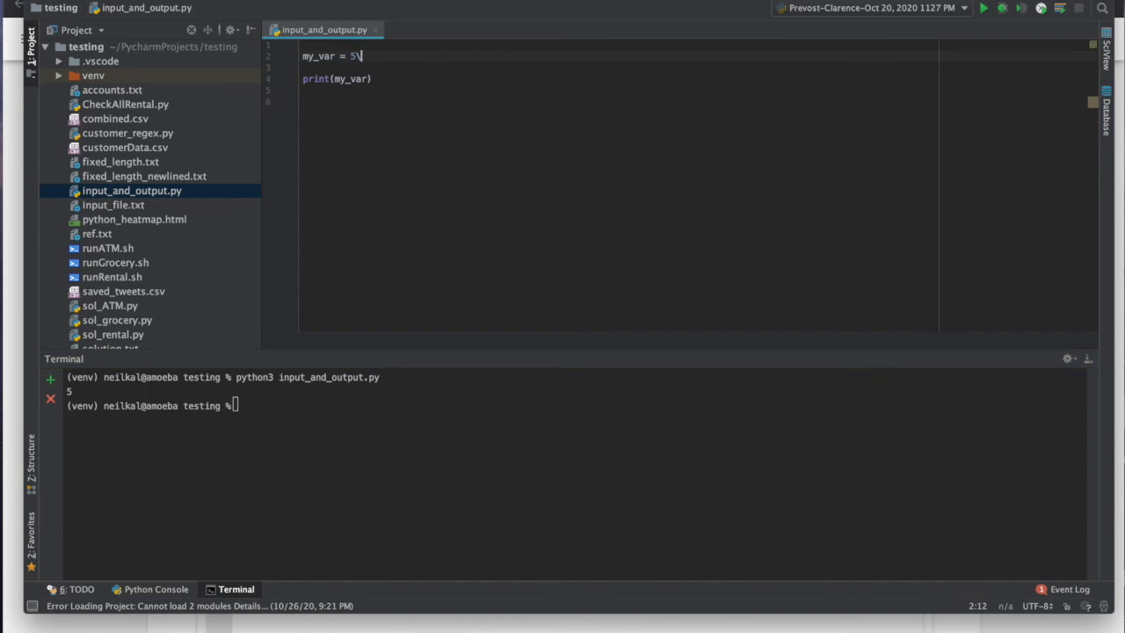
# Replace the constant 5 so the line reads my_var = input().
pyautogui.write('1')
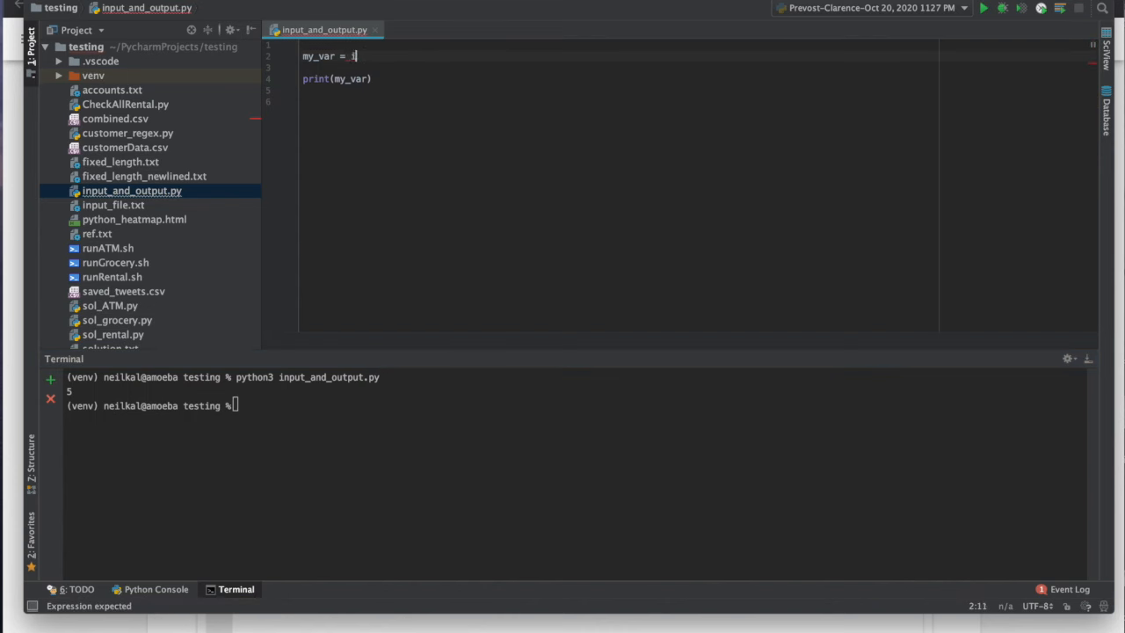
pyautogui.write('input()')
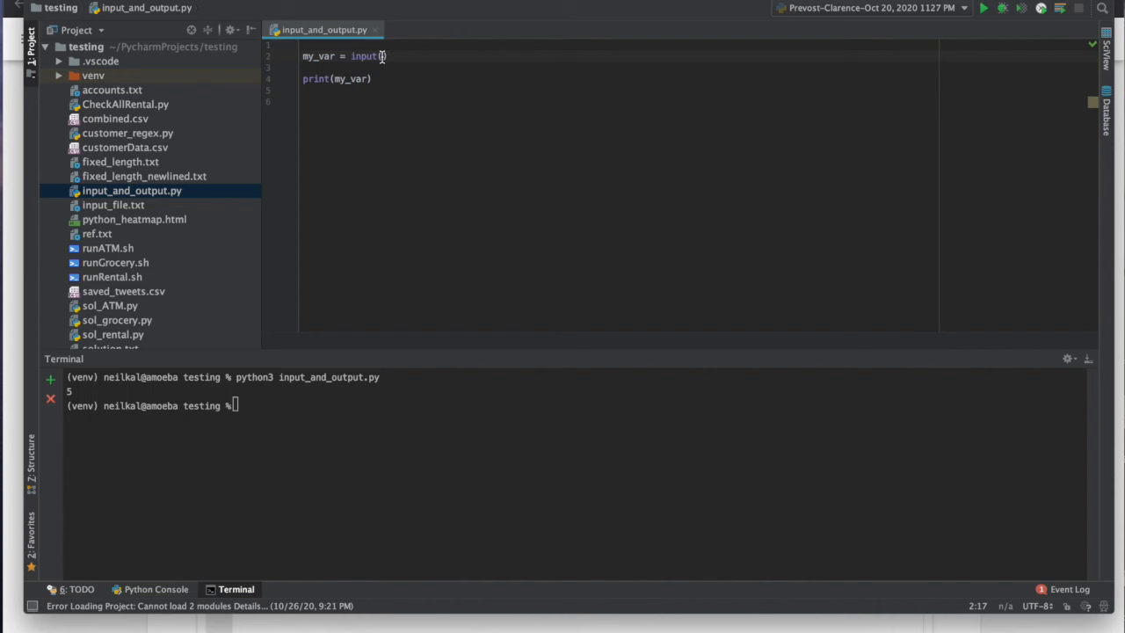
pyautogui.moveTo(319, 18)
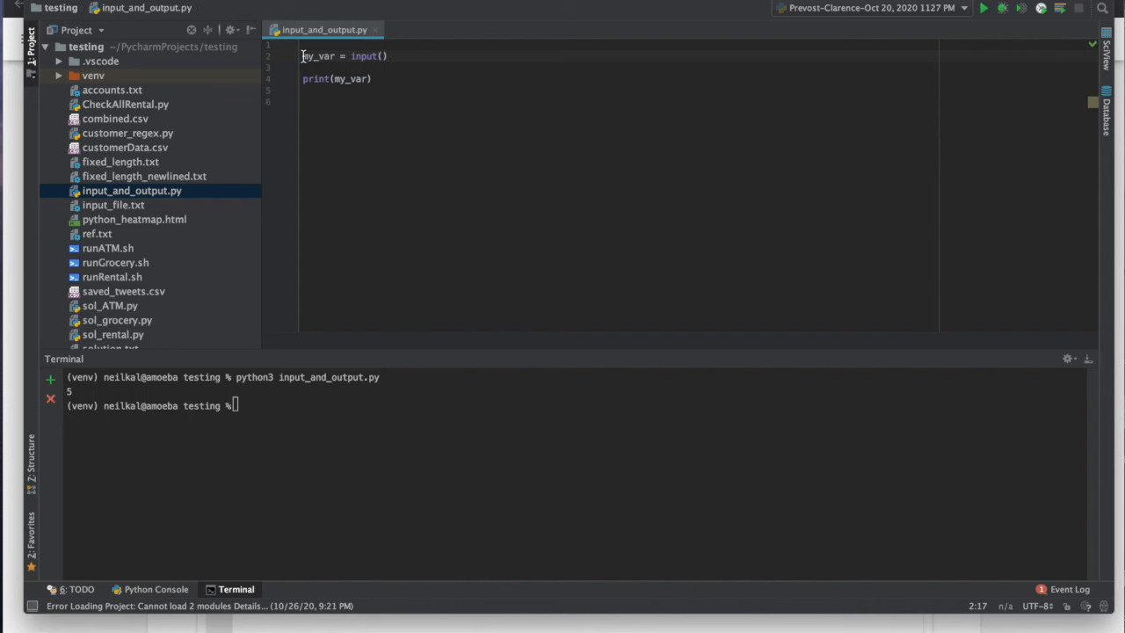
pyautogui.moveTo(383, 79)
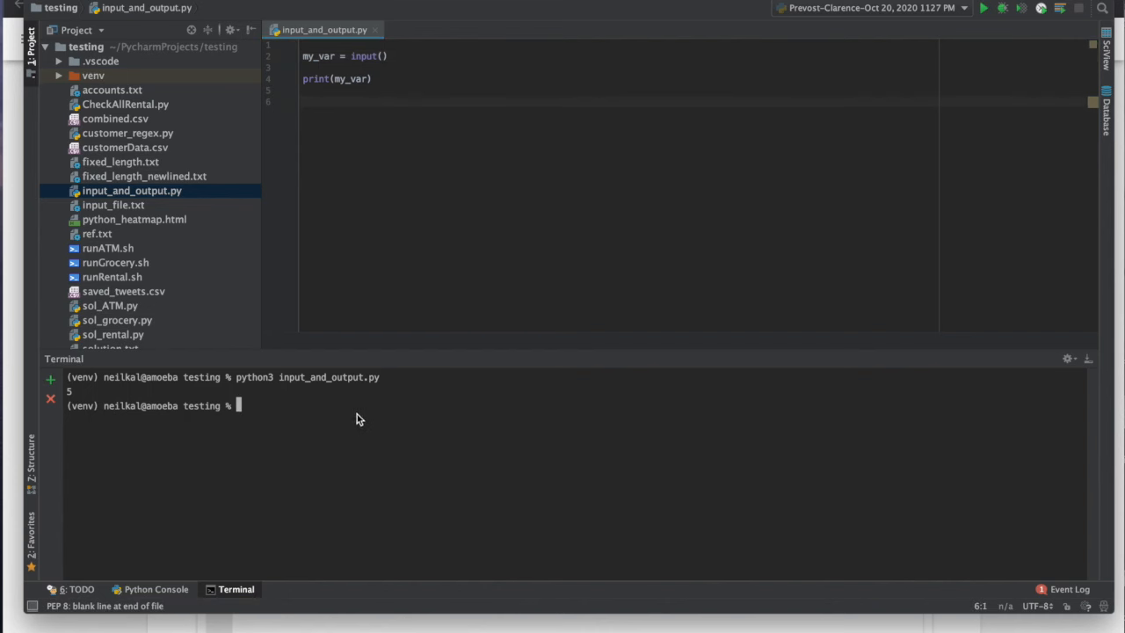
# Rerun the script, answer hello! at the prompt, and highlight the input() call.
pyautogui.press('Return')
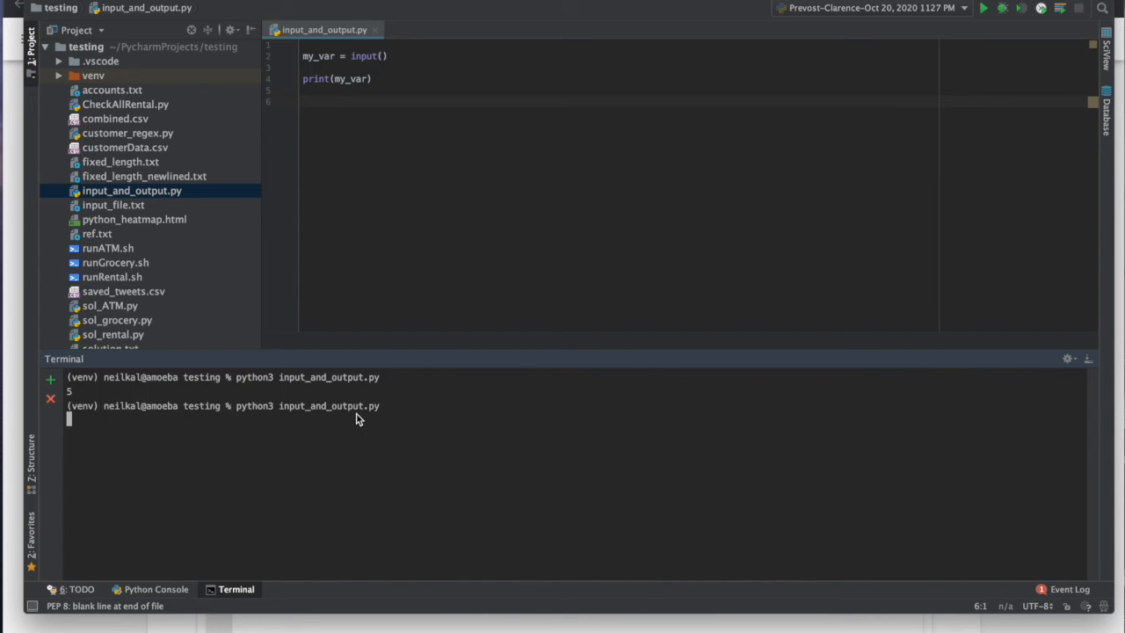
pyautogui.moveTo(74, 411)
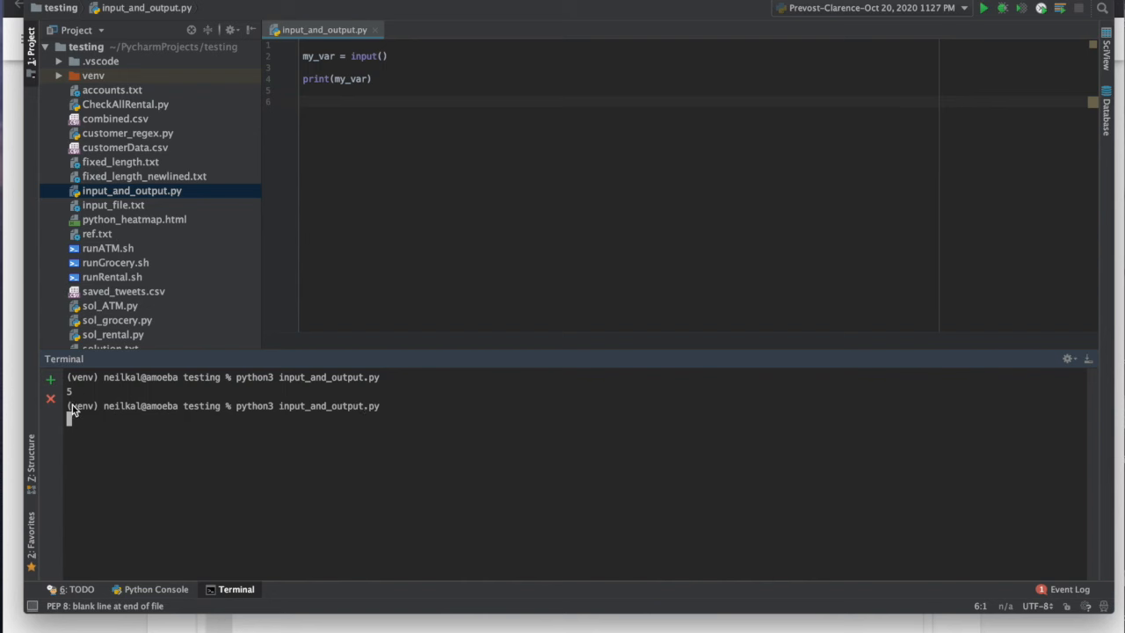
pyautogui.moveTo(225, 413)
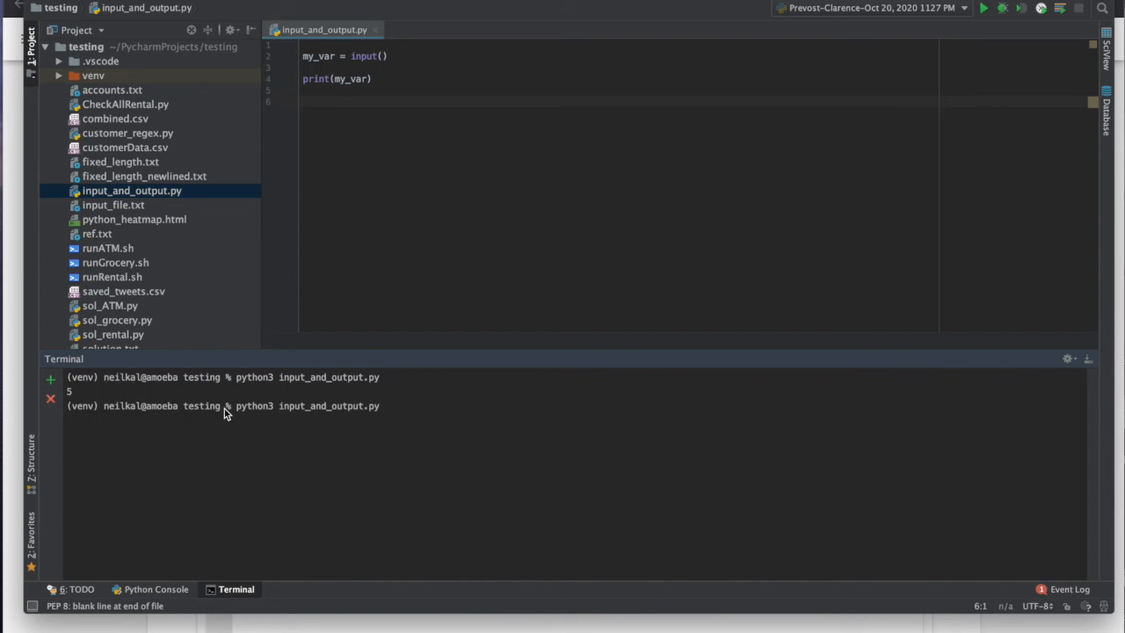
pyautogui.write('heloo!')
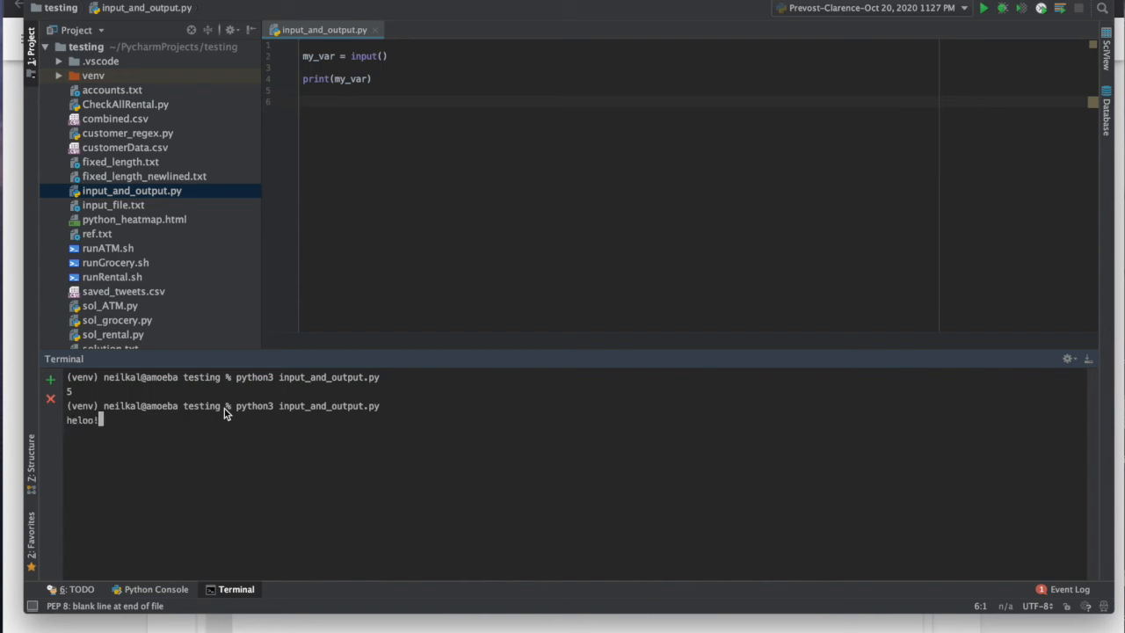
pyautogui.press('Backspace')
pyautogui.write('l')
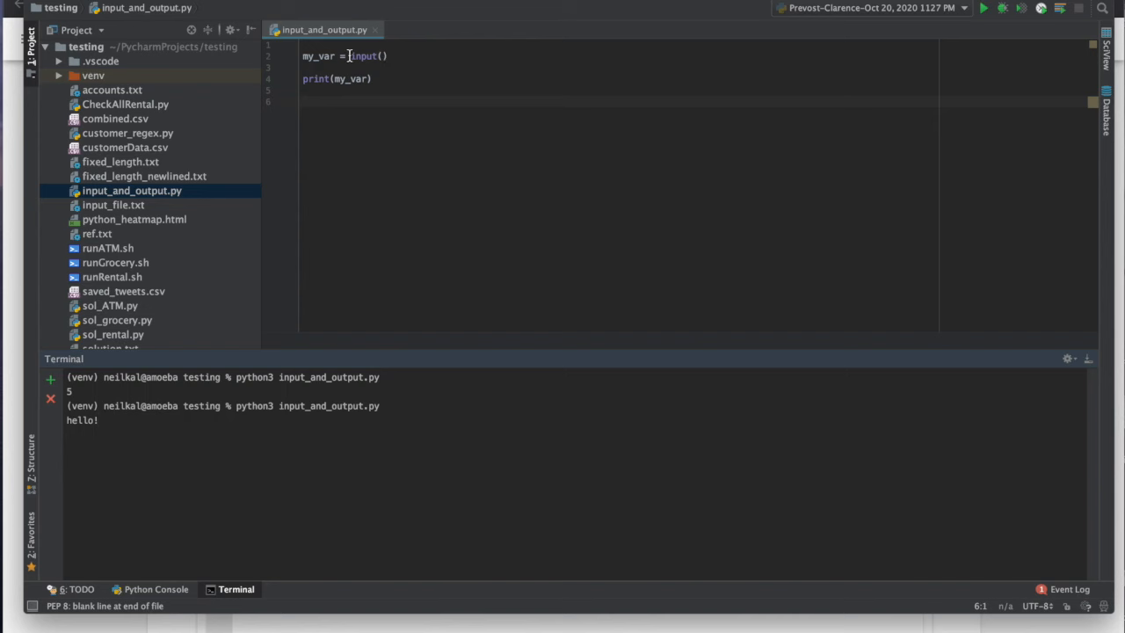
pyautogui.doubleClick(364, 54)
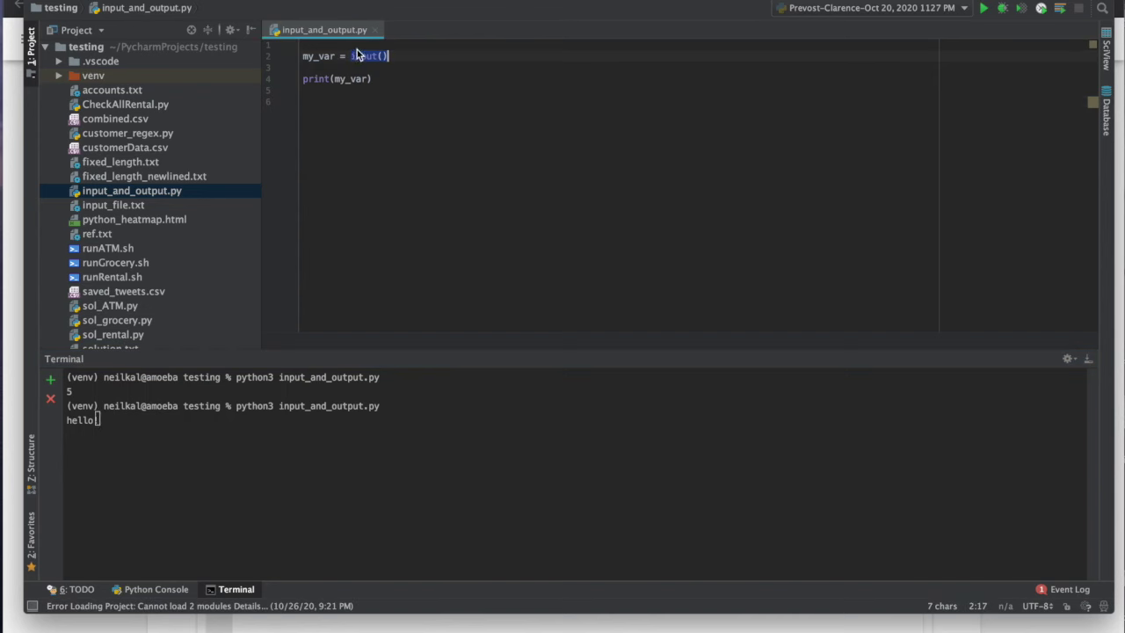
pyautogui.moveTo(320, 60)
pyautogui.write('!')
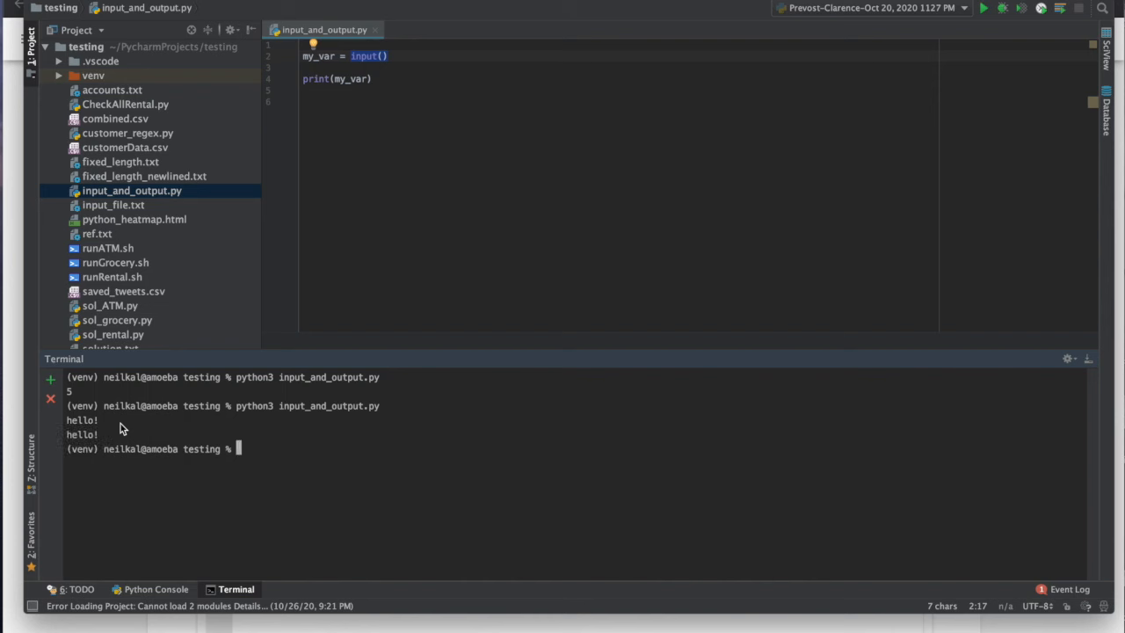
pyautogui.moveTo(98, 448)
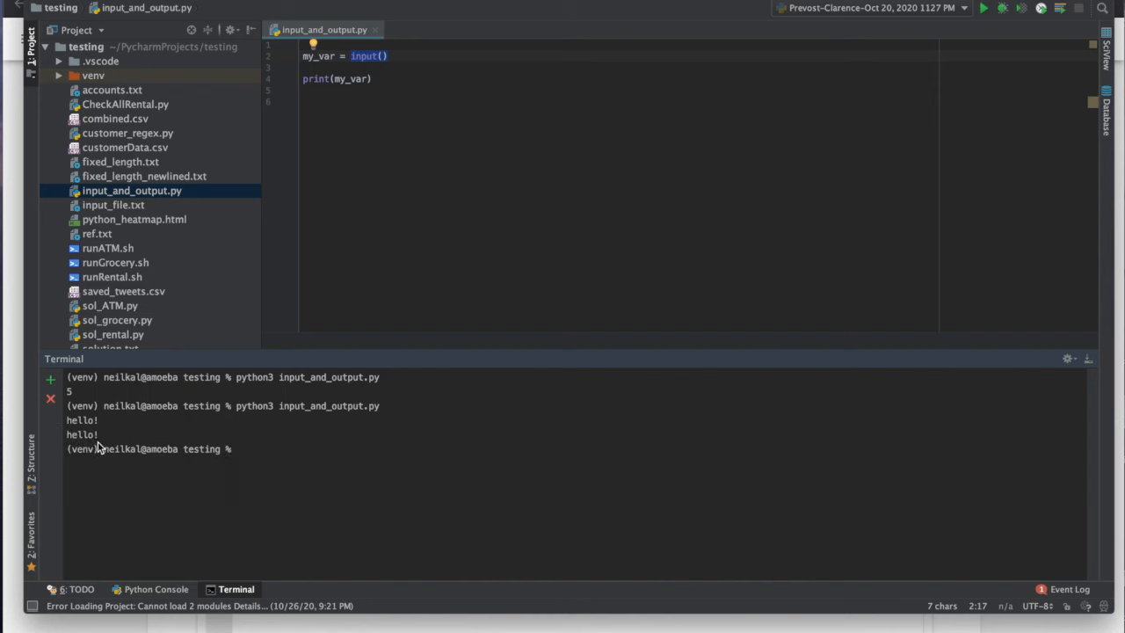
pyautogui.moveTo(98, 443)
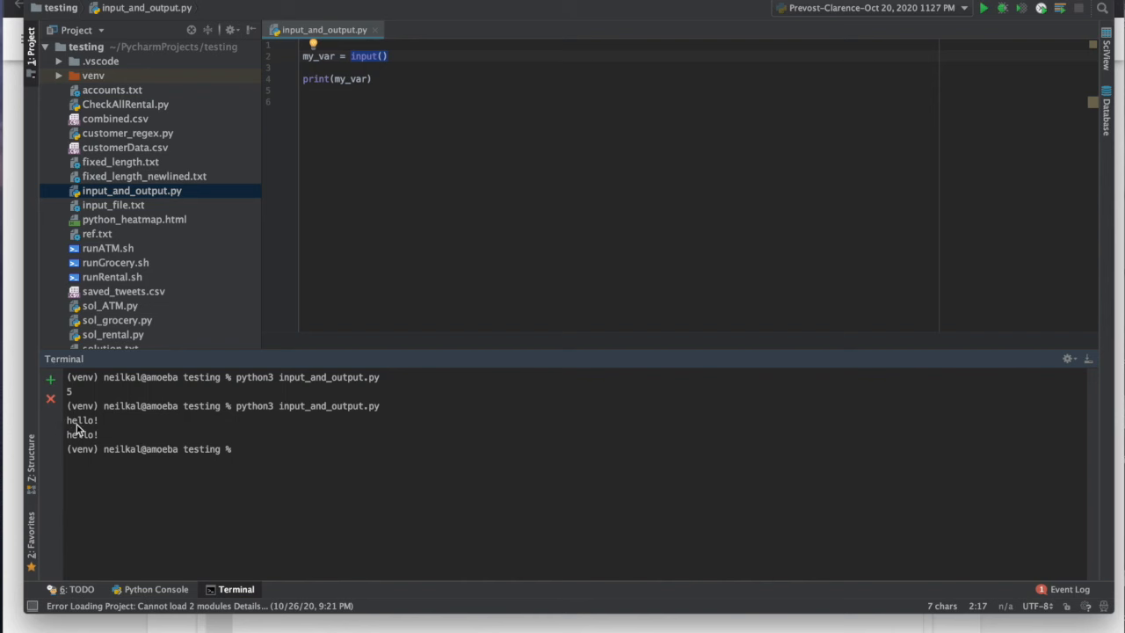
pyautogui.moveTo(96, 429)
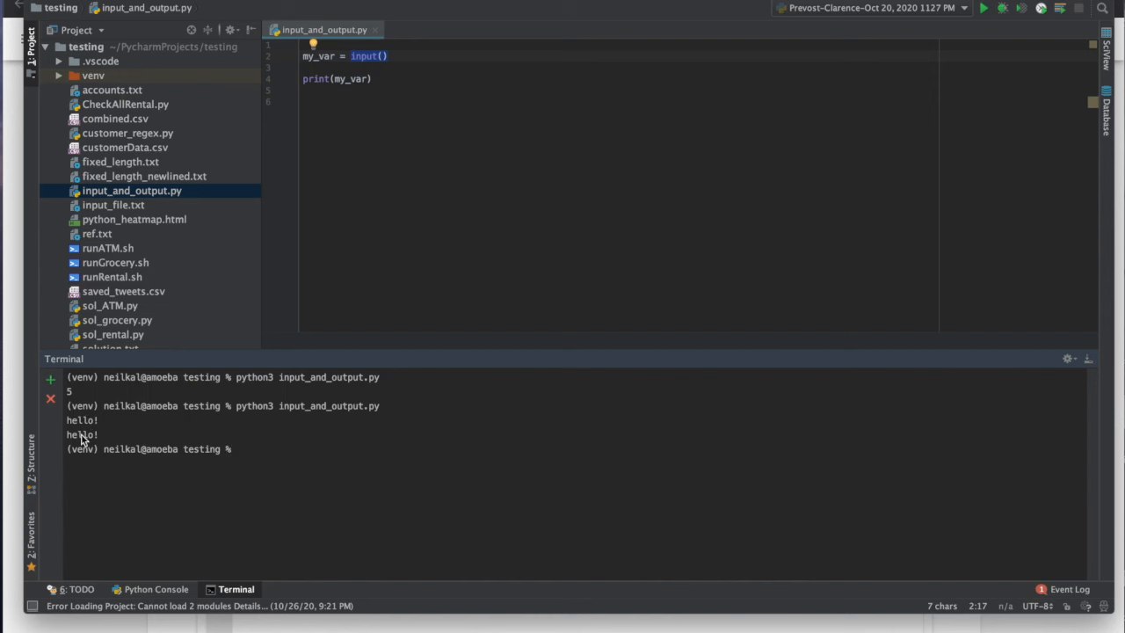
pyautogui.moveTo(242, 333)
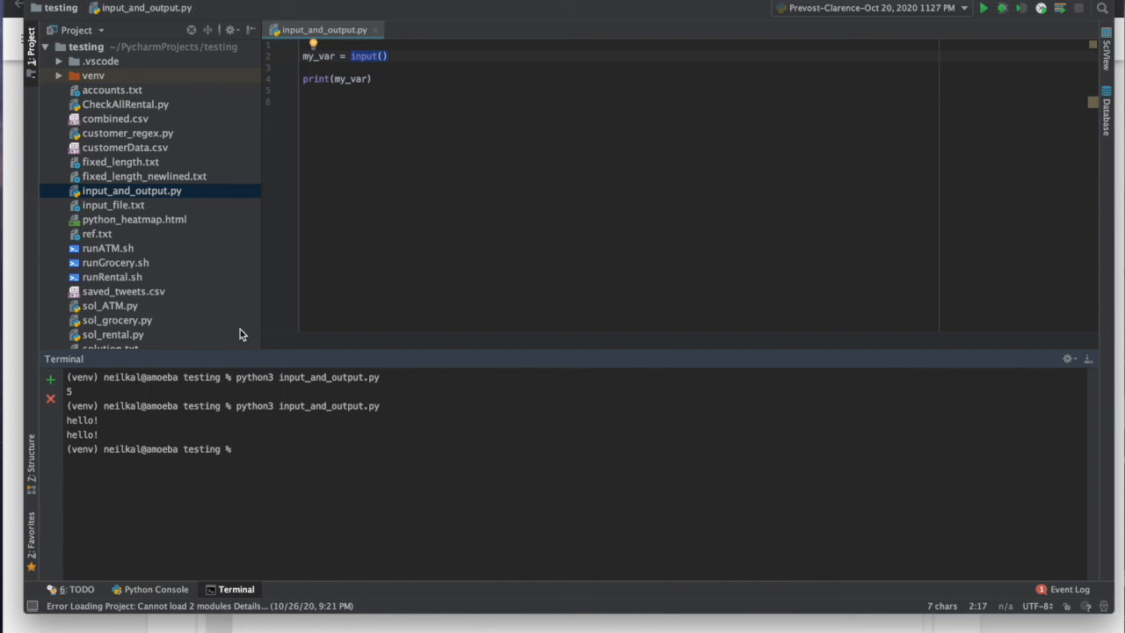
pyautogui.moveTo(352, 84)
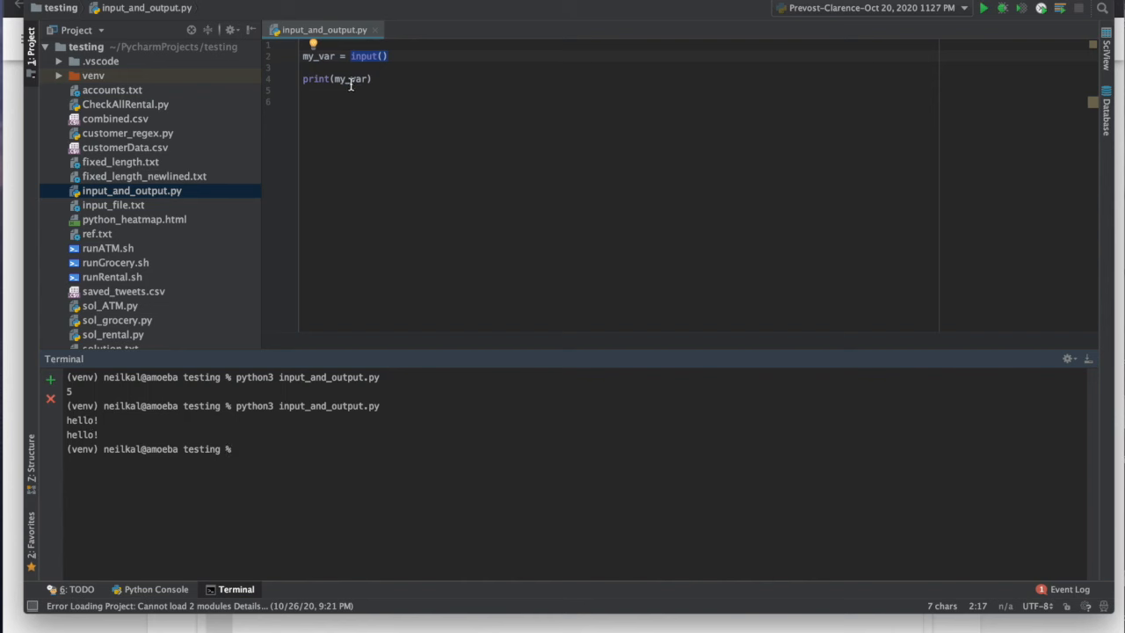
pyautogui.moveTo(249, 459)
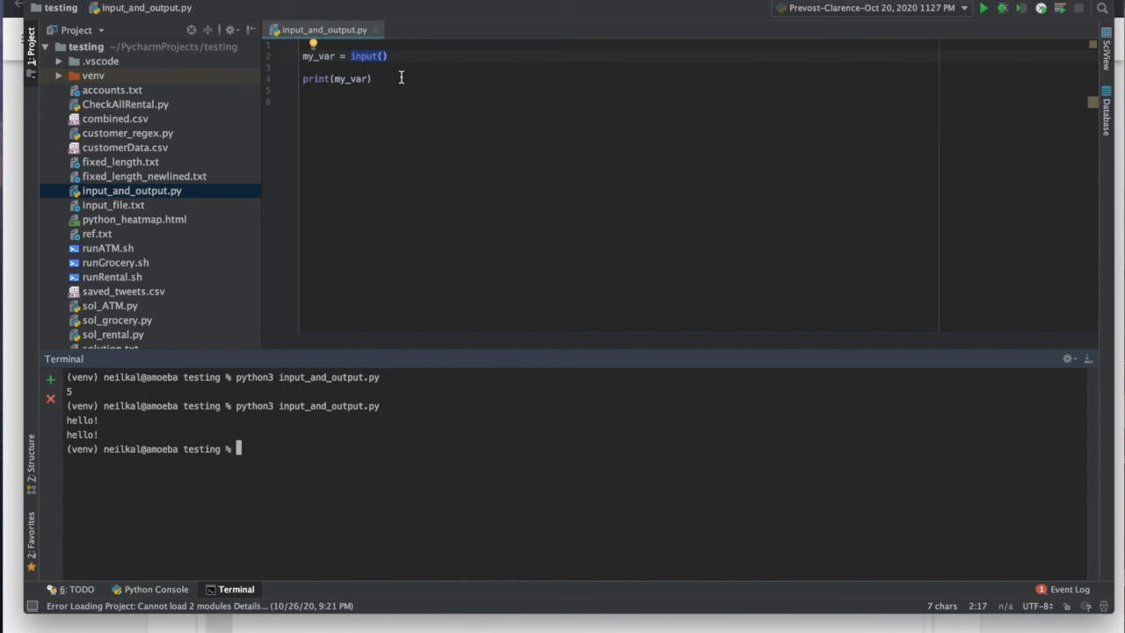
pyautogui.moveTo(352, 123)
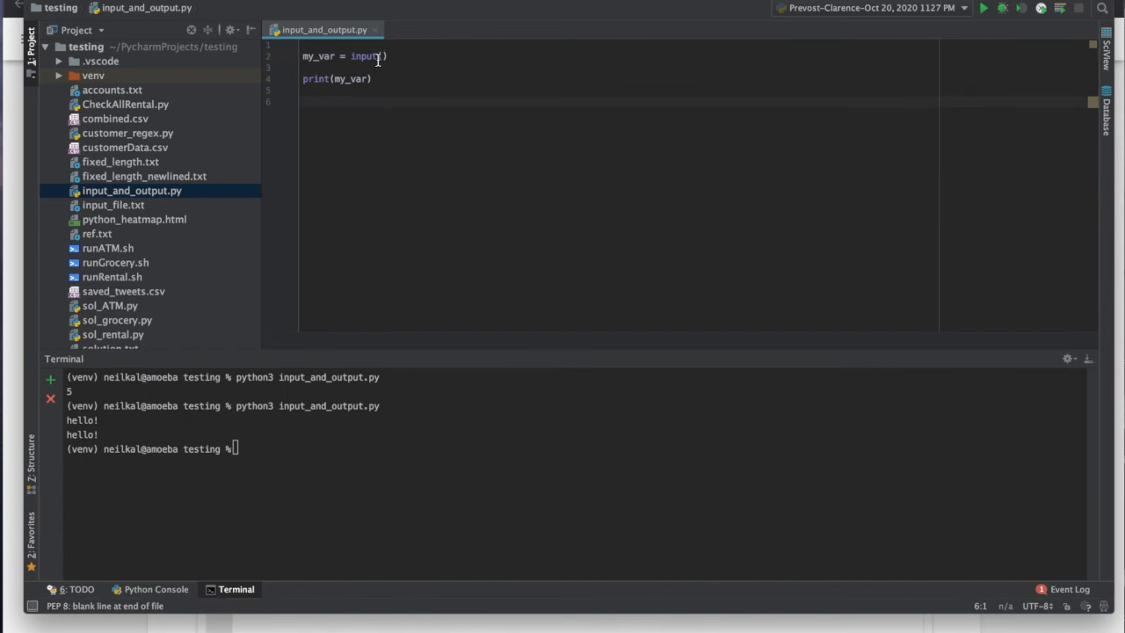
# Add multiplied = my_var * 4 below the input line and print multiplied instead.
pyautogui.press('enter')
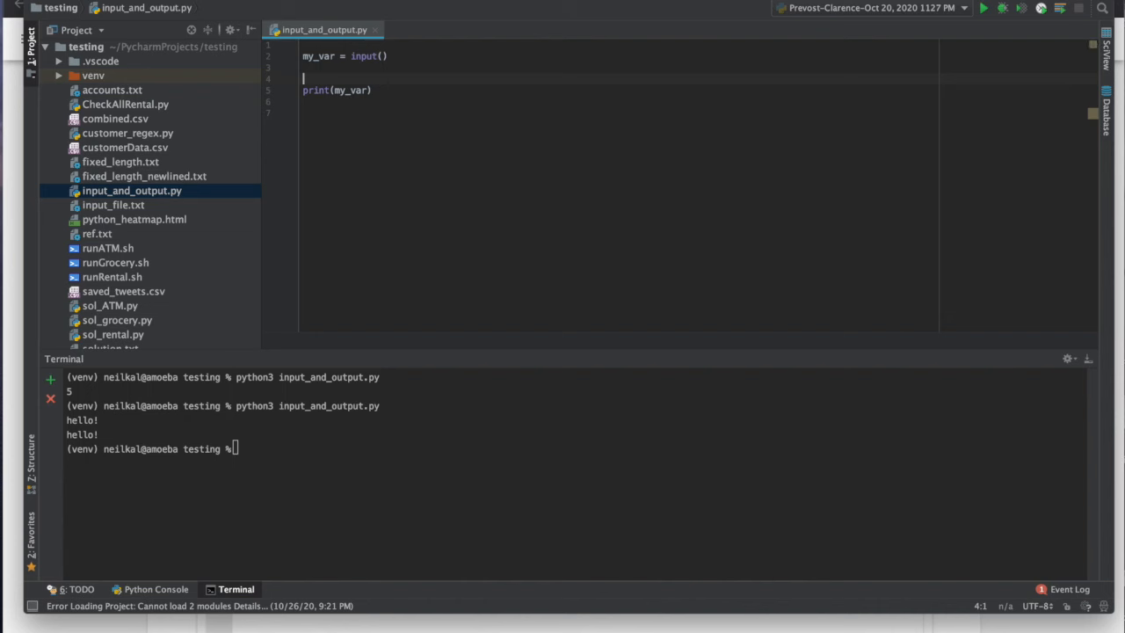
pyautogui.write('multiplied = my_var * 4')
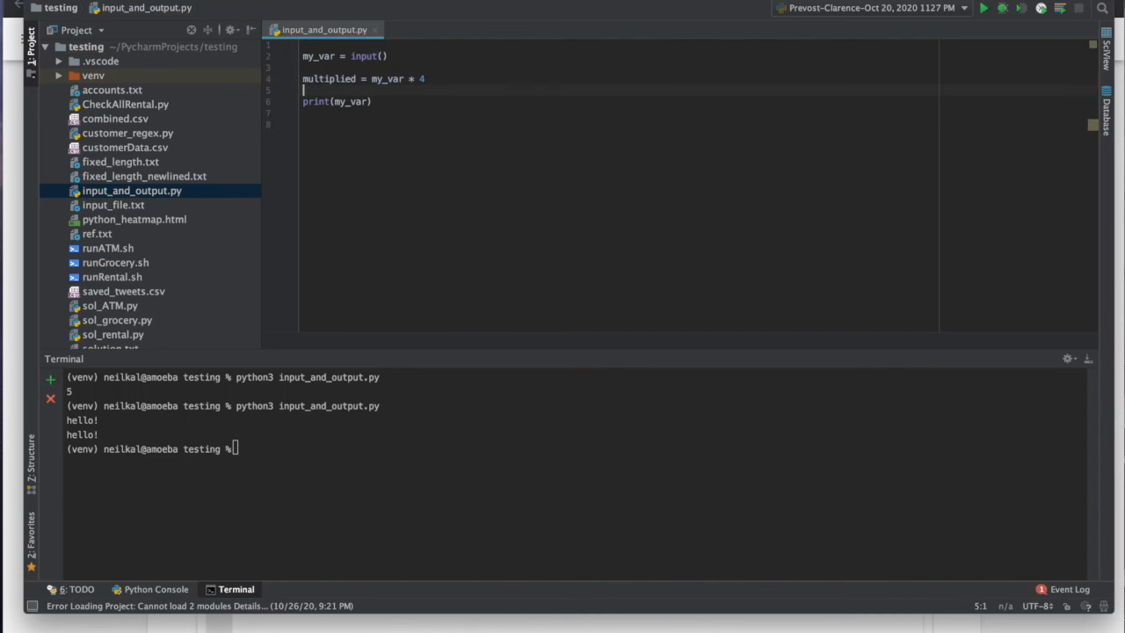
pyautogui.click(373, 78)
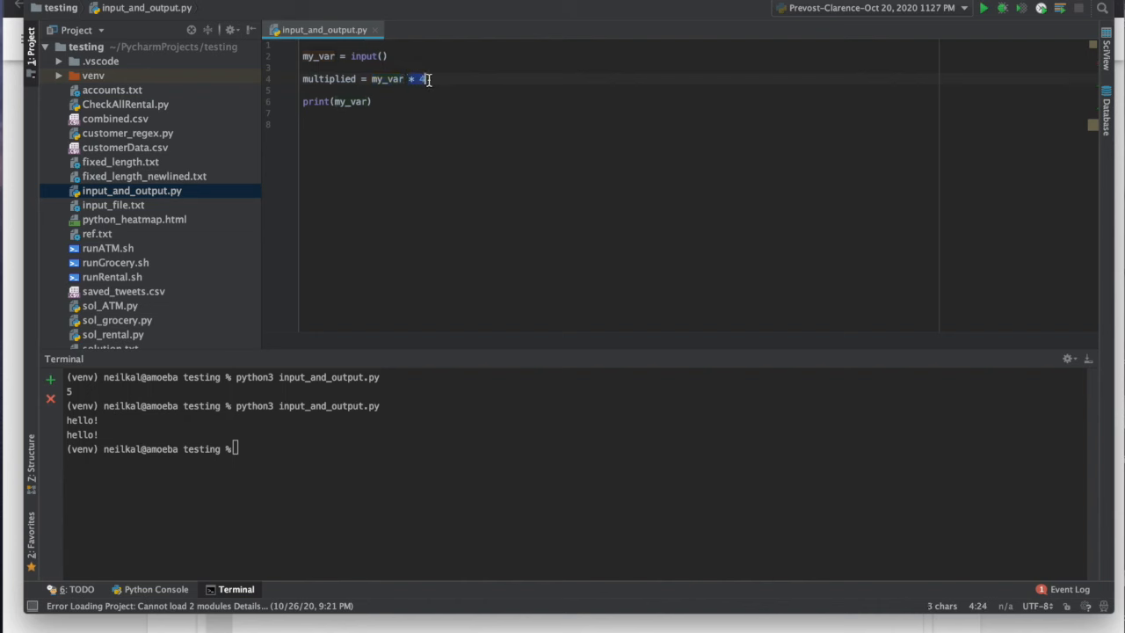
pyautogui.doubleClick(331, 79)
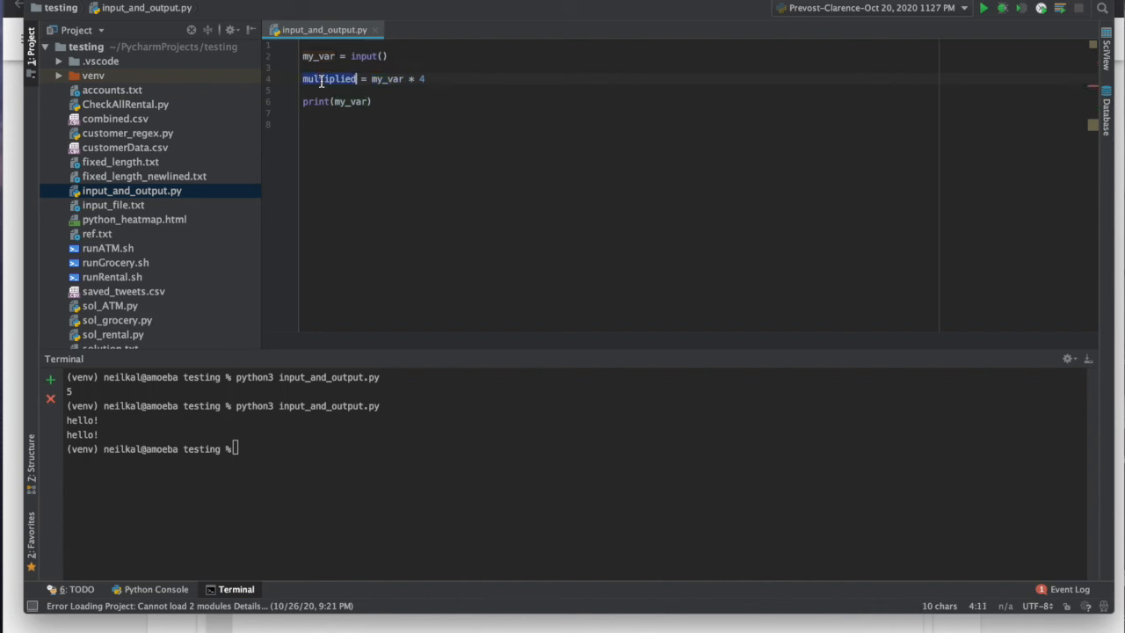
pyautogui.moveTo(352, 102)
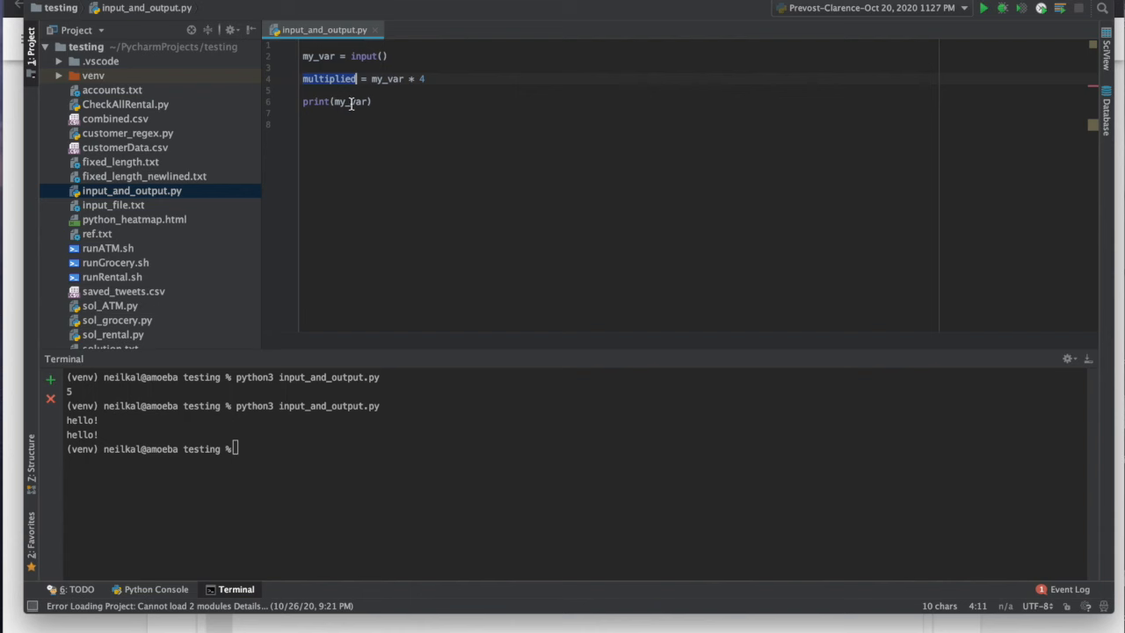
pyautogui.write('multiplied')
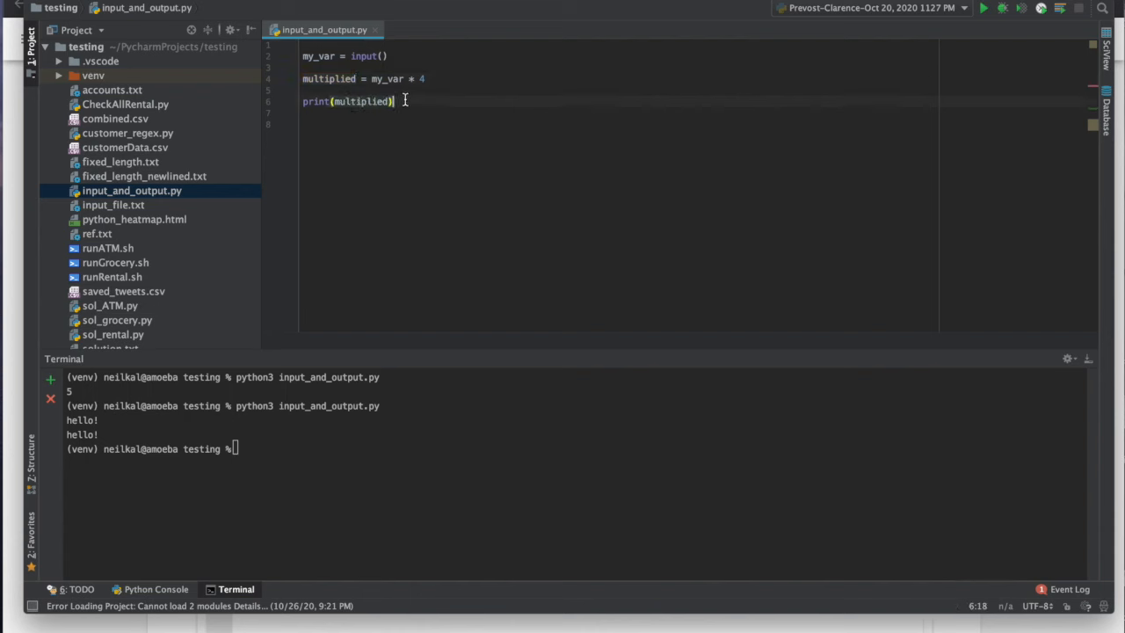
pyautogui.moveTo(341, 77)
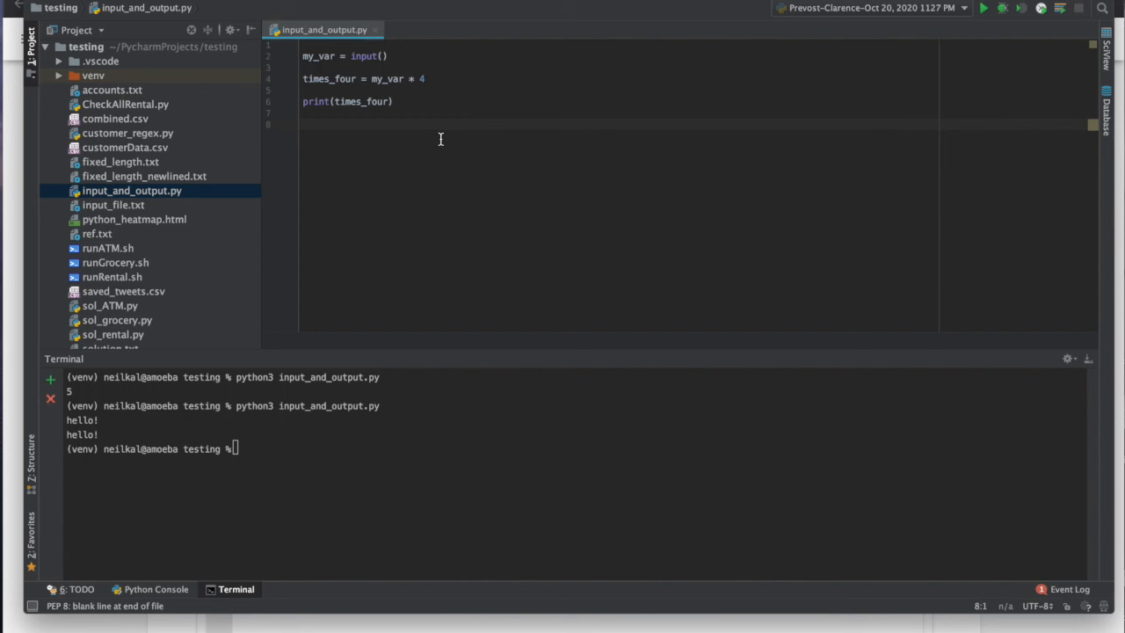
# Rerun python3 input_and_output.py with hello!, printing hello! four times.
pyautogui.write('python3 input_and_output.py')
pyautogui.write('hello!')
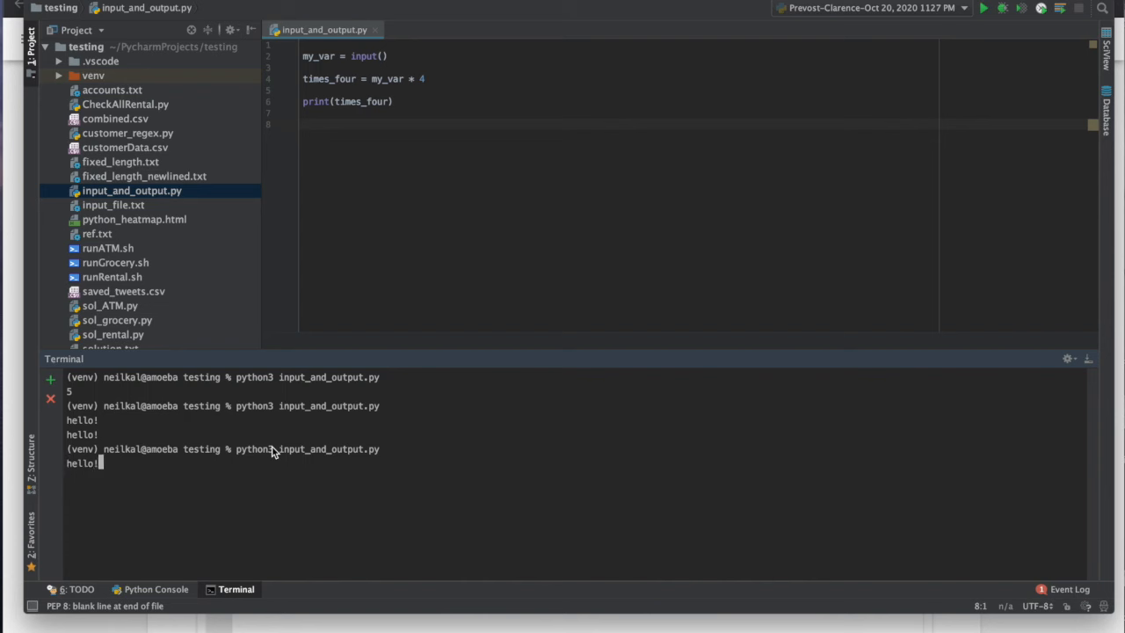
pyautogui.press('Return')
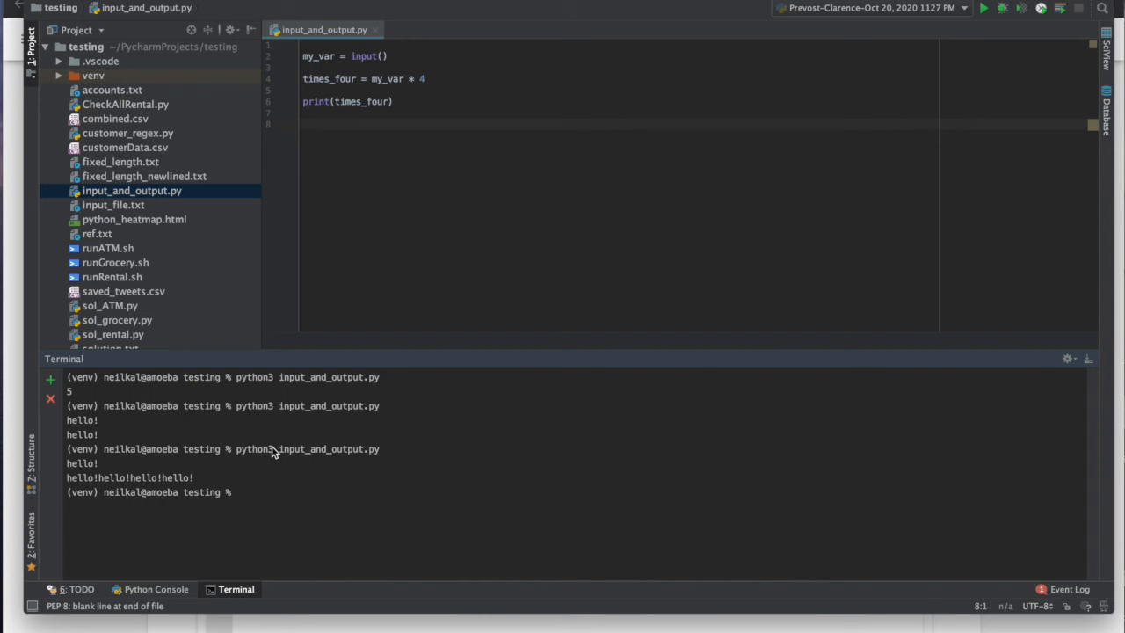
pyautogui.moveTo(158, 485)
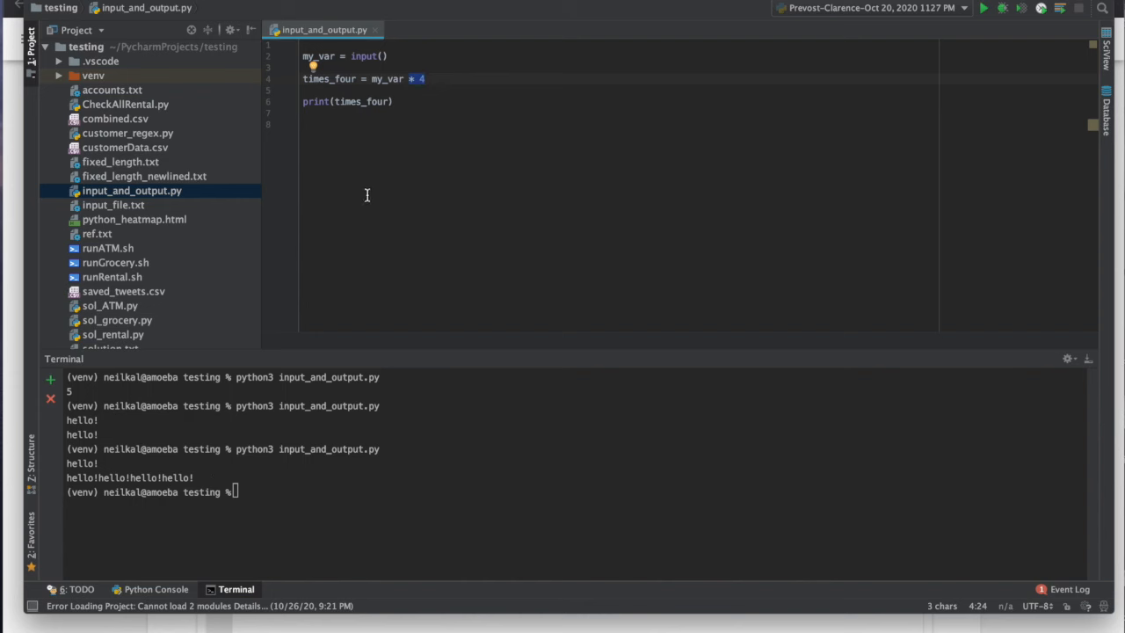
# Wrap the input call in int() so line 1 reads my_var = int(input()).
pyautogui.doubleClick(386, 77)
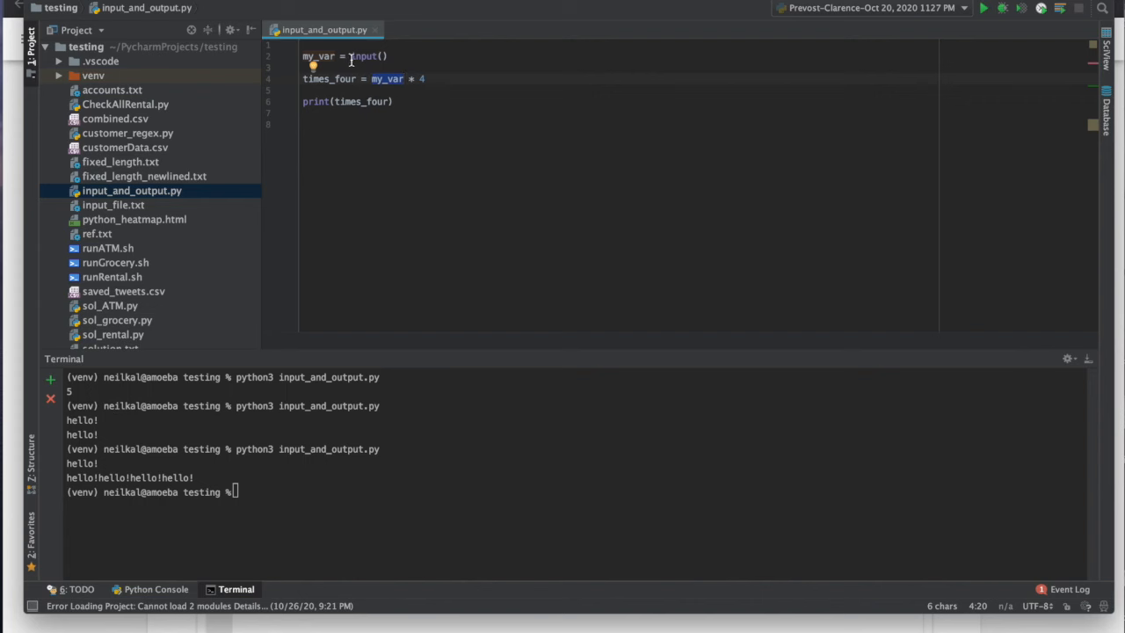
pyautogui.write('in')
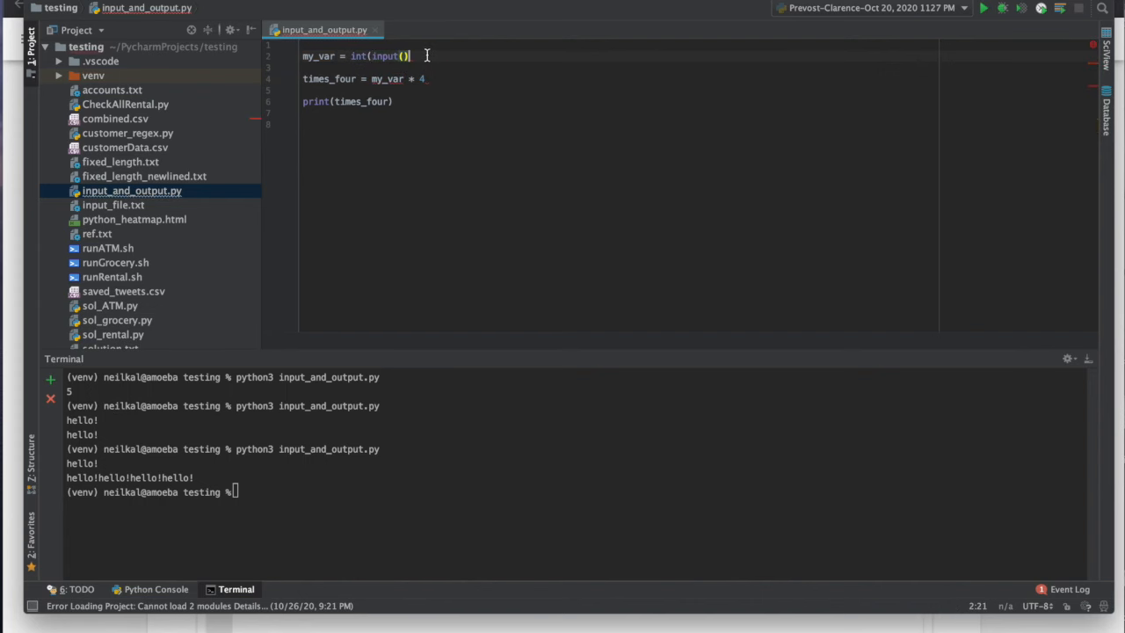
pyautogui.click(485, 123)
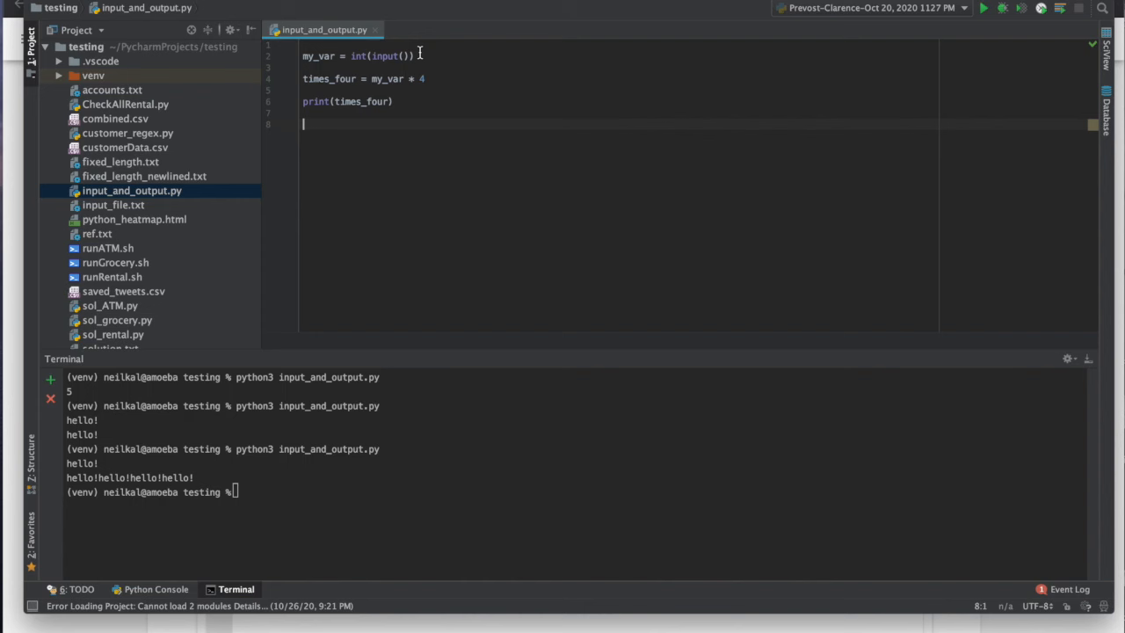
pyautogui.moveTo(376, 54)
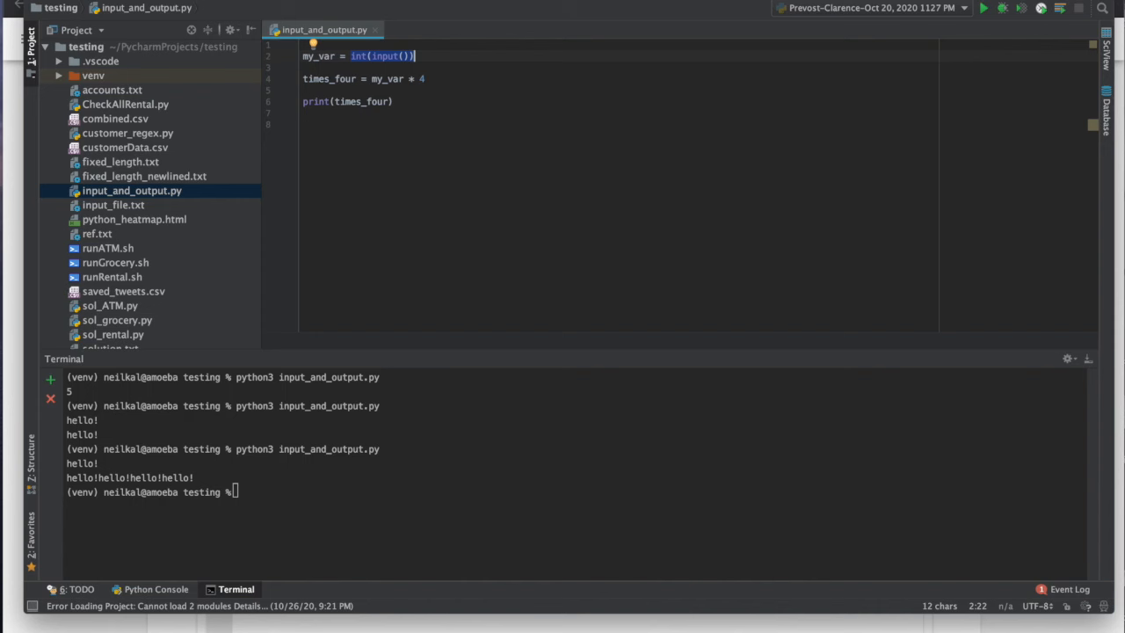
# Run the int-converted script with hello!, raising a ValueError for int().
pyautogui.write('python3 input_and_output.py')
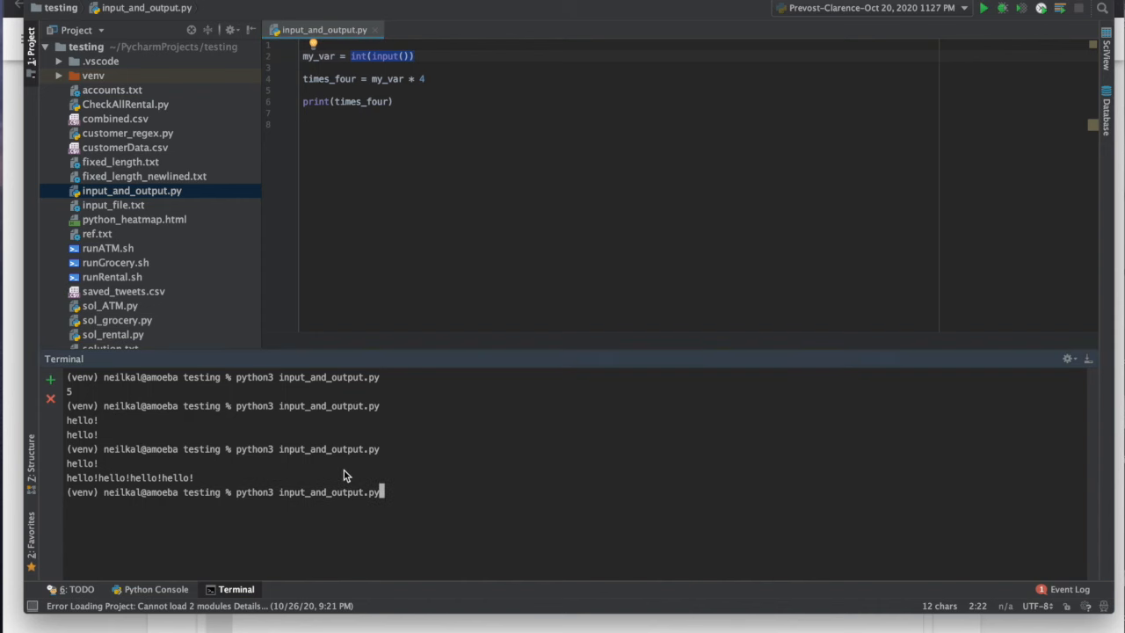
pyautogui.press('Return')
pyautogui.write('hello!')
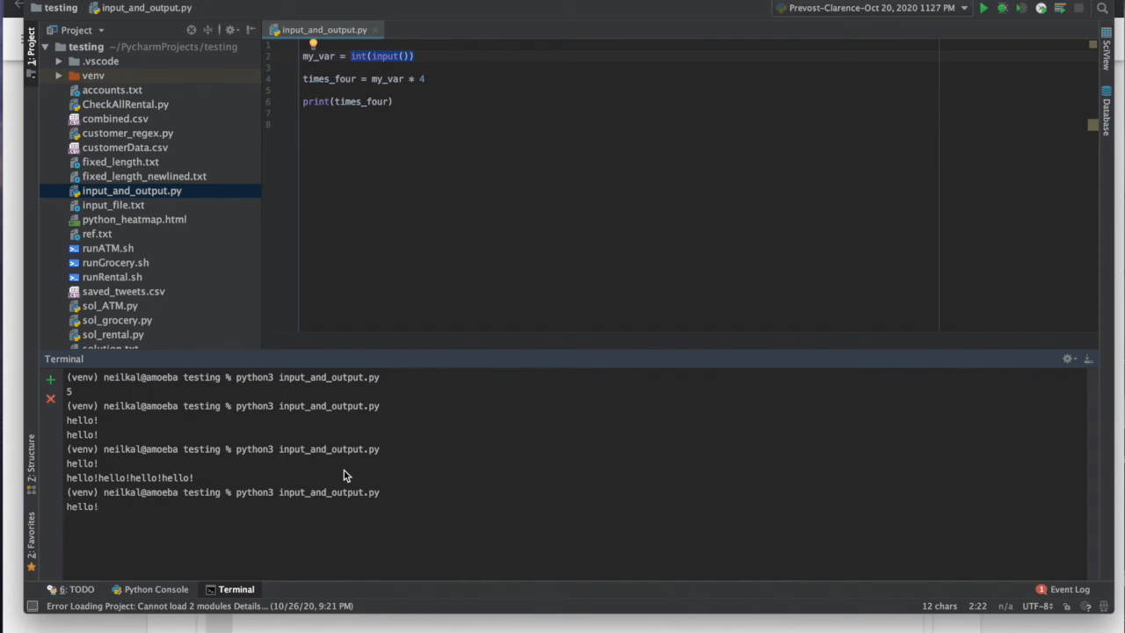
pyautogui.moveTo(148, 527)
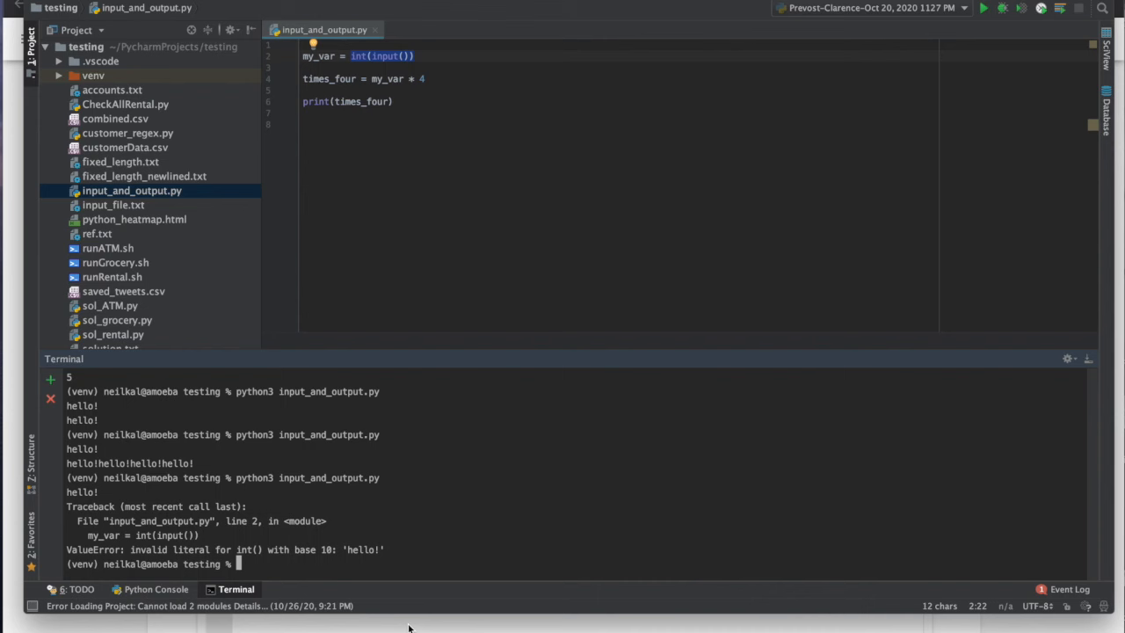
pyautogui.moveTo(74, 555)
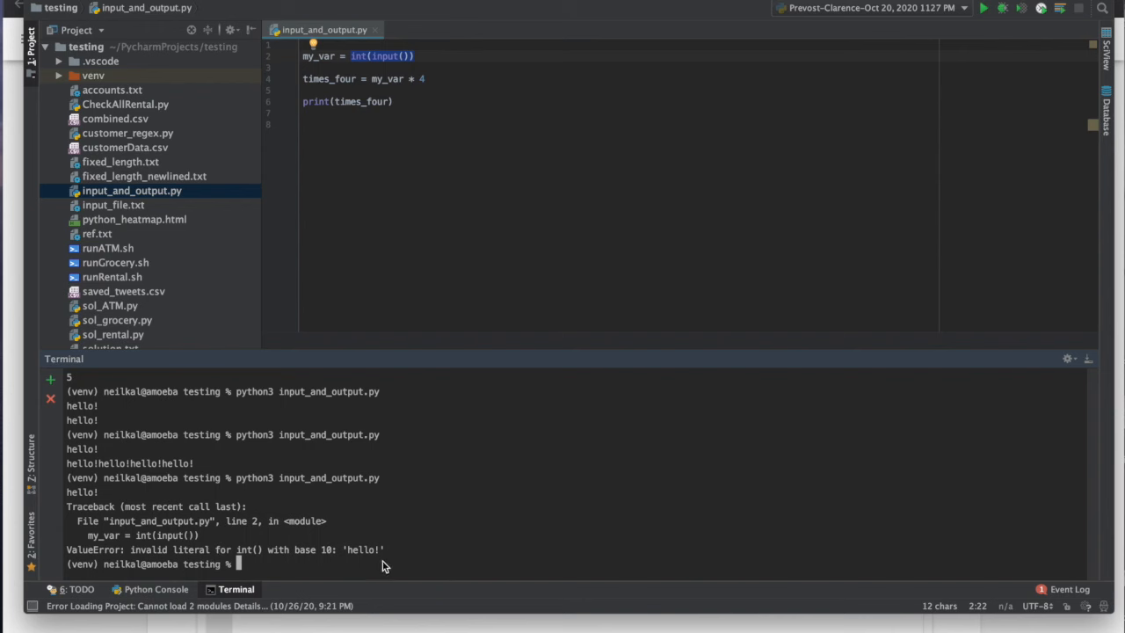
pyautogui.moveTo(369, 553)
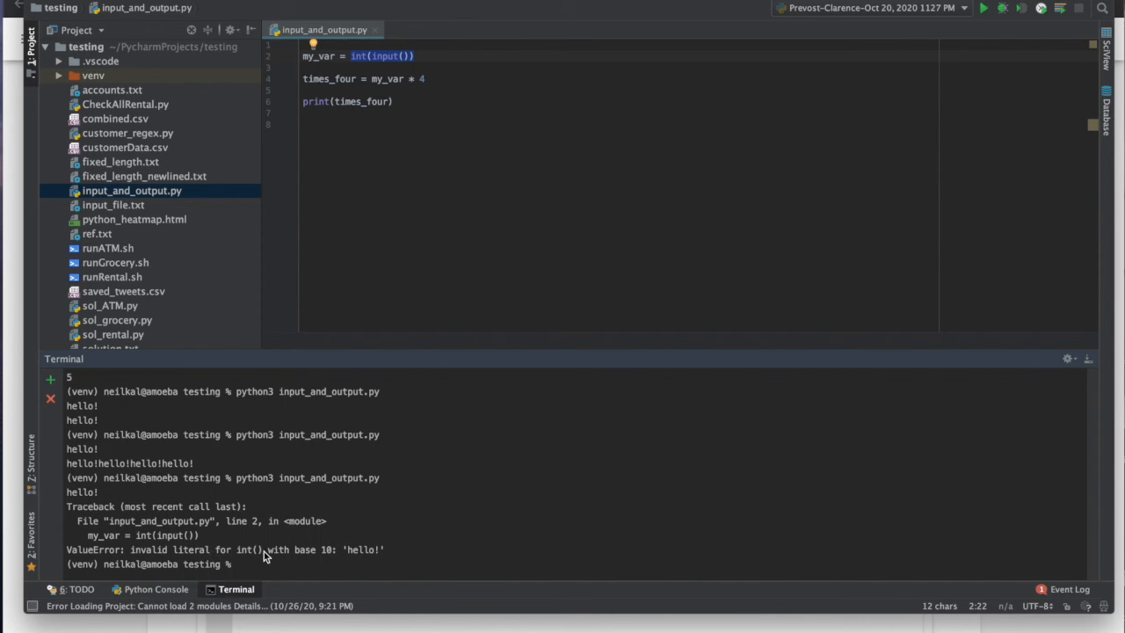
pyautogui.press('Return')
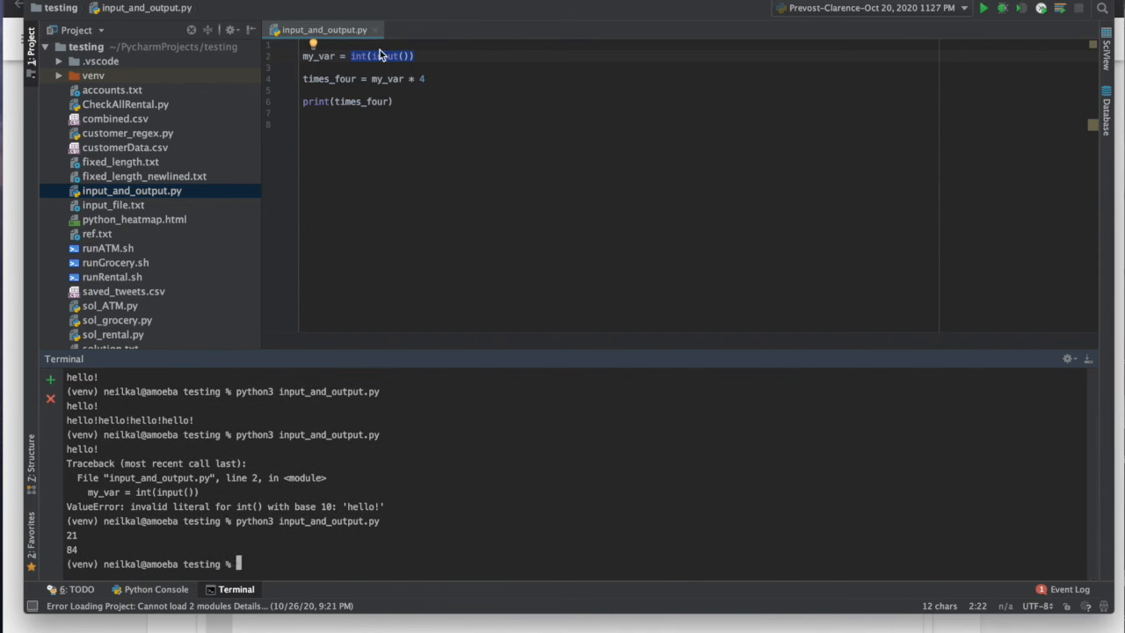
pyautogui.moveTo(359, 62)
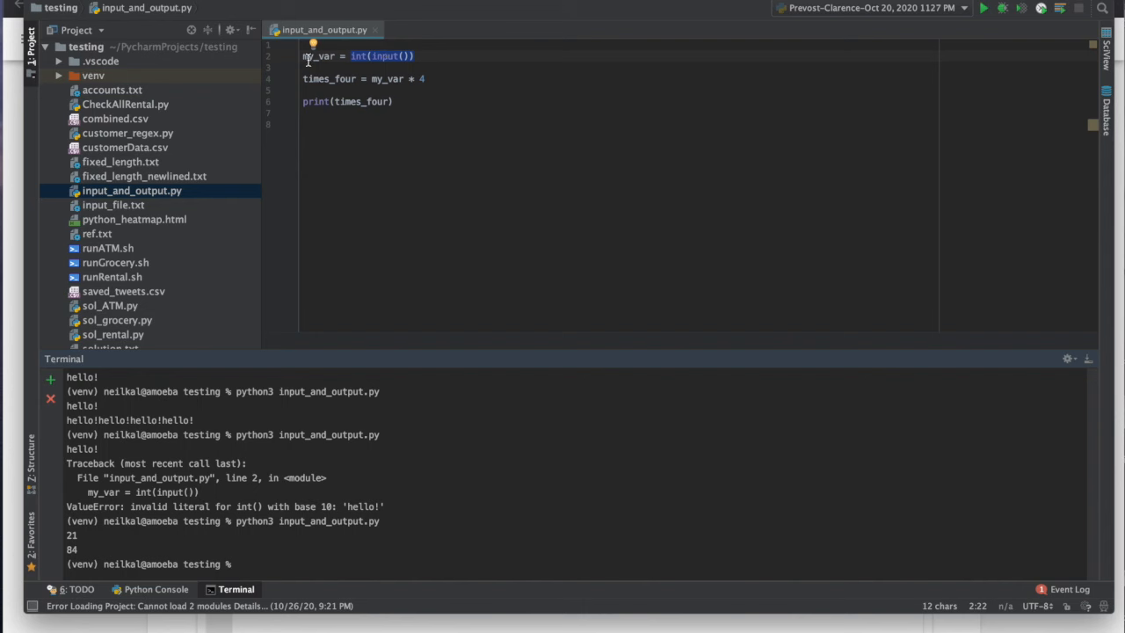
pyautogui.moveTo(316, 56)
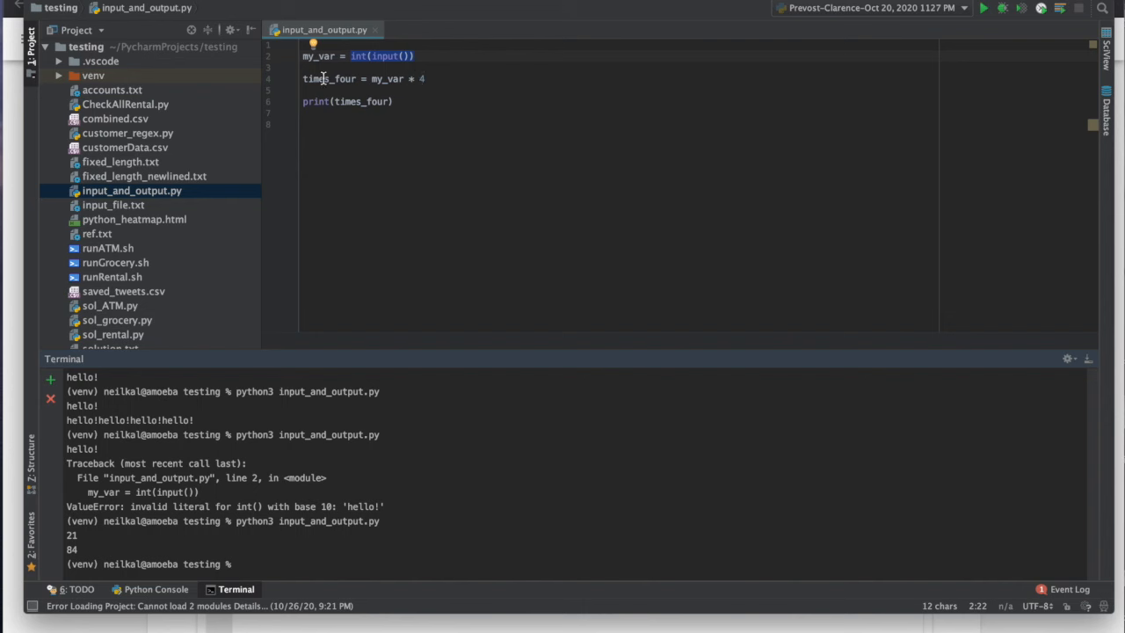
pyautogui.moveTo(360, 100)
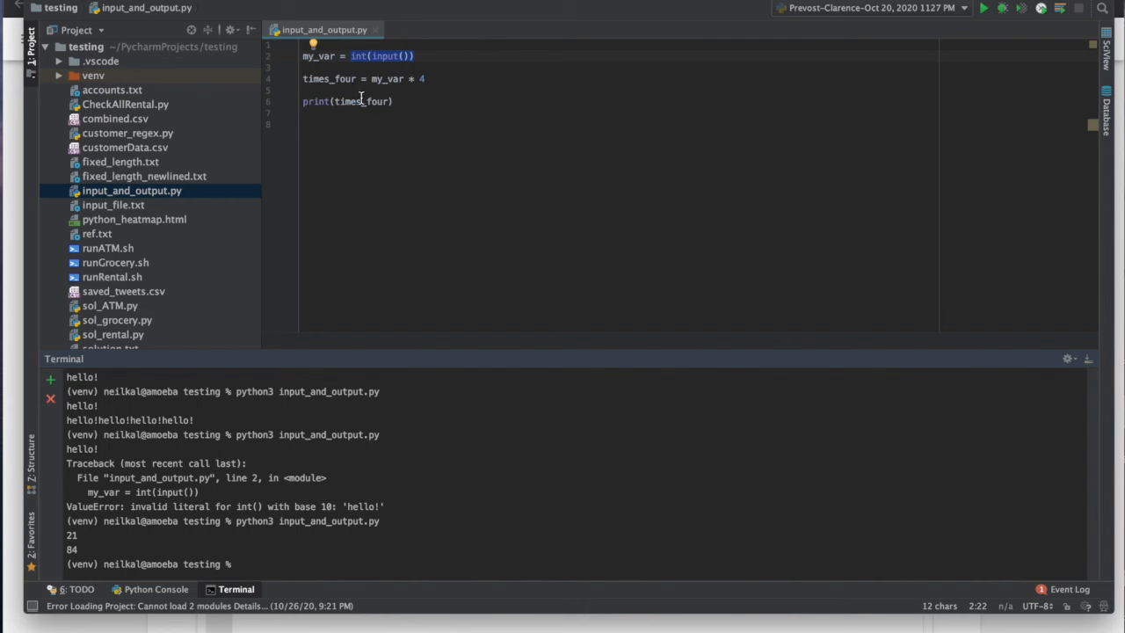
pyautogui.moveTo(167, 559)
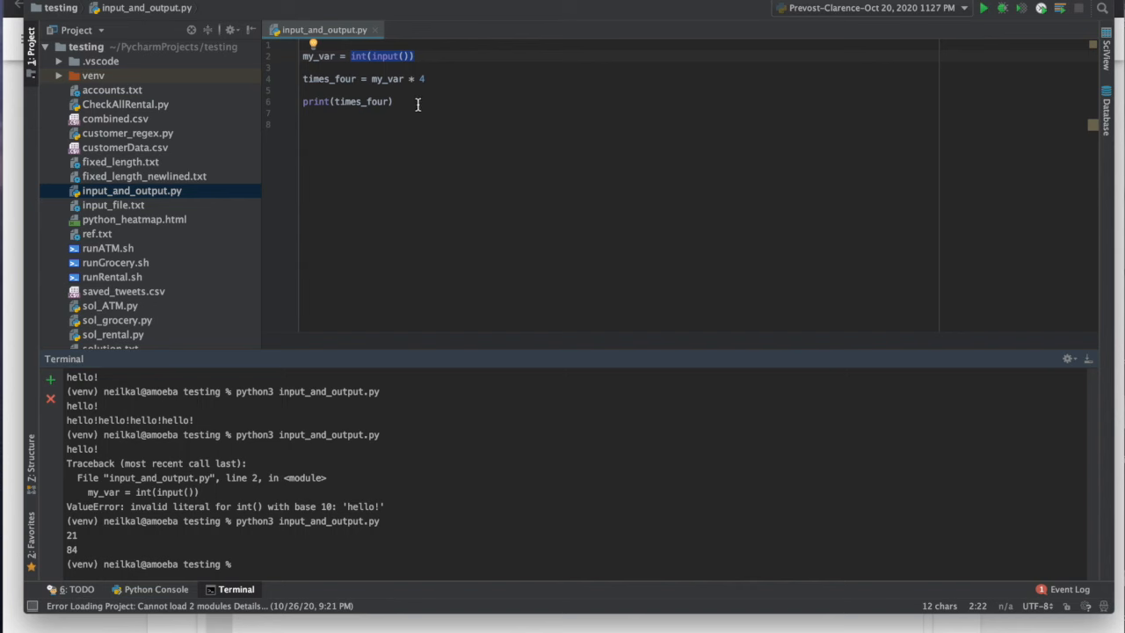
# Place the cursor on a blank line below print(times_four).
pyautogui.click(308, 112)
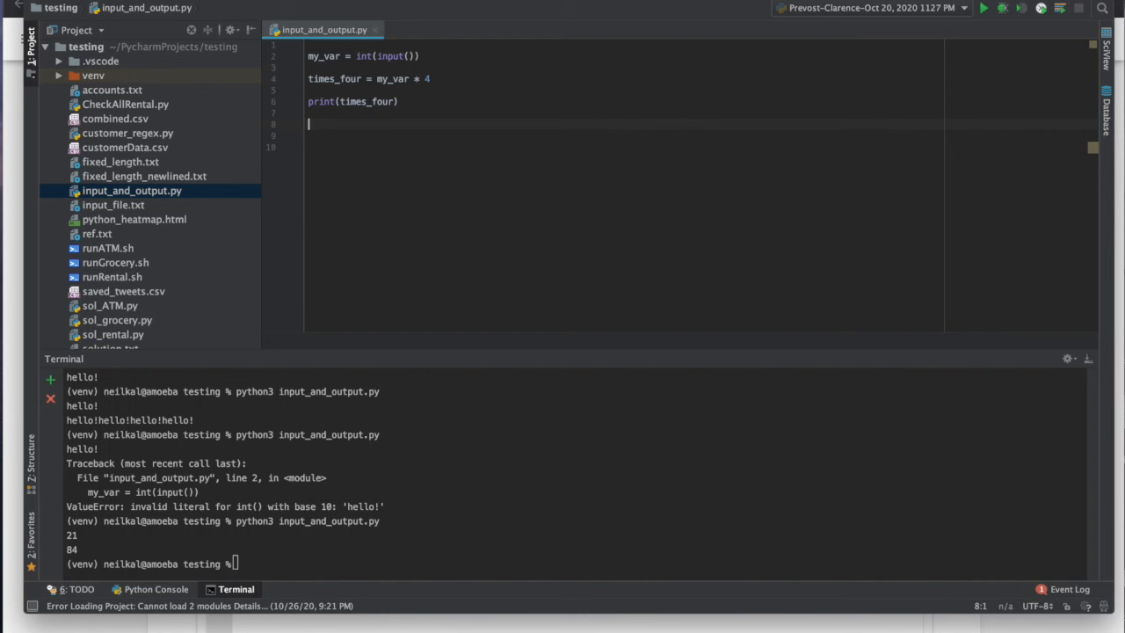
# Add print('times_four') and rerun with 21, printing 84 then times_four.
pyautogui.write("print('times_four")
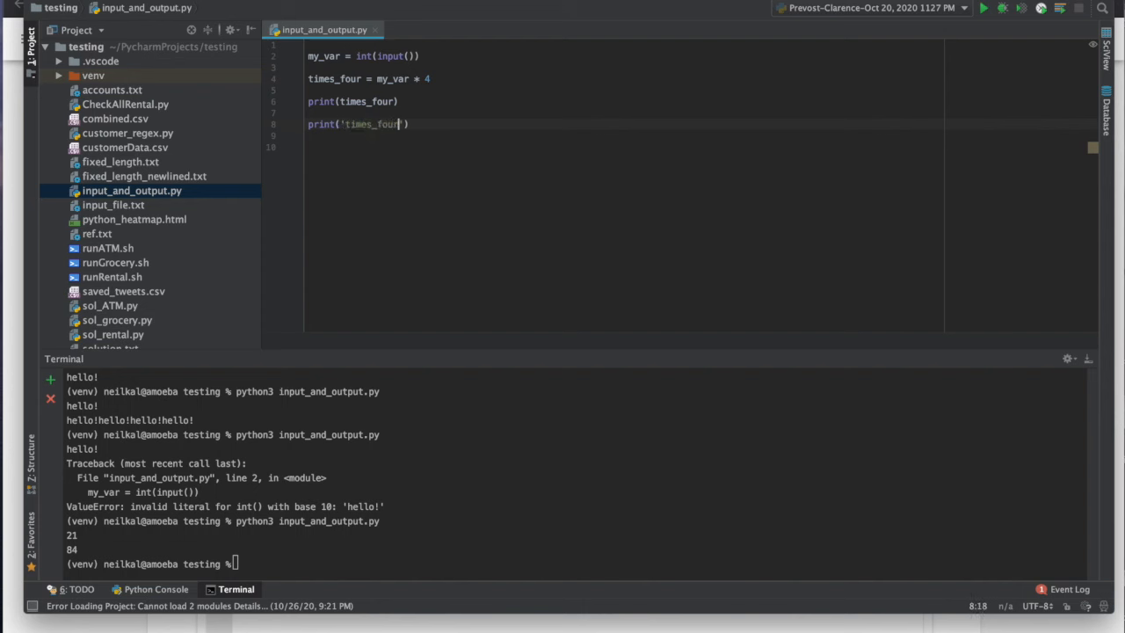
pyautogui.write("'")
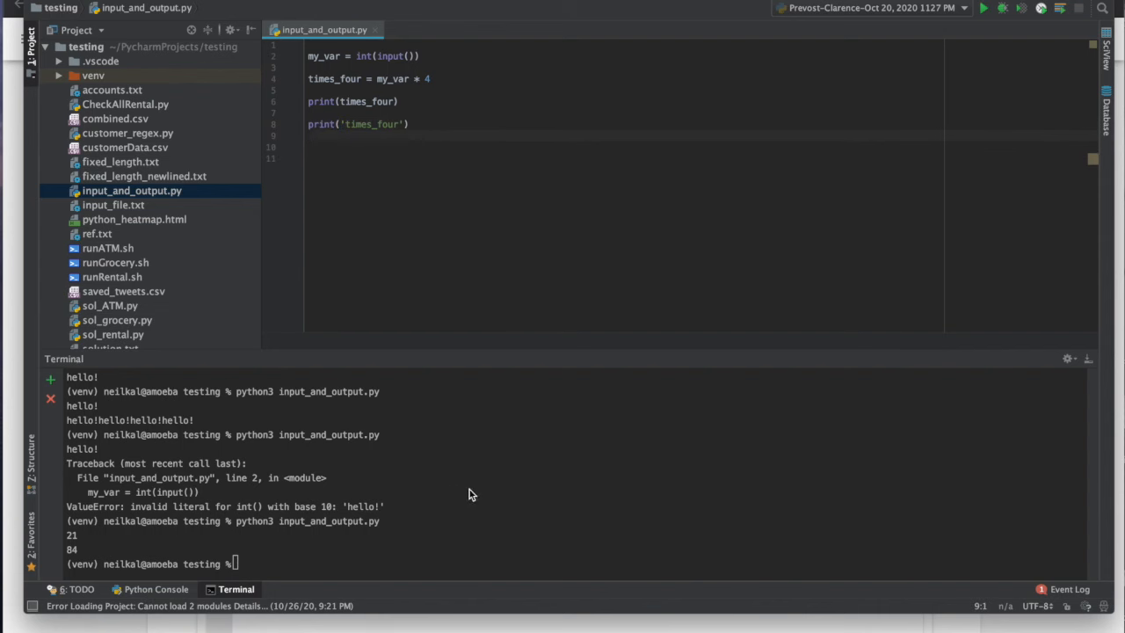
pyautogui.write('python3 input_and_output.py')
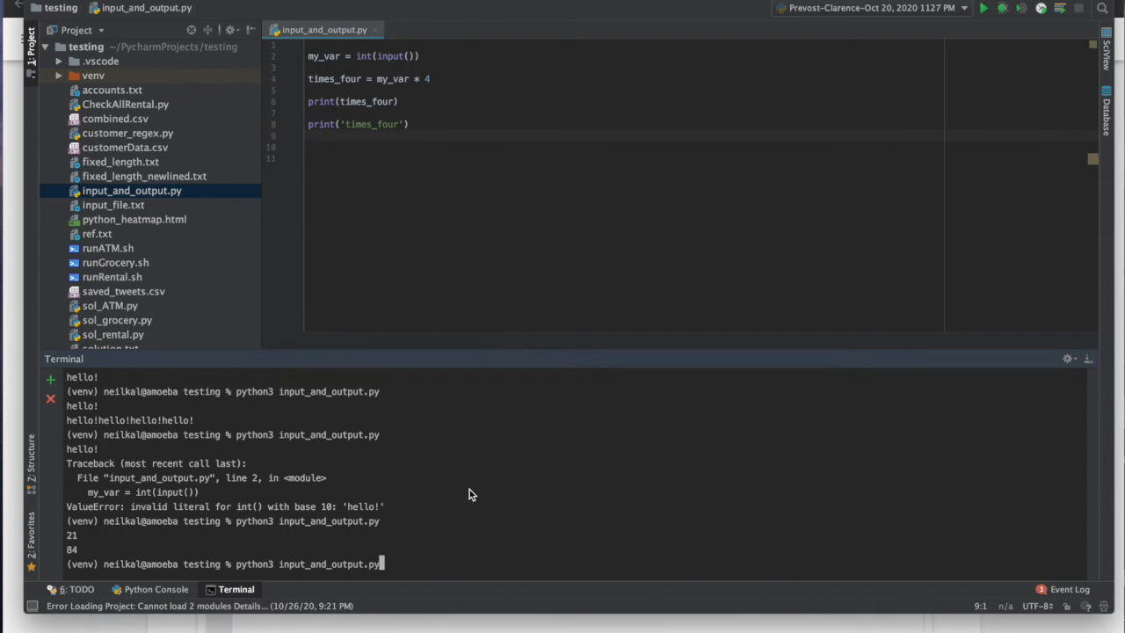
pyautogui.press('Return')
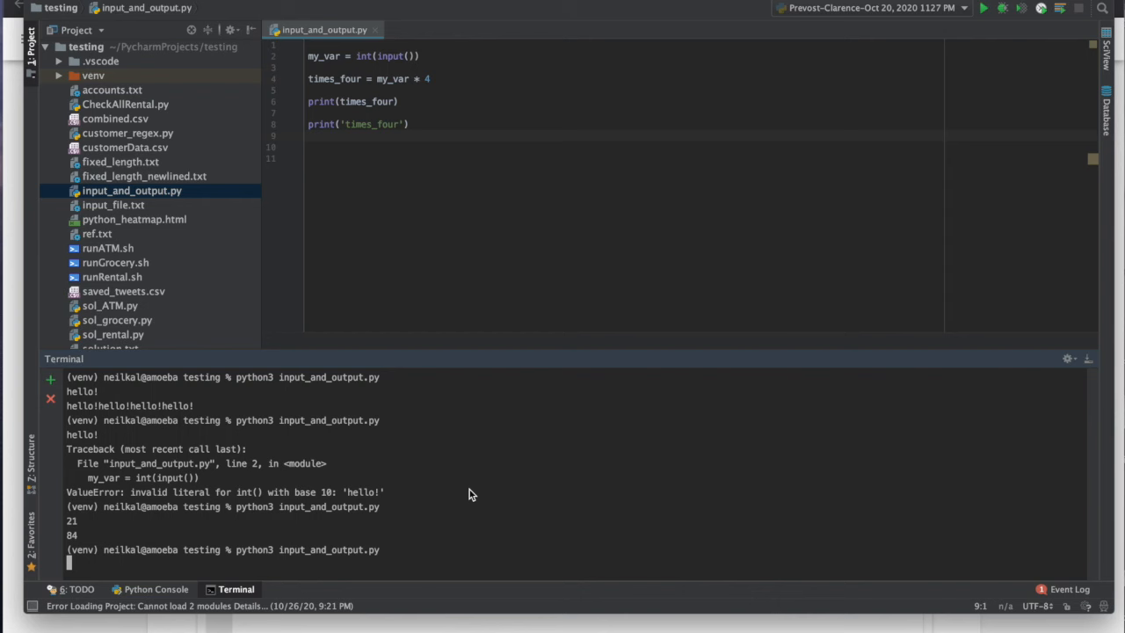
pyautogui.press('Return')
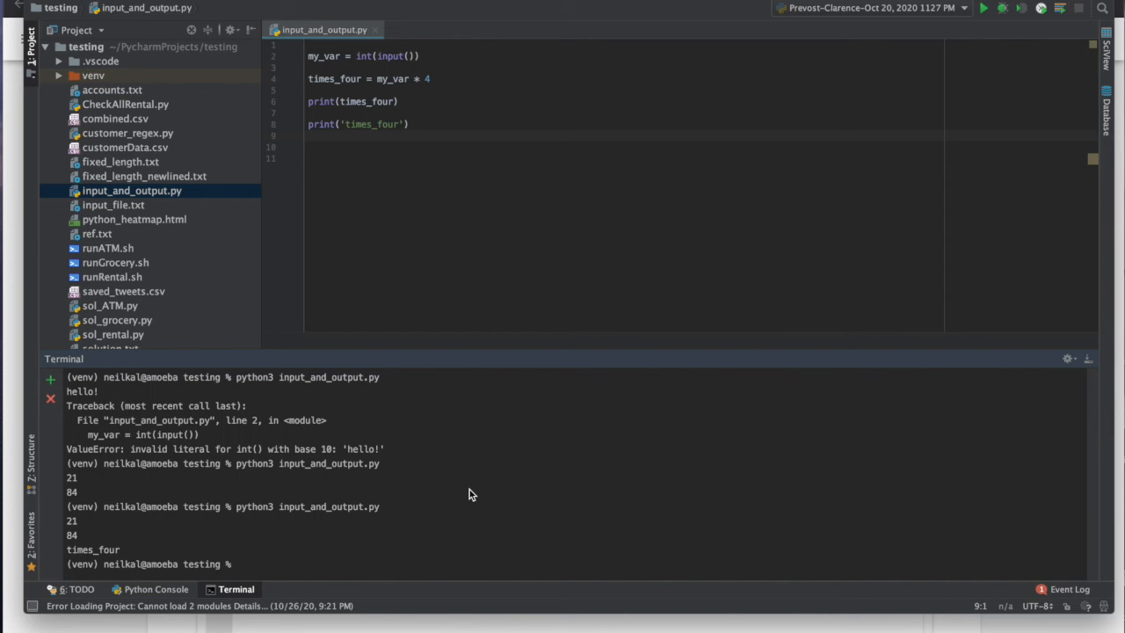
pyautogui.moveTo(358, 513)
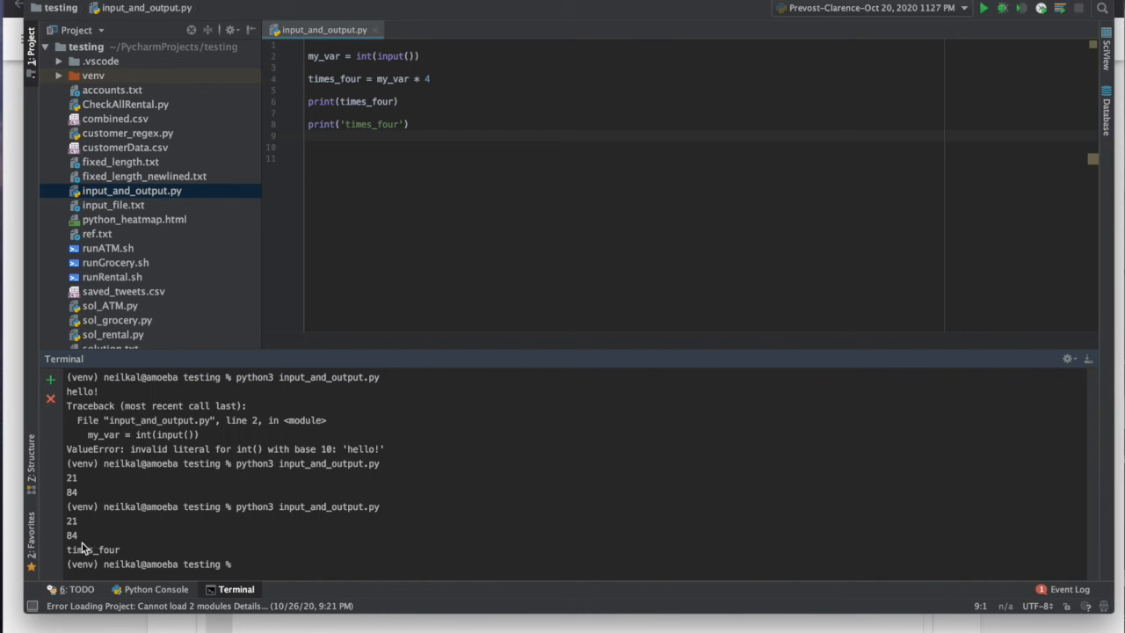
pyautogui.moveTo(327, 102)
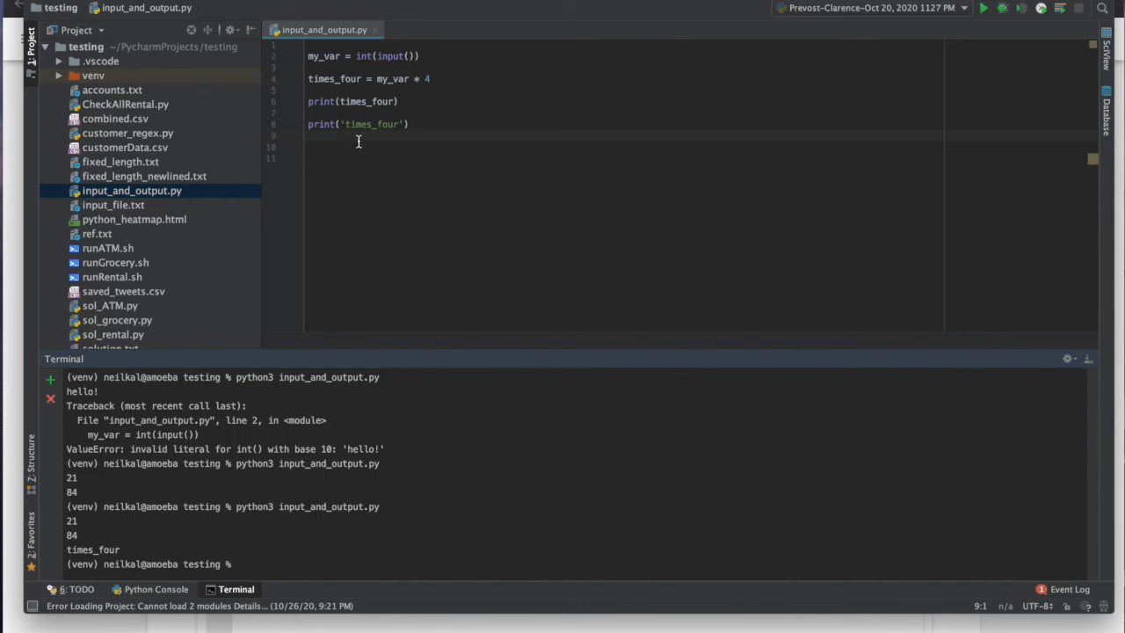
pyautogui.moveTo(397, 127)
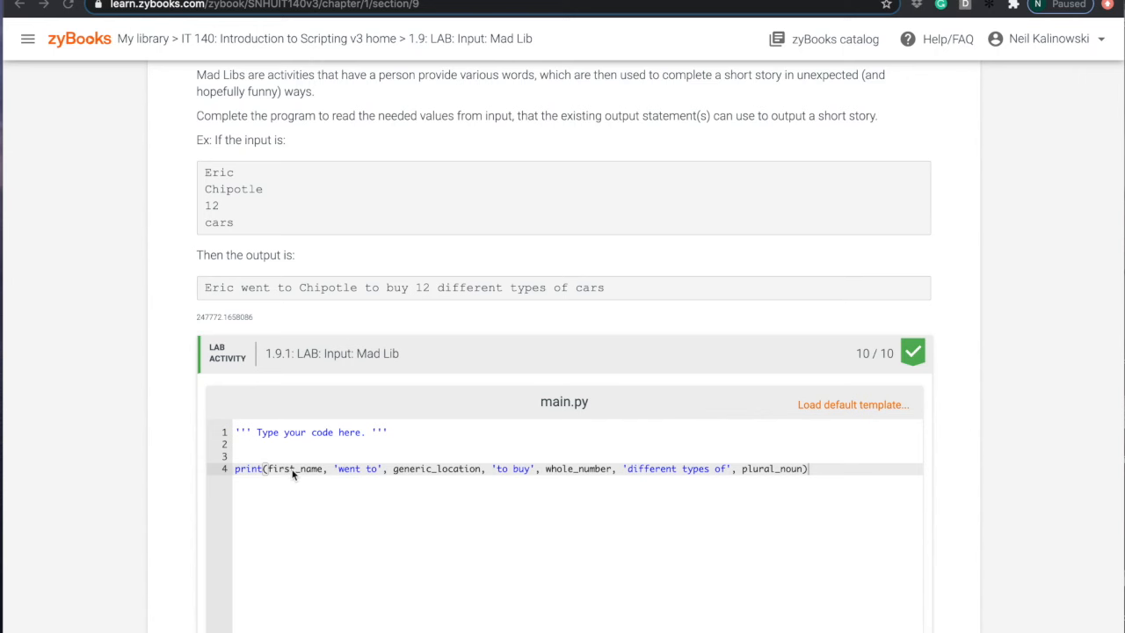
pyautogui.moveTo(274, 475)
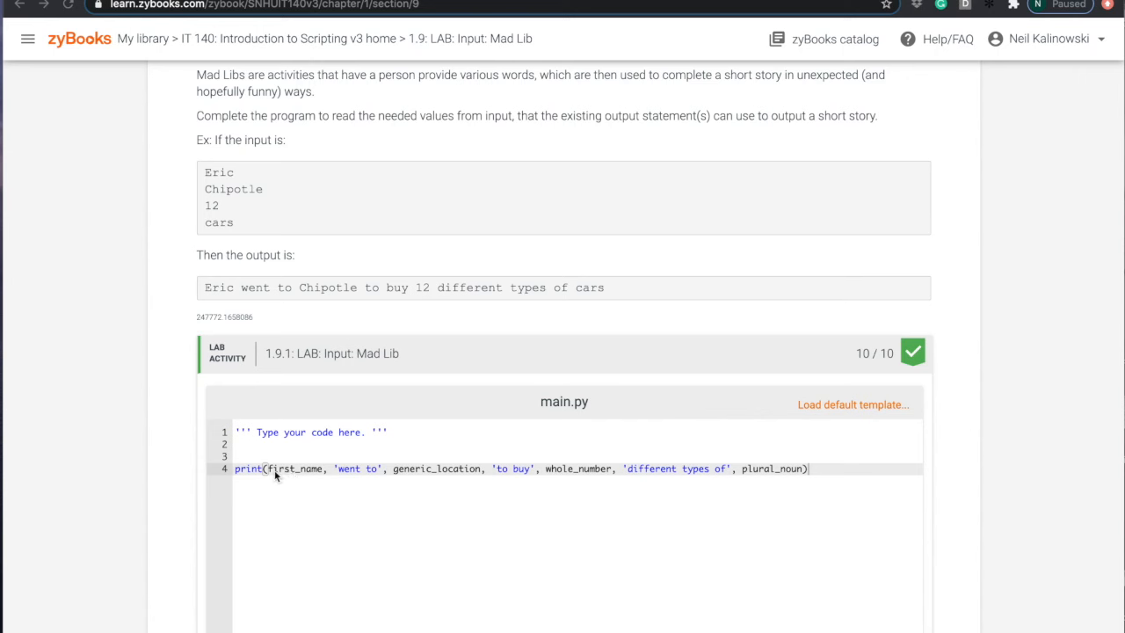
pyautogui.moveTo(443, 474)
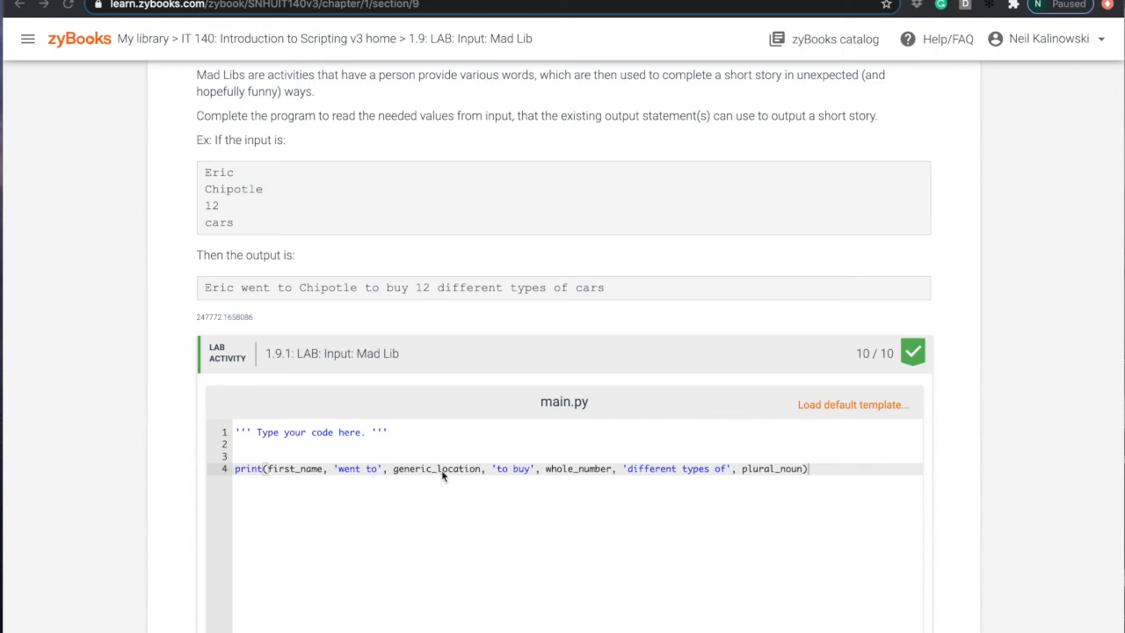
pyautogui.moveTo(759, 468)
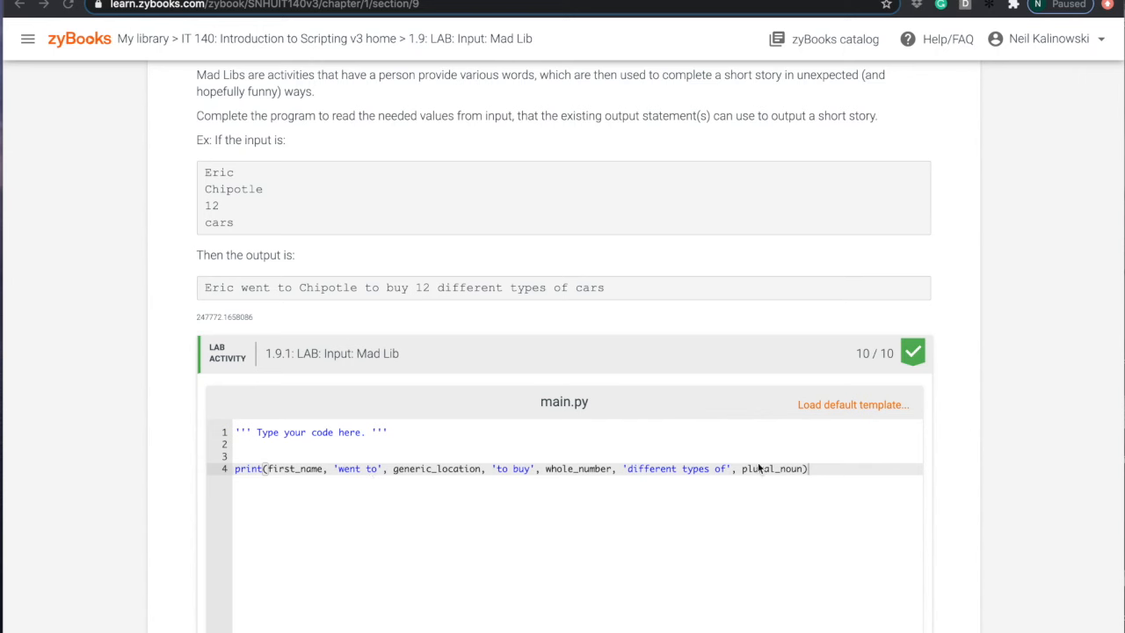
# List the four variables first_name, generic_location, whole_number and add a plural_noun line.
pyautogui.doubleClick(292, 468)
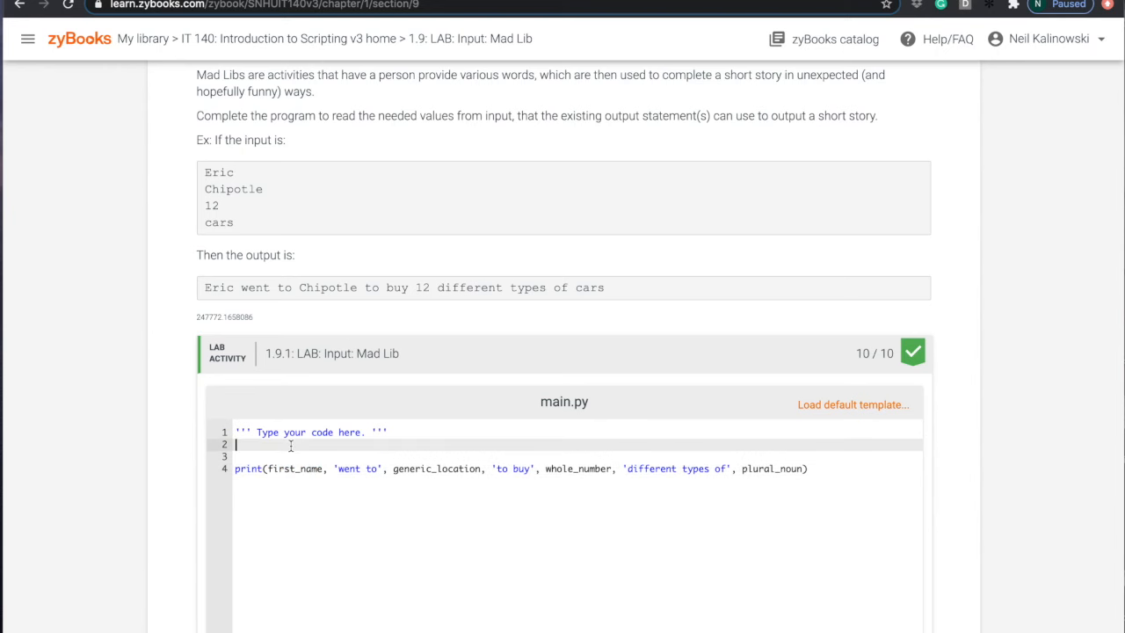
pyautogui.write('first_name')
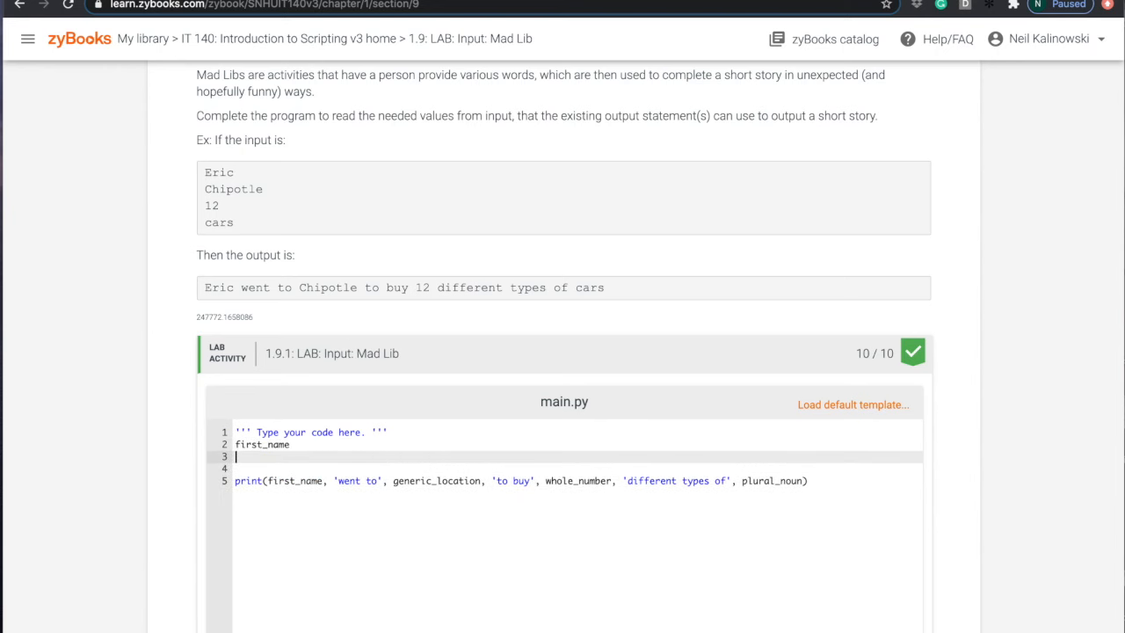
pyautogui.doubleClick(436, 482)
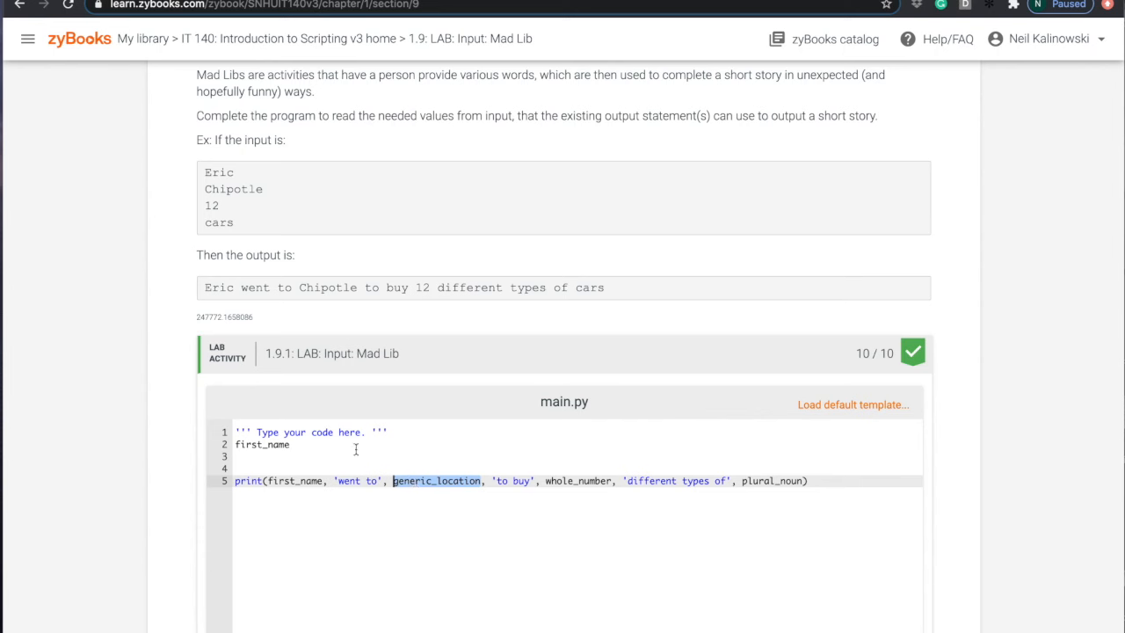
pyautogui.write('generic_location')
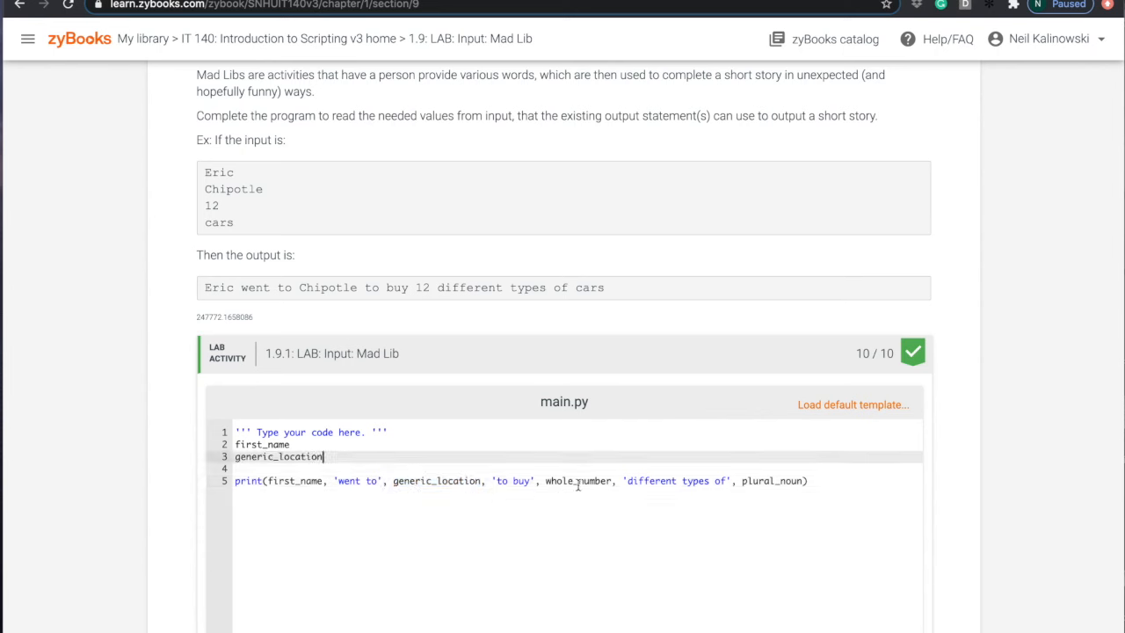
pyautogui.write('whole_number')
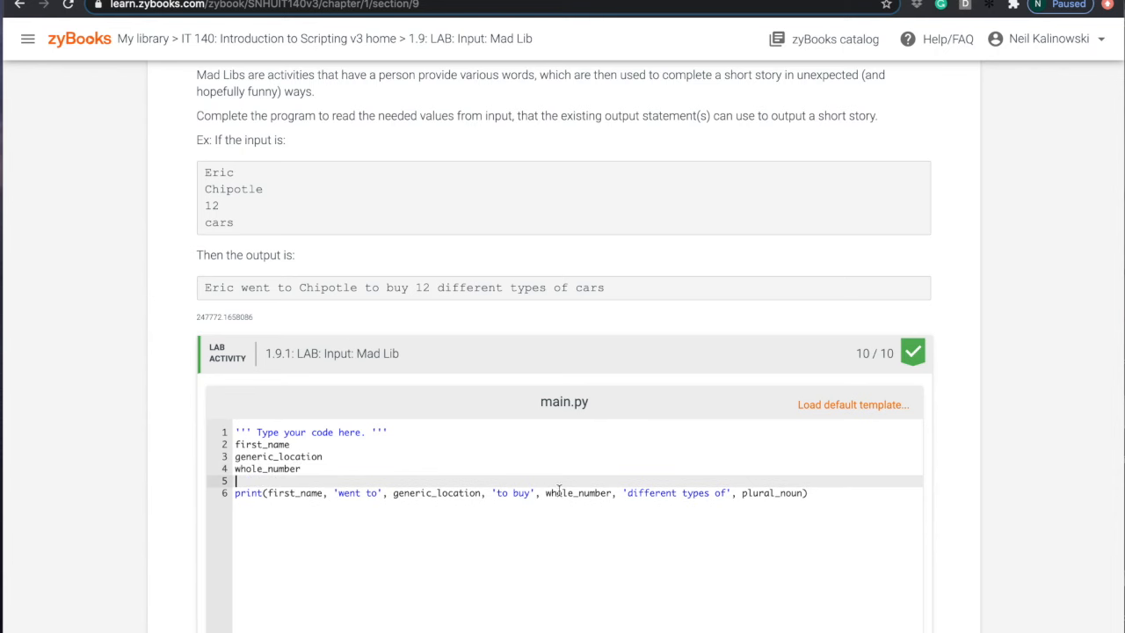
pyautogui.doubleClick(771, 492)
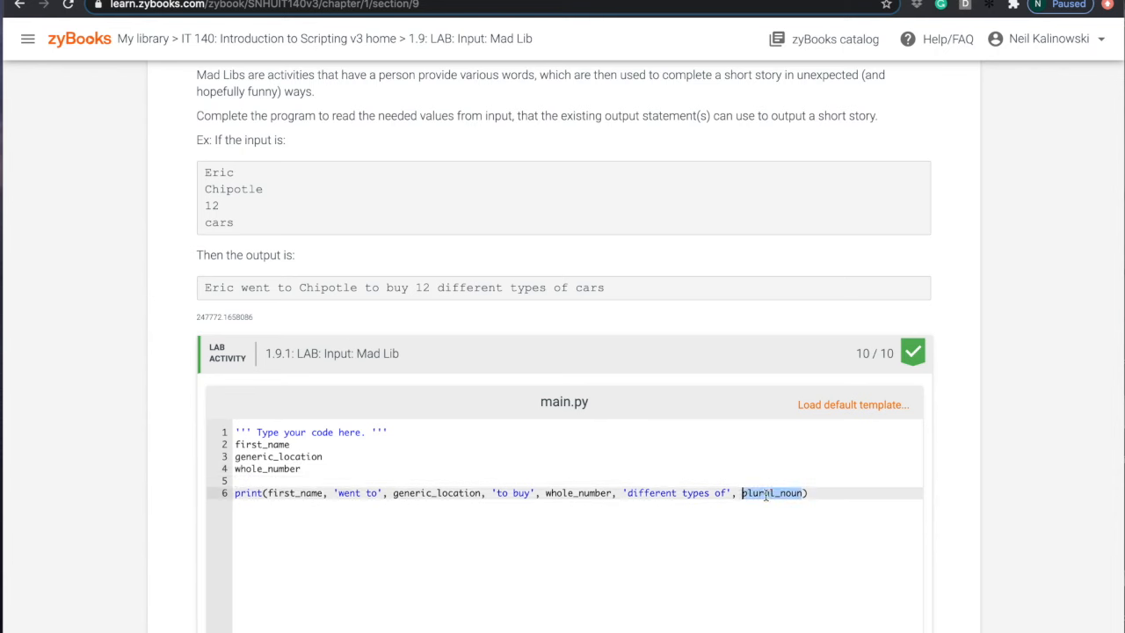
pyautogui.click(324, 481)
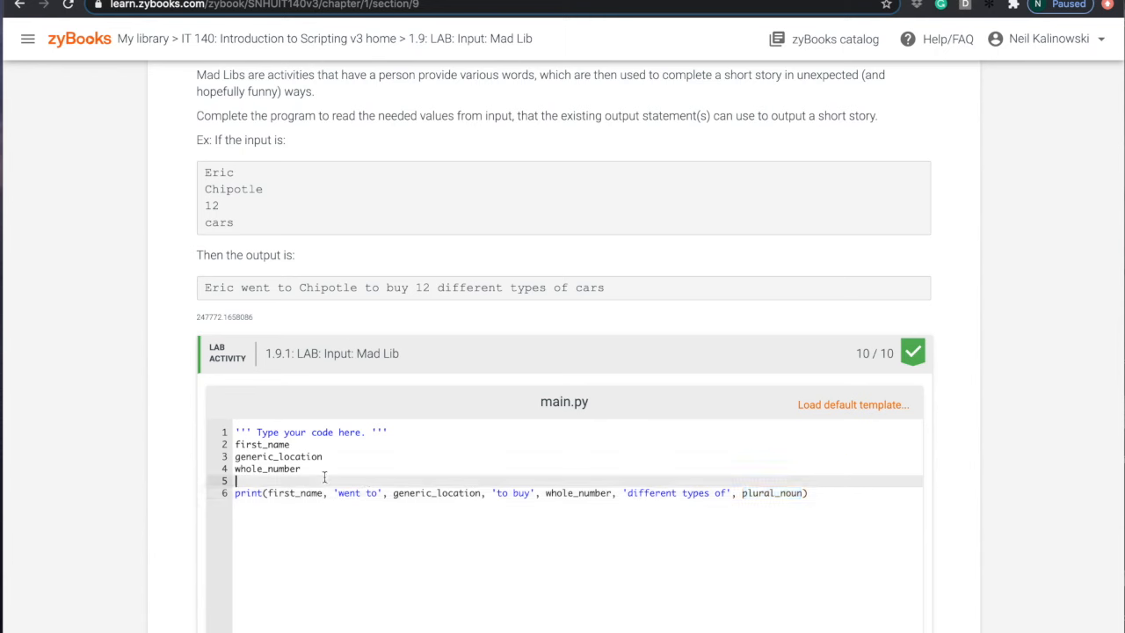
pyautogui.write('plural_noun')
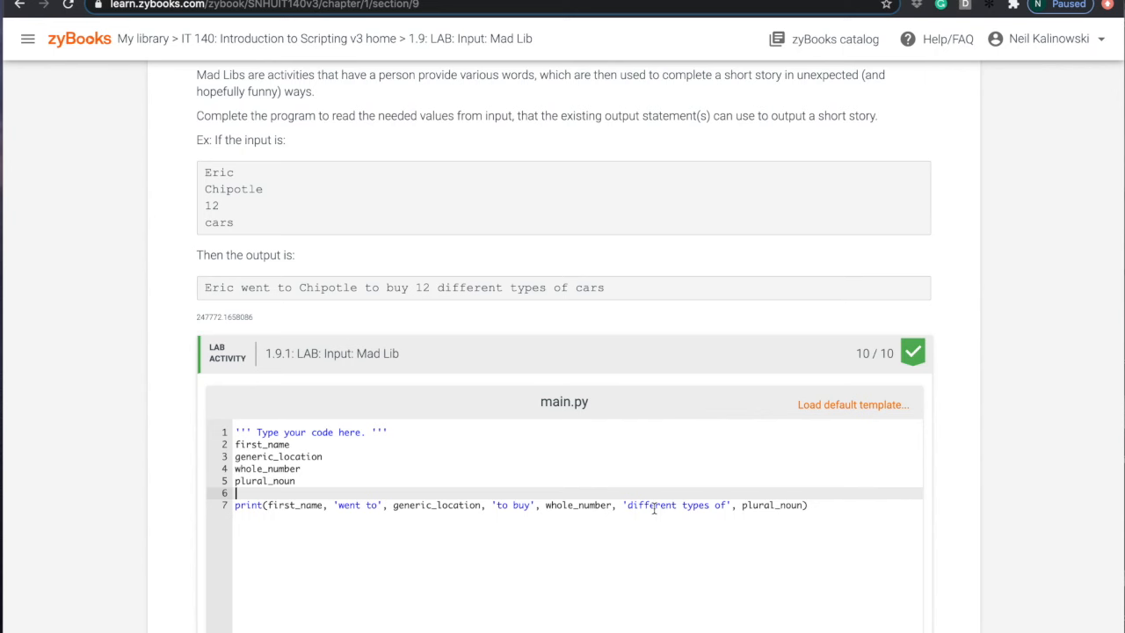
# Replace the hard-coded 'Eric' with input() and assign input() to the other variables.
pyautogui.click(404, 446)
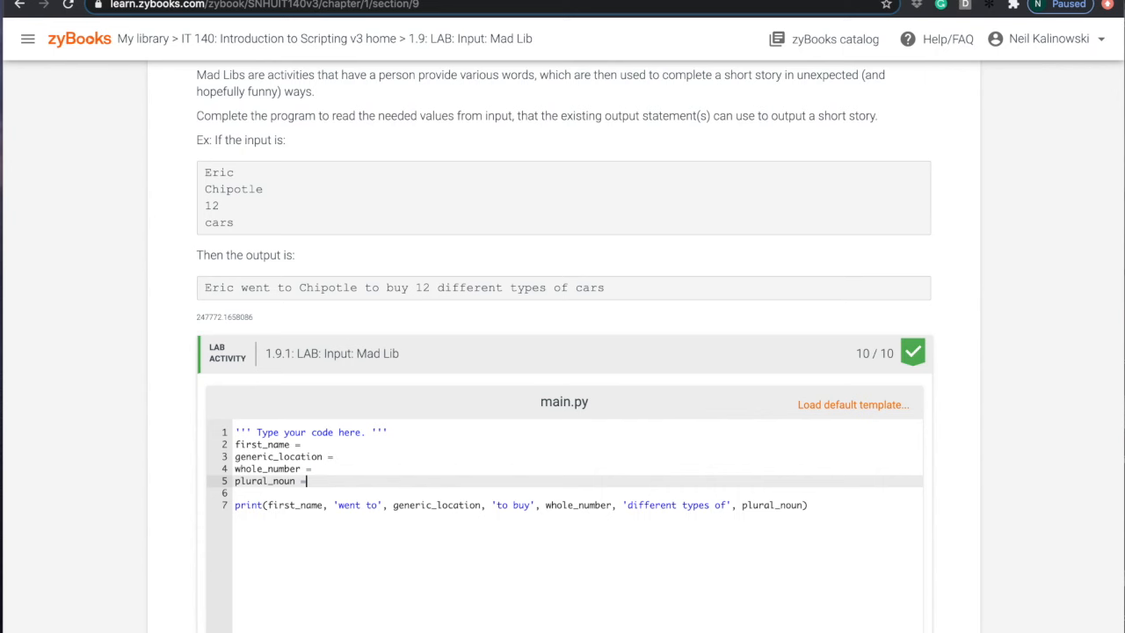
pyautogui.moveTo(374, 436)
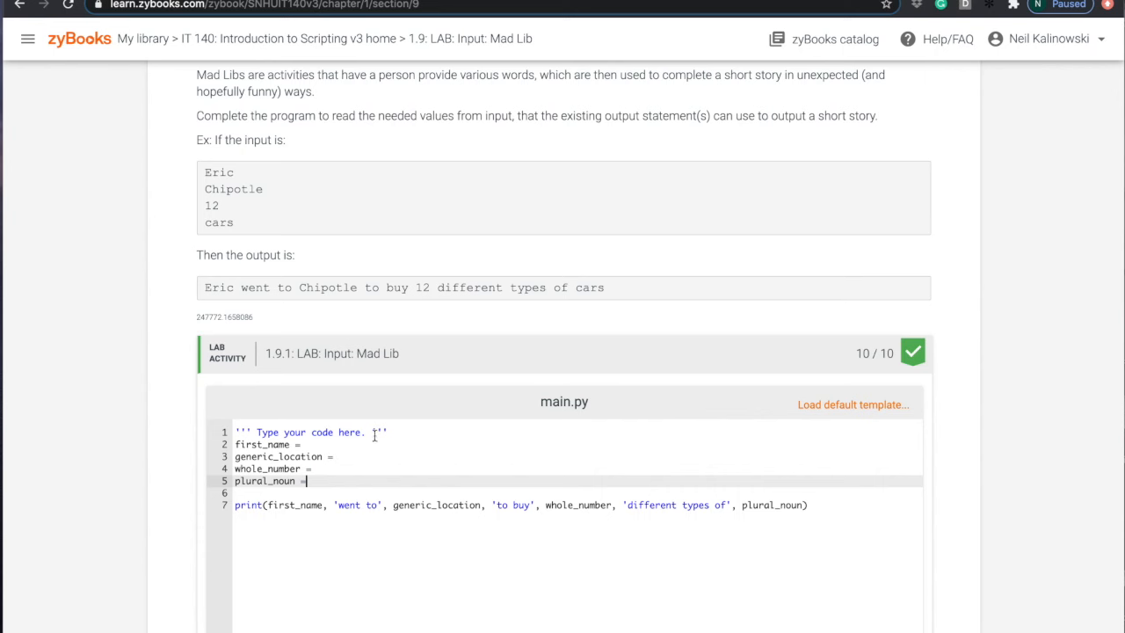
pyautogui.write("'E")
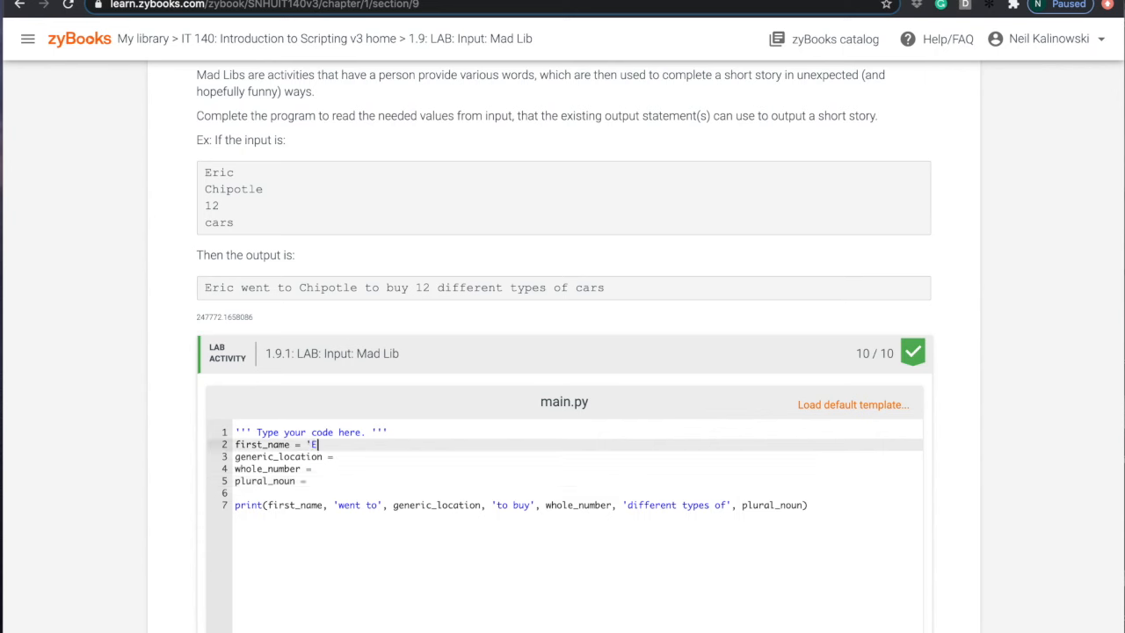
pyautogui.write("ric'")
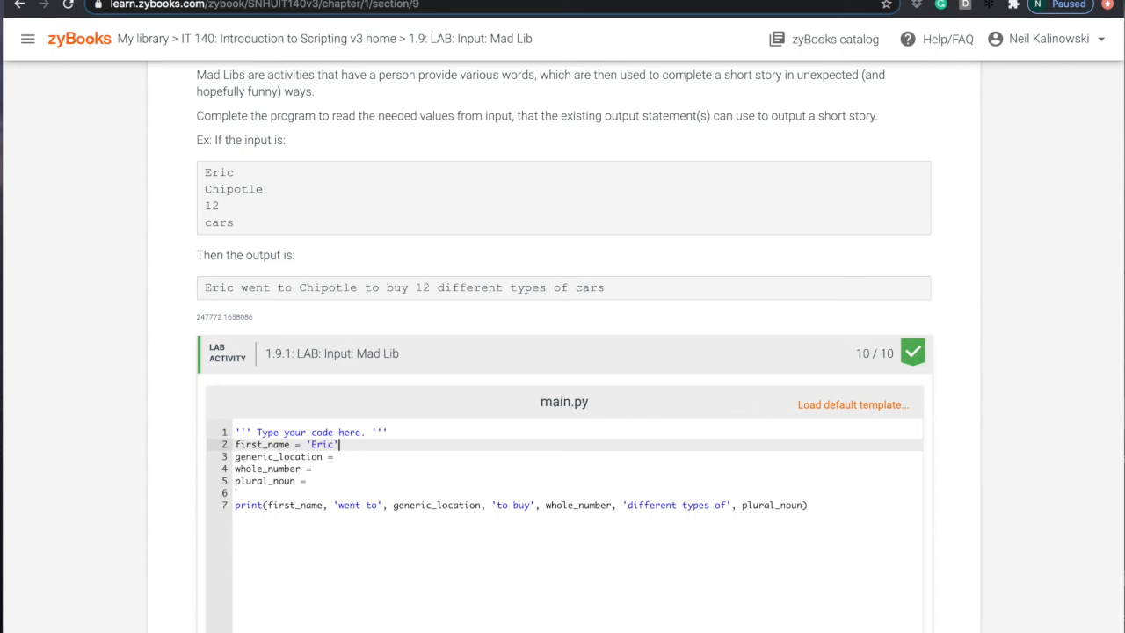
pyautogui.press('Backspace')
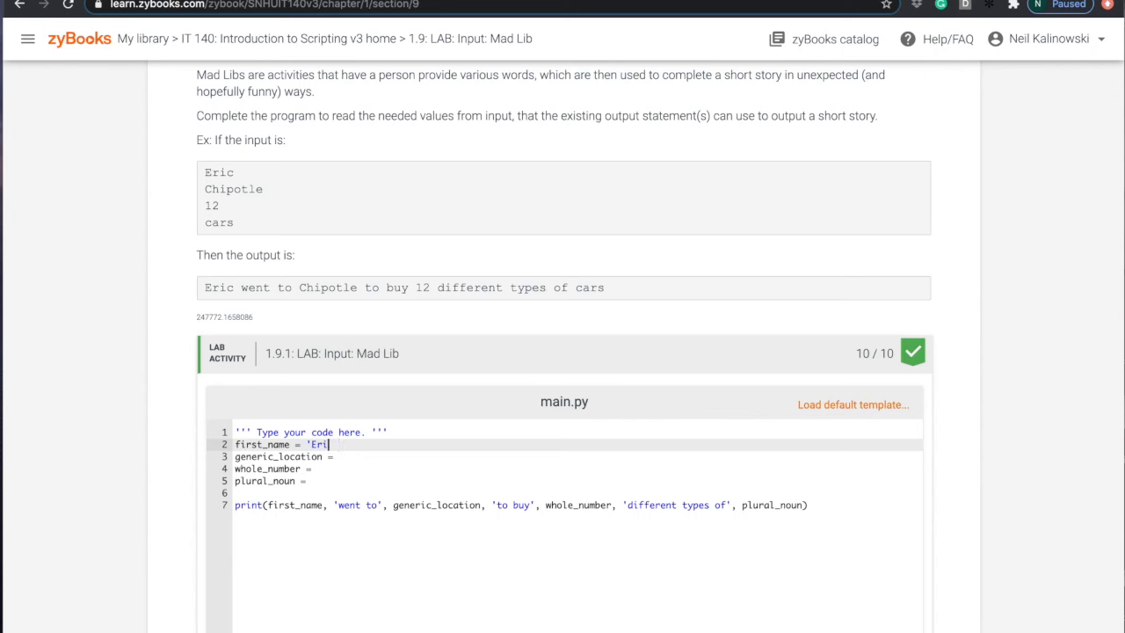
pyautogui.write('in')
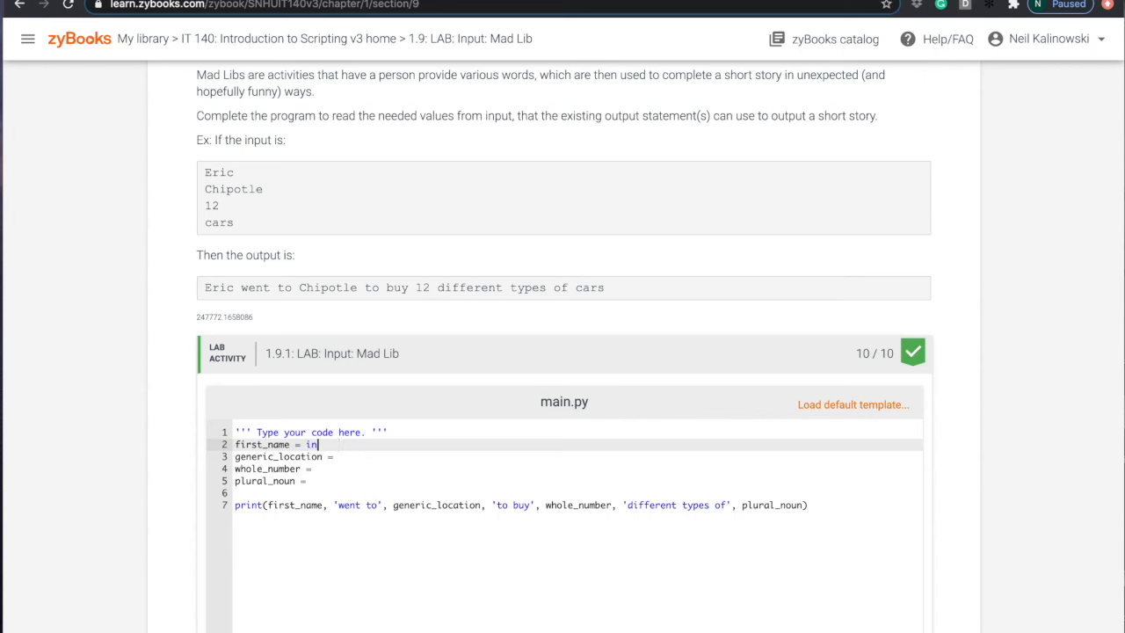
pyautogui.write('put()')
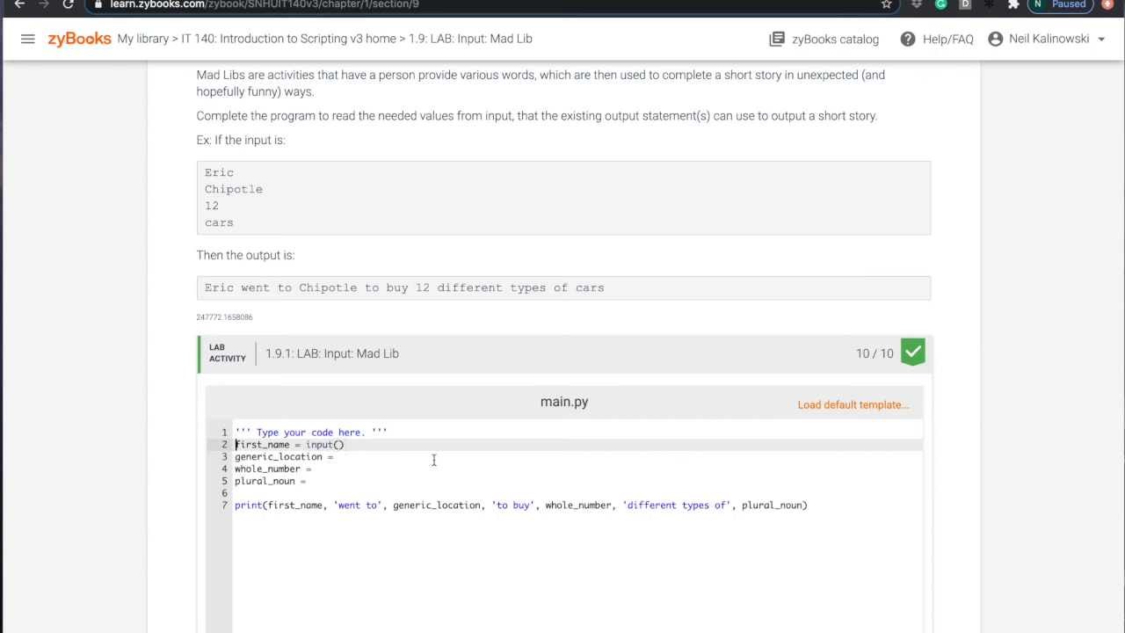
pyautogui.doubleClick(323, 443)
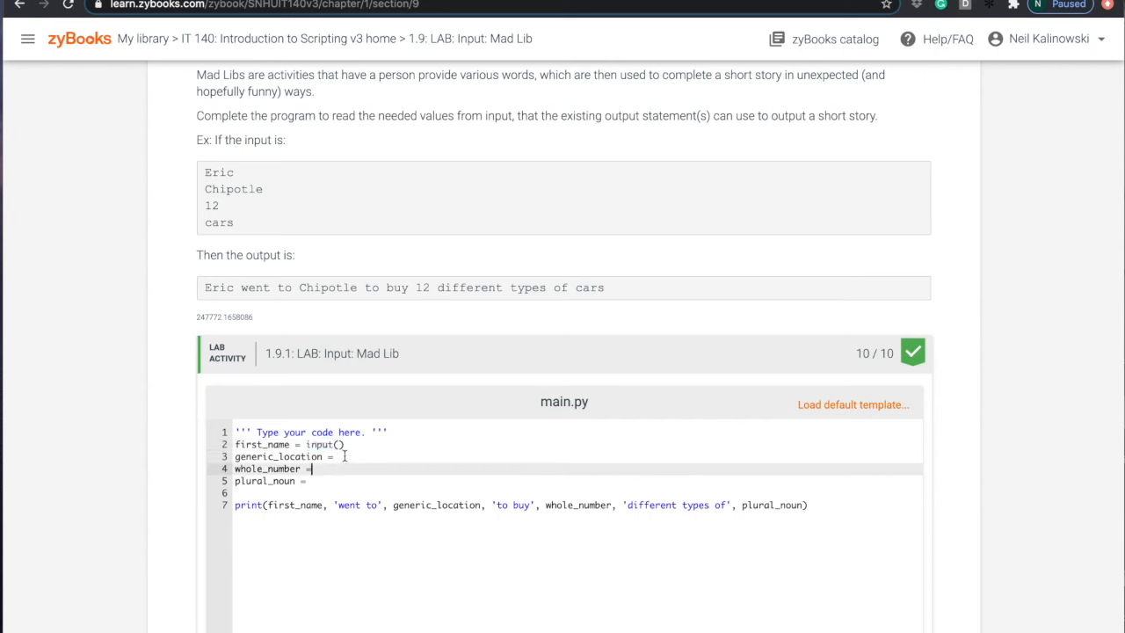
pyautogui.write('input()')
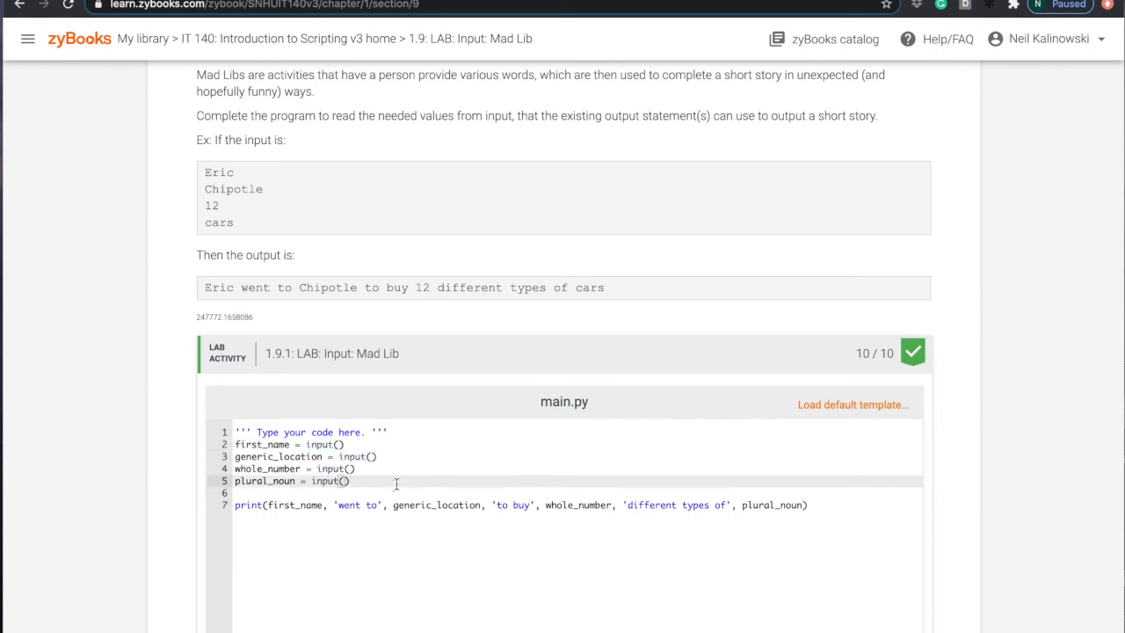
pyautogui.moveTo(337, 468)
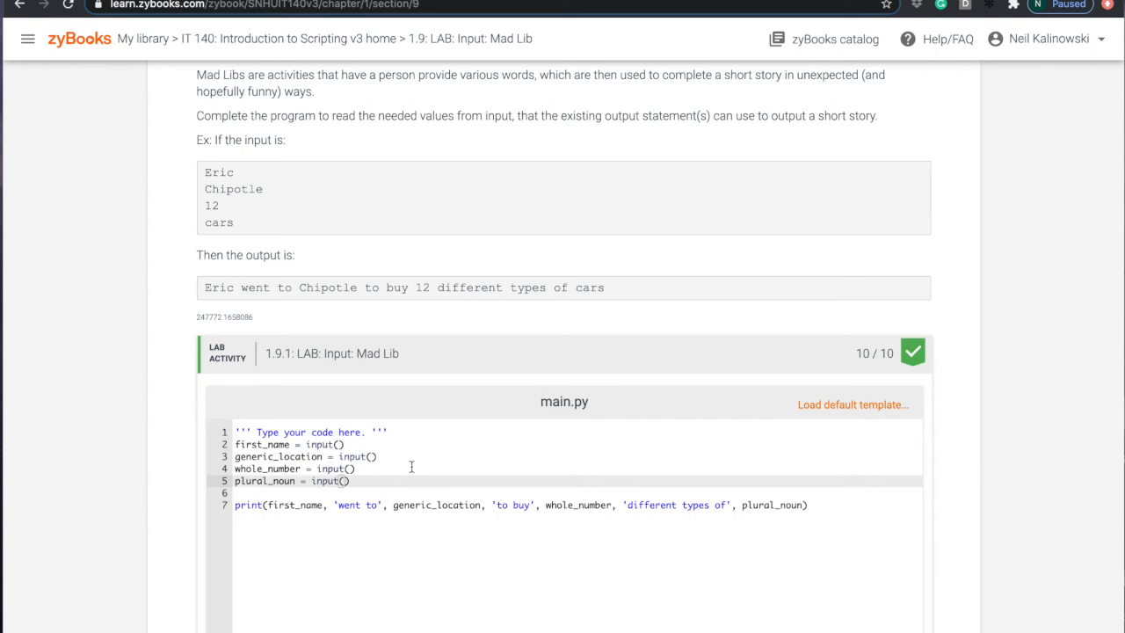
pyautogui.moveTo(541, 401)
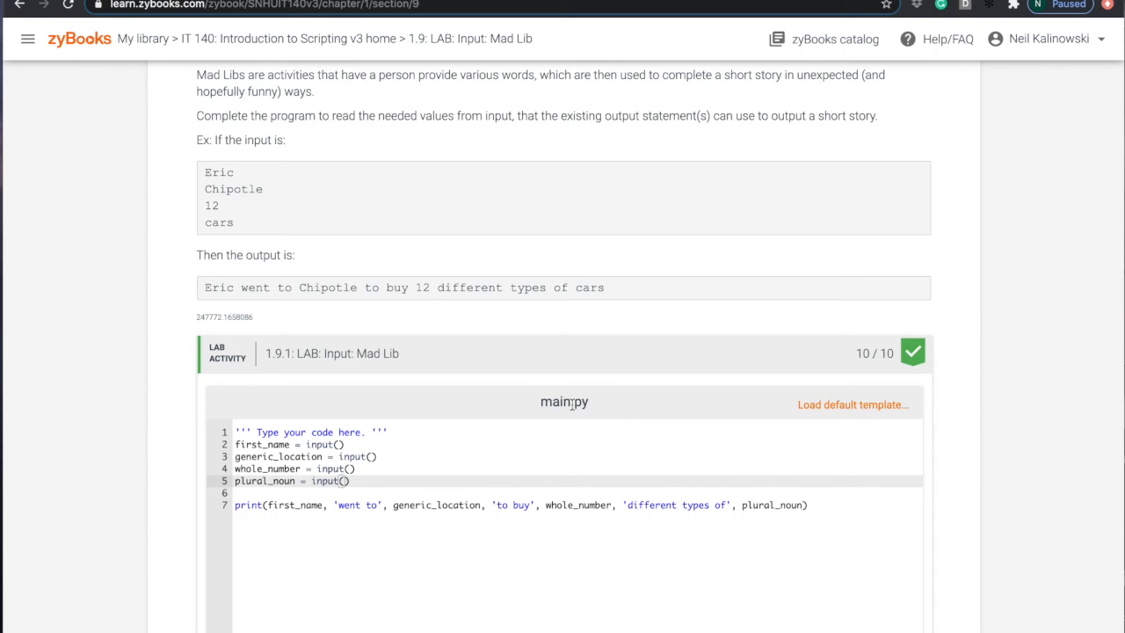
pyautogui.moveTo(591, 504)
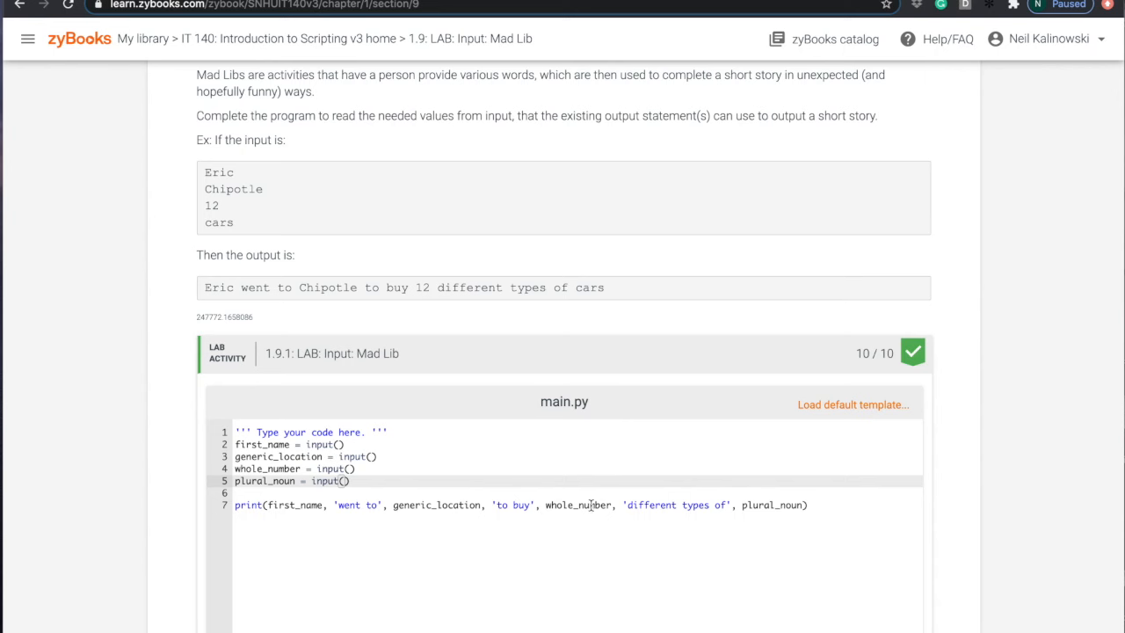
pyautogui.moveTo(839, 414)
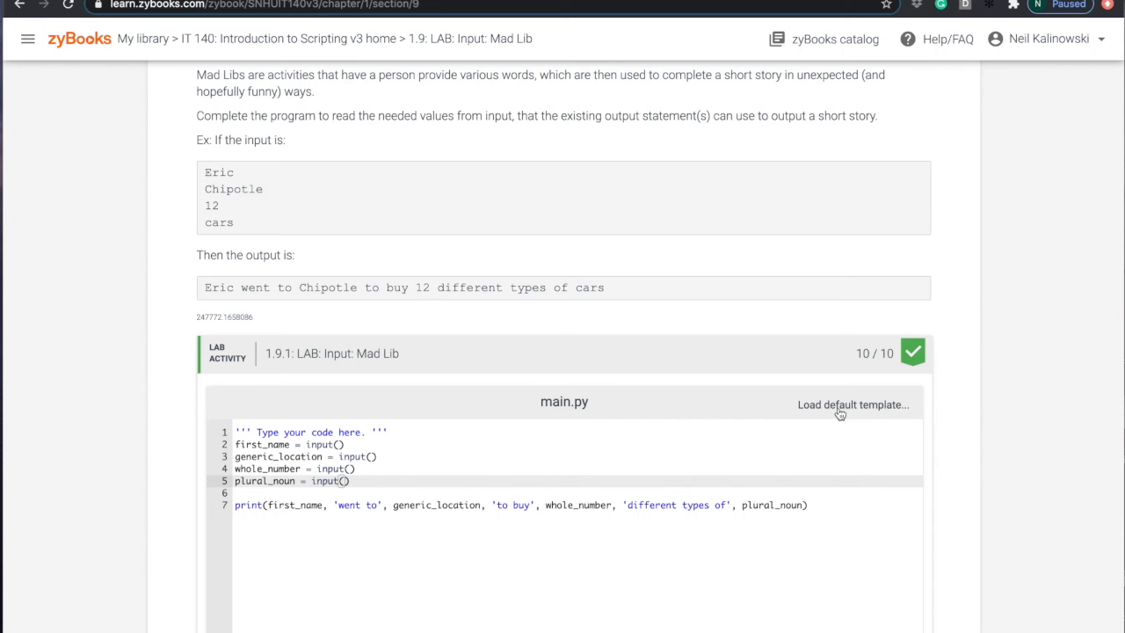
pyautogui.moveTo(588, 474)
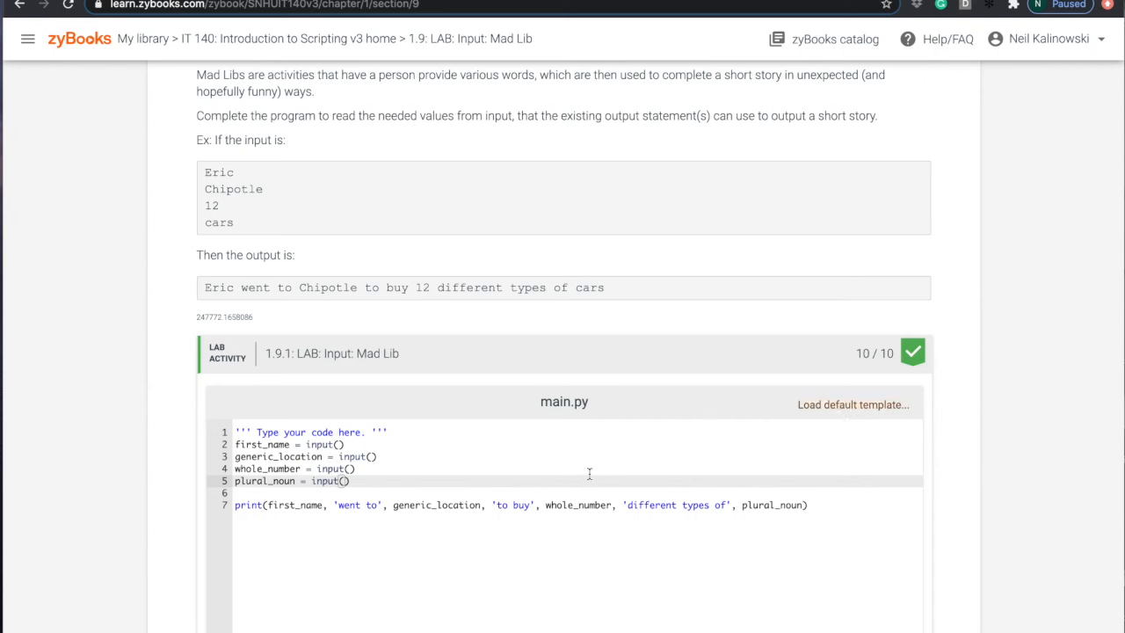
pyautogui.moveTo(235, 443); pyautogui.dragTo(348, 481)
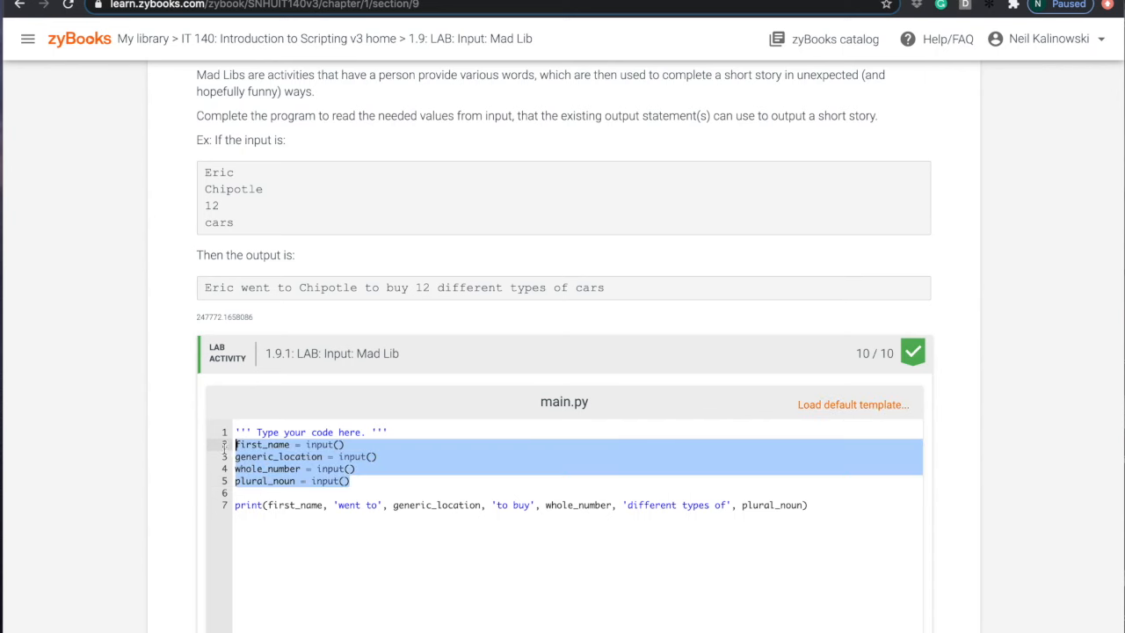
pyautogui.moveTo(836, 411)
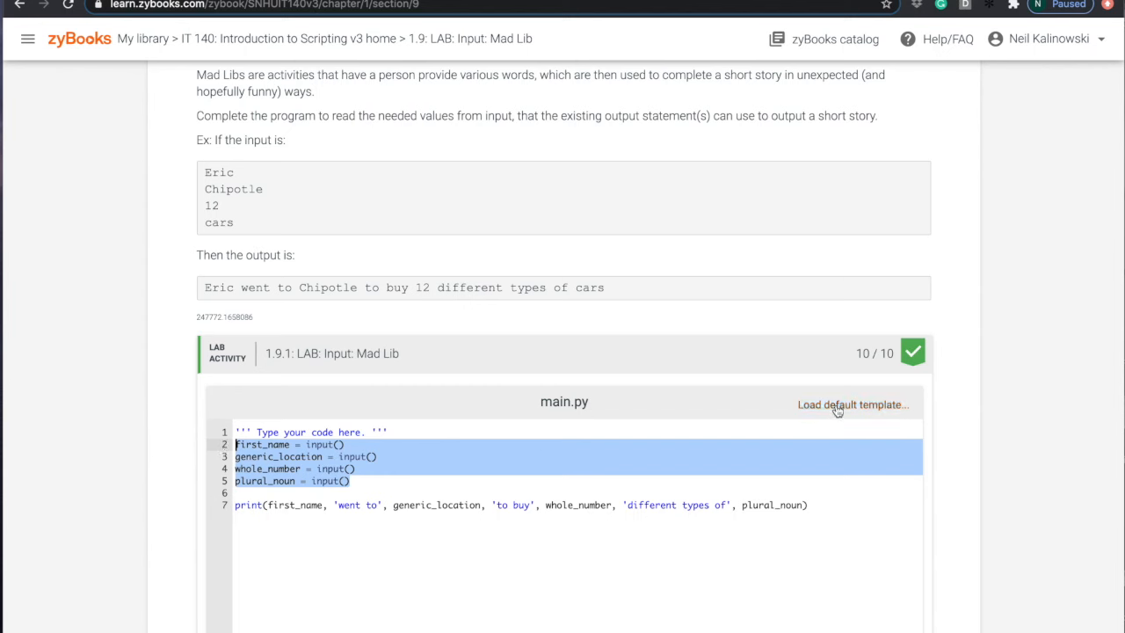
pyautogui.click(850, 404)
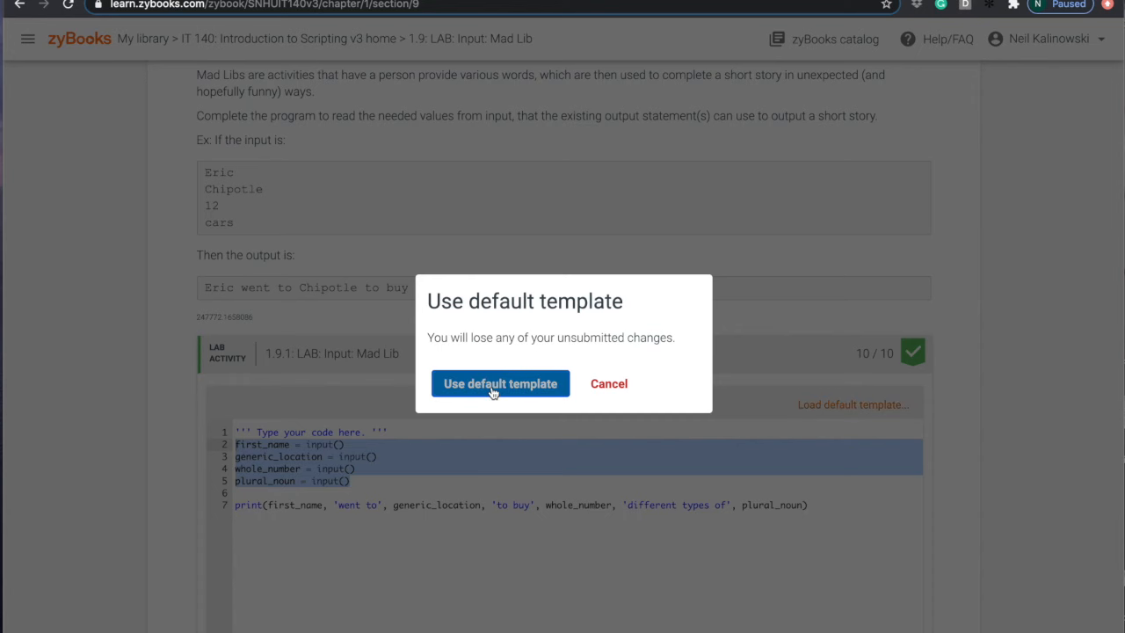
pyautogui.click(499, 383)
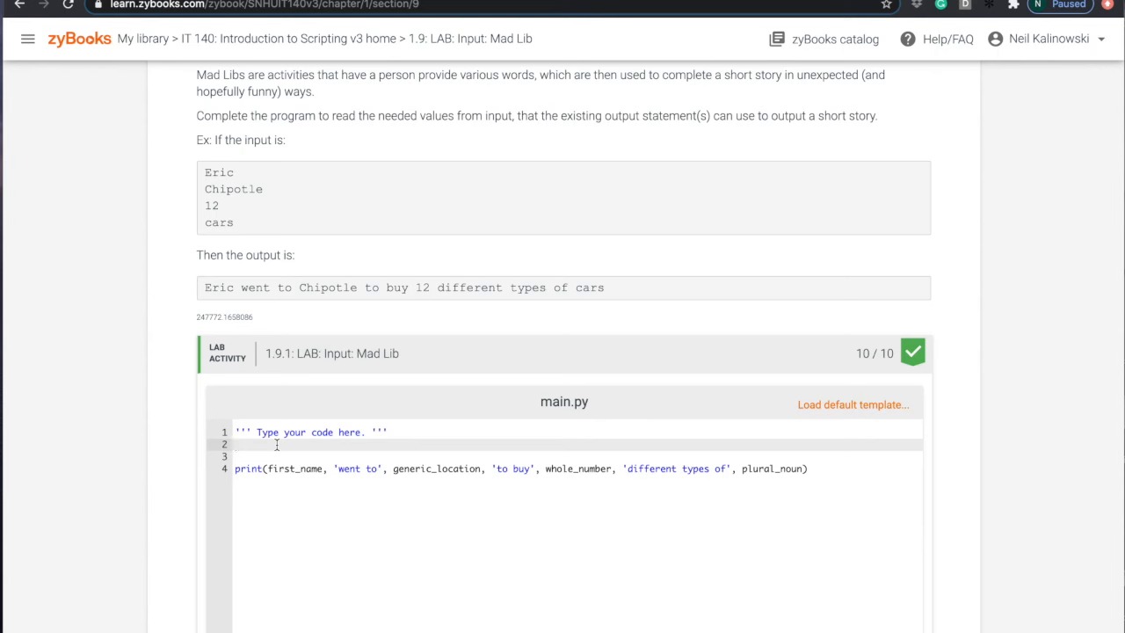
pyautogui.write('first_name = input()')
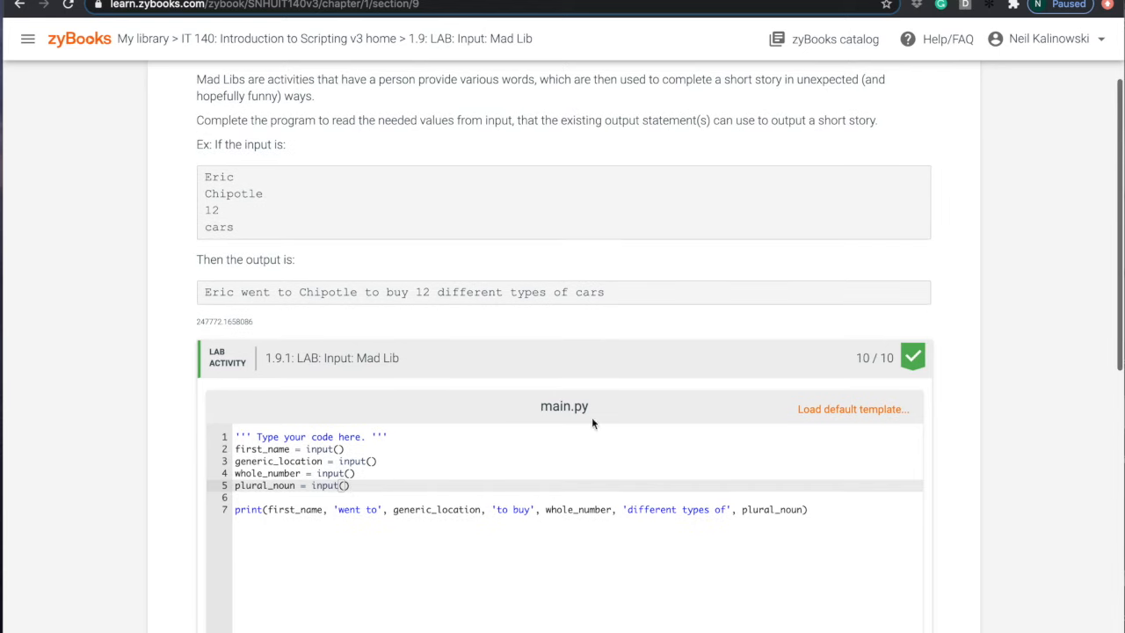
pyautogui.moveTo(594, 418)
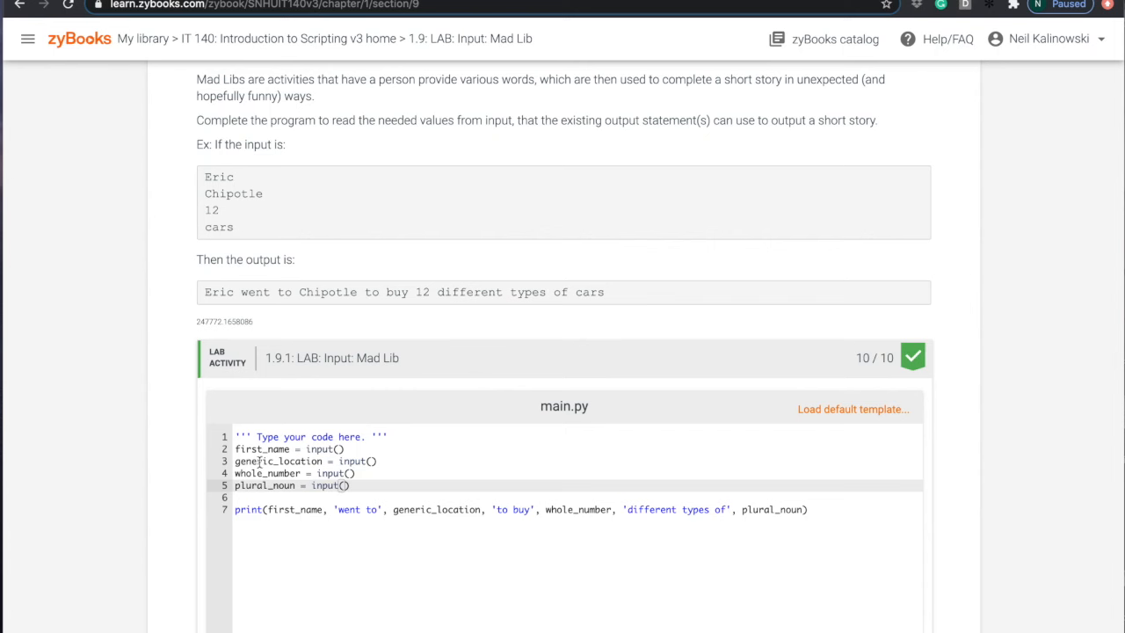
pyautogui.moveTo(366, 460)
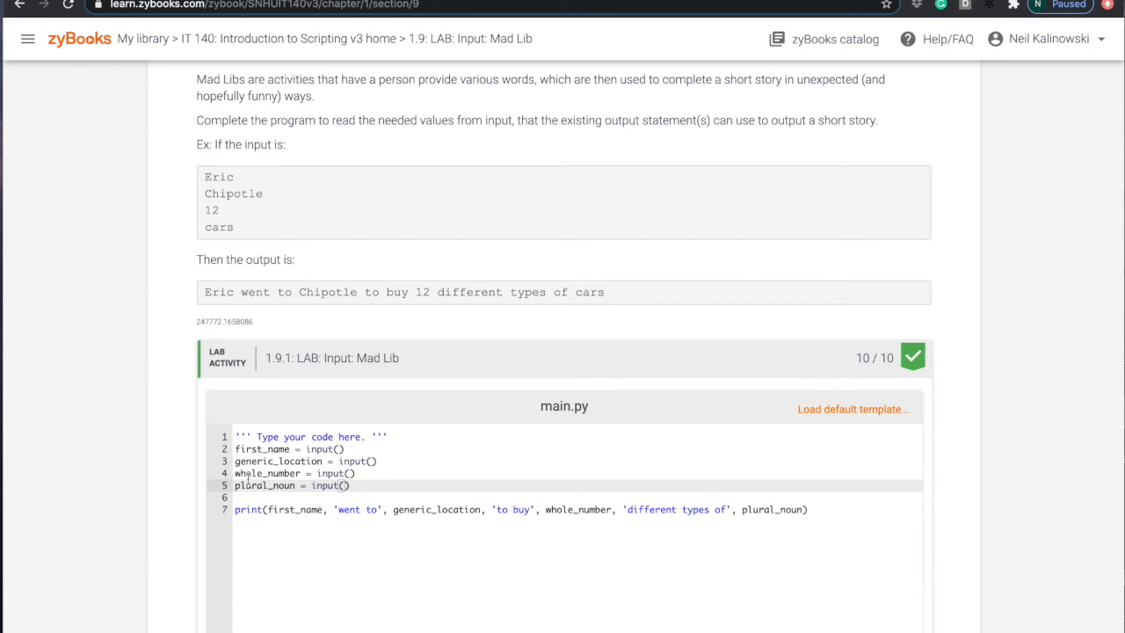
# Enter Mr. K, store, 21 and cars as the four program input lines.
pyautogui.scroll(-3)
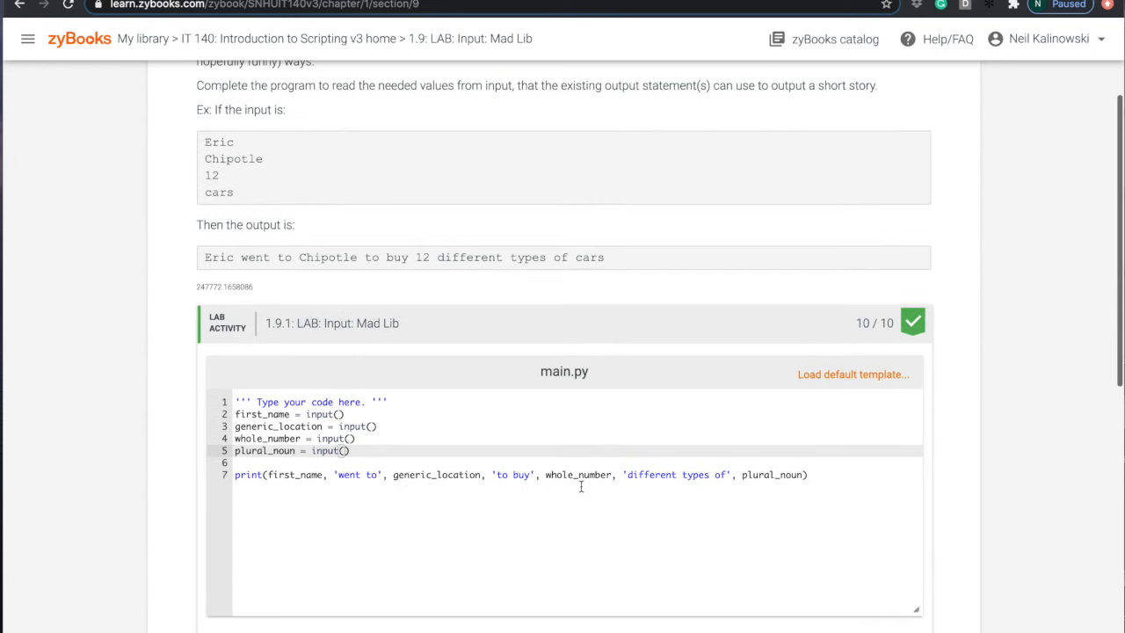
pyautogui.scroll(-3)
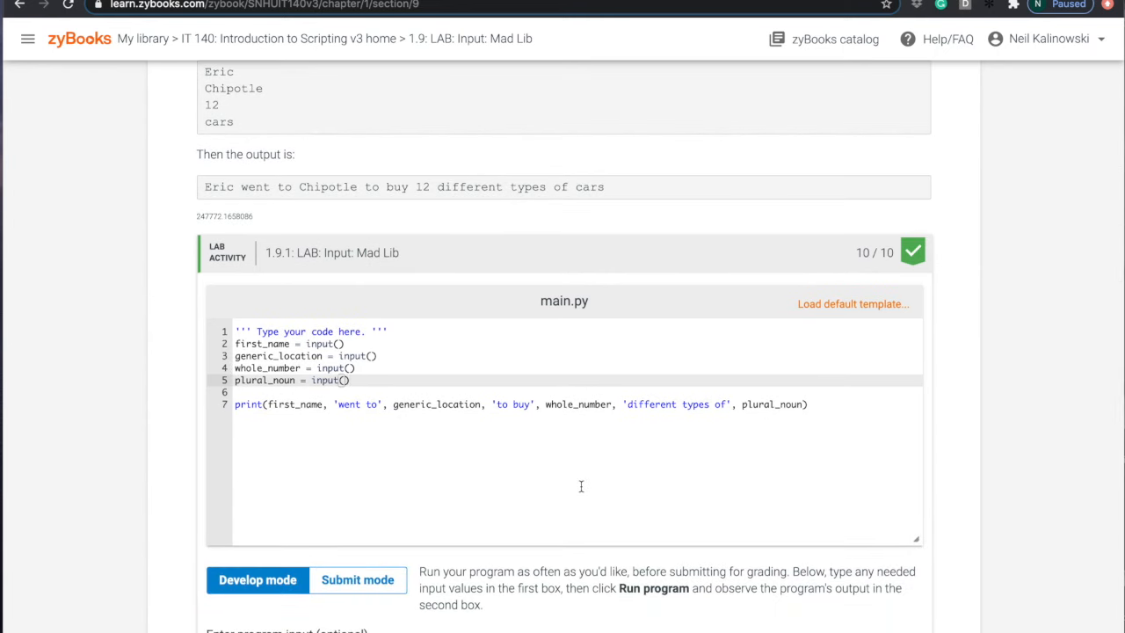
pyautogui.scroll(-3)
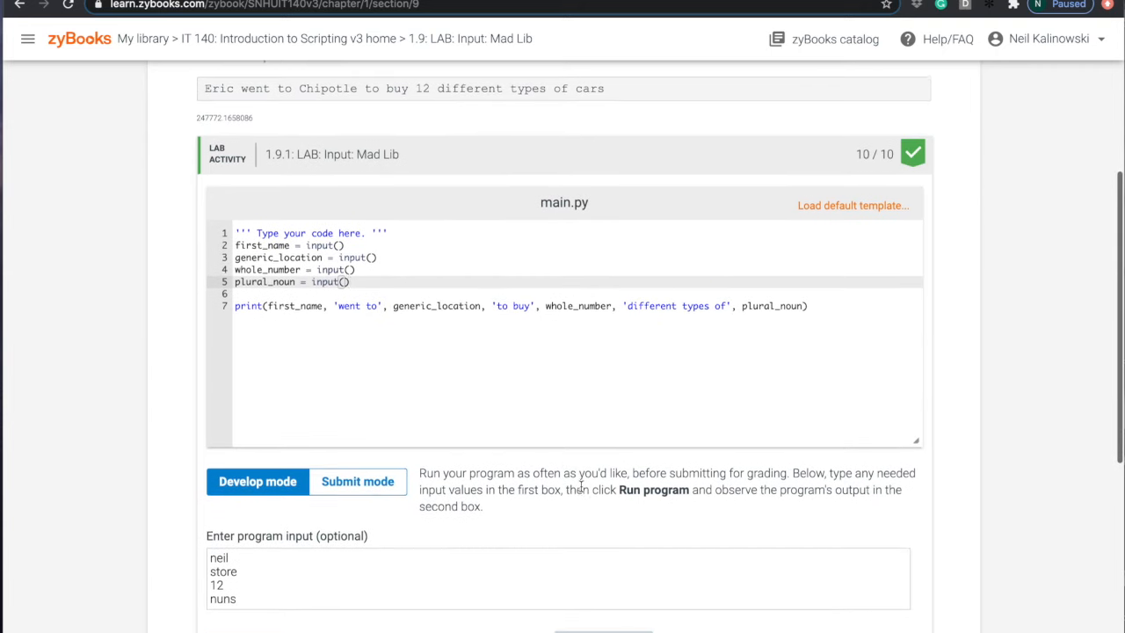
pyautogui.scroll(-3)
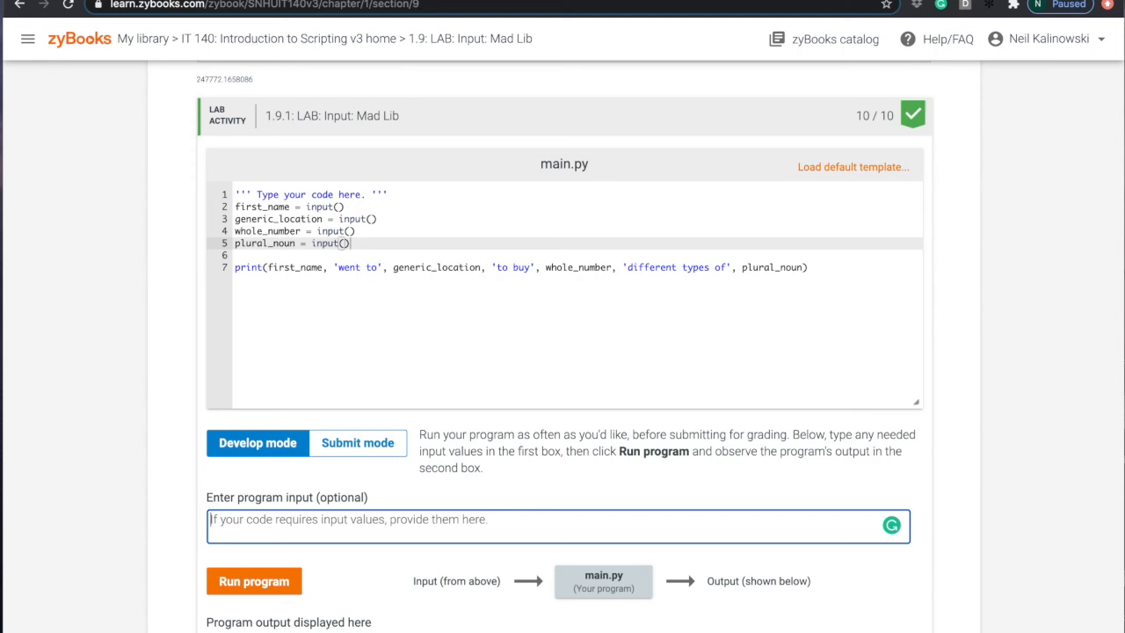
pyautogui.write('Mr. K')
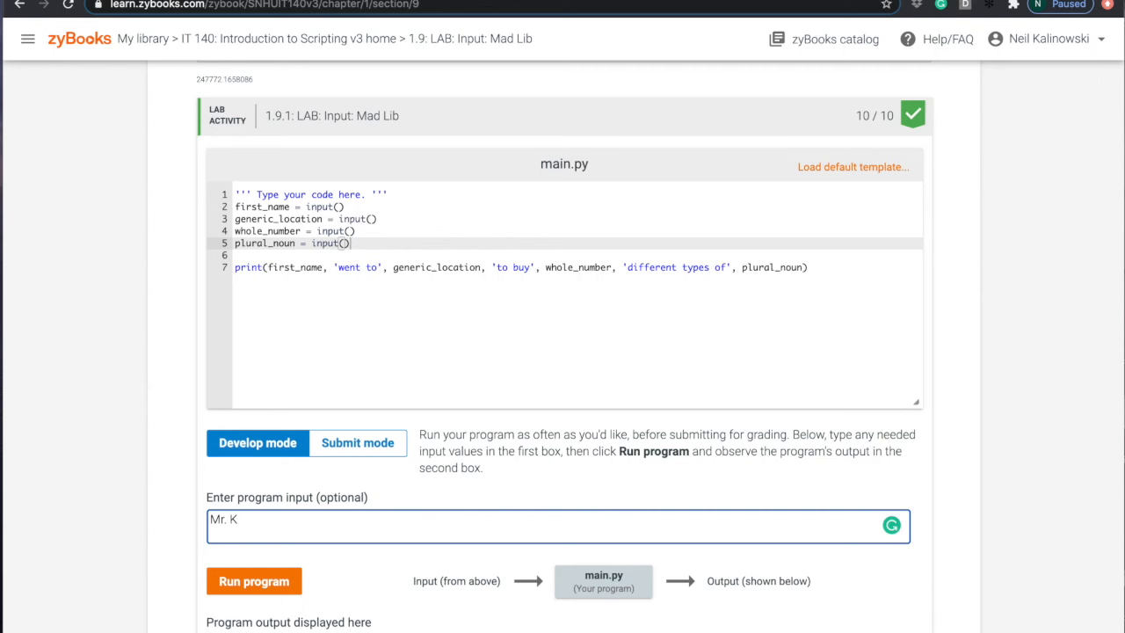
pyautogui.write('store')
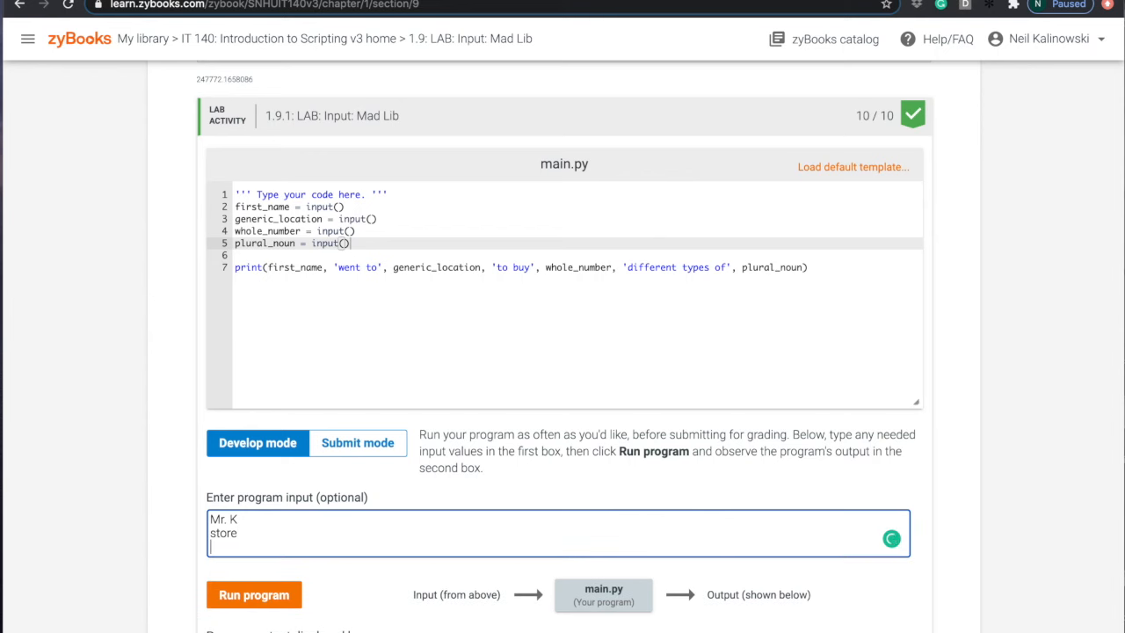
pyautogui.write('21')
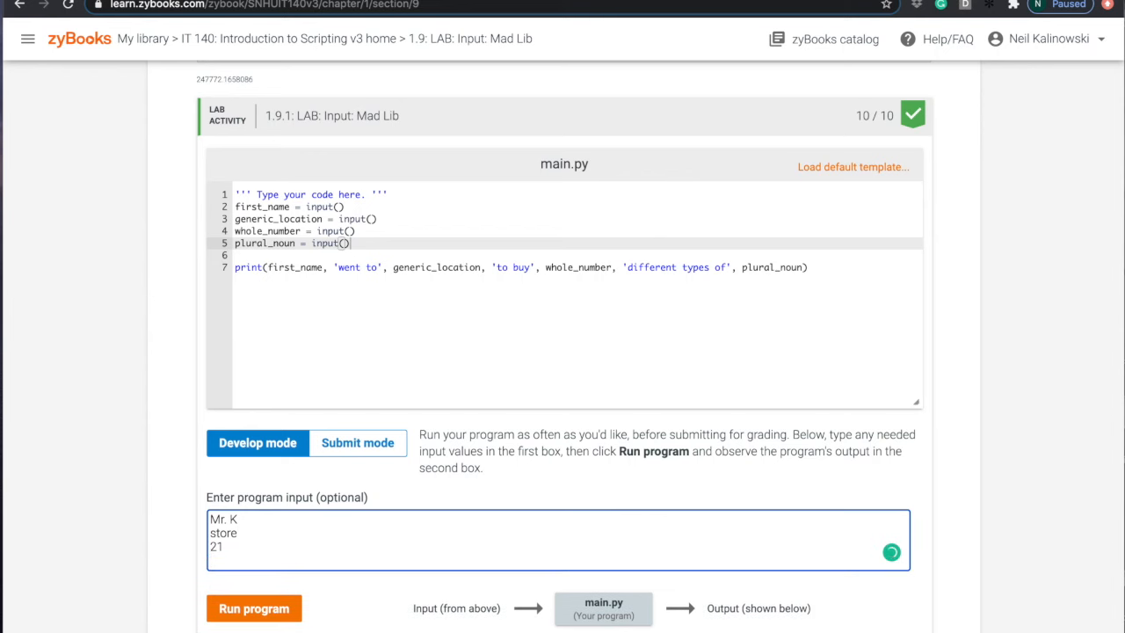
pyautogui.write('cars')
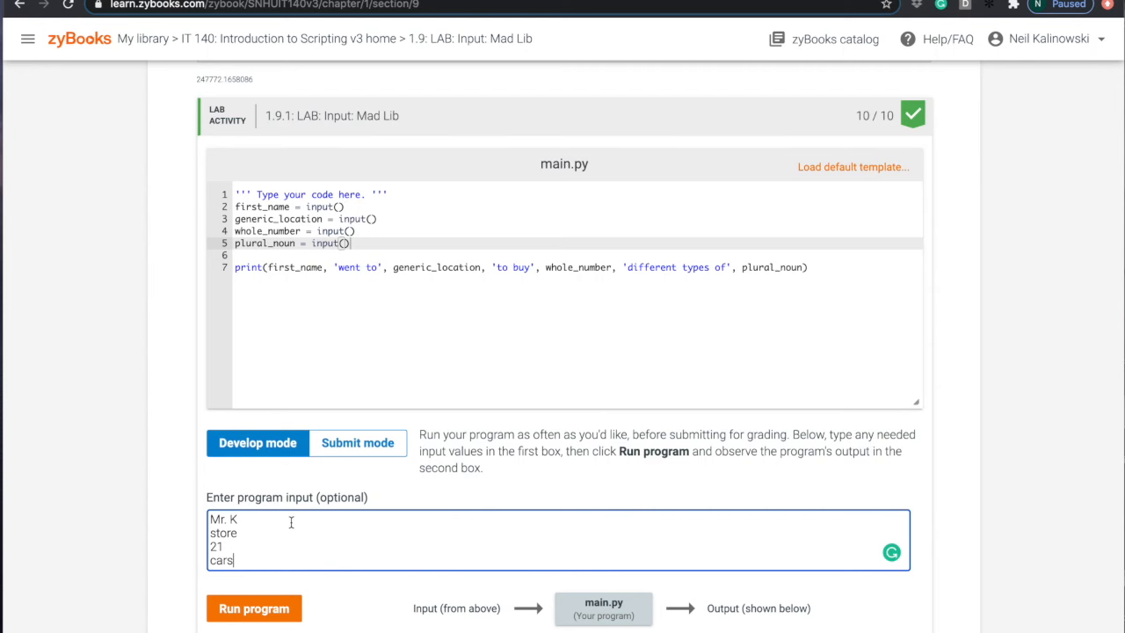
pyautogui.scroll(-3)
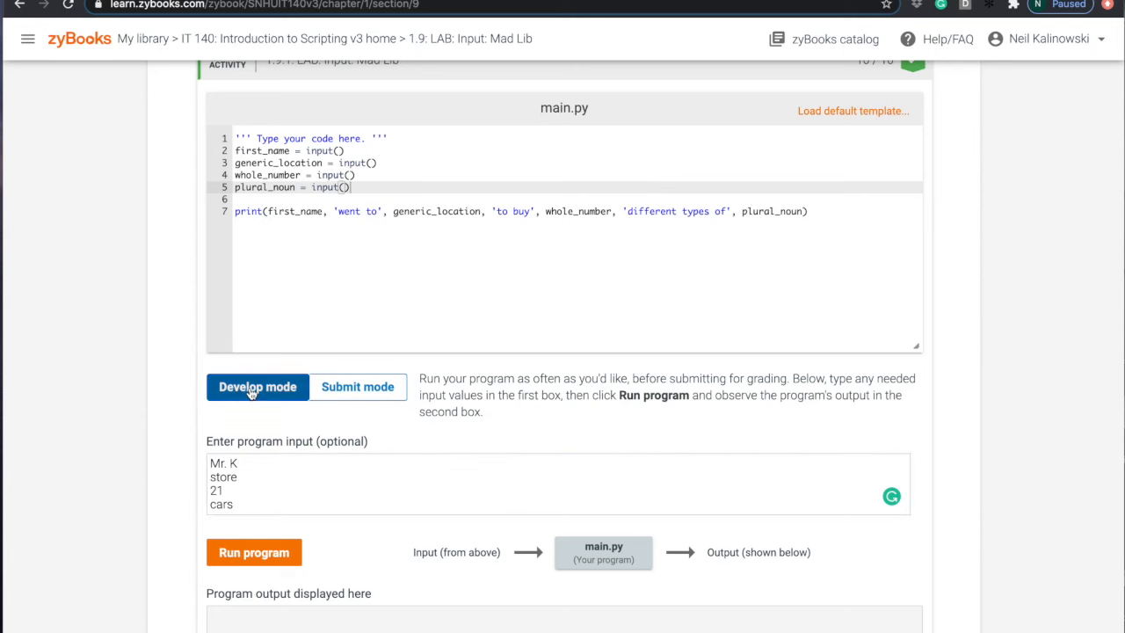
# Run the program, then change the location input to 'the car dealership'.
pyautogui.scroll(-3)
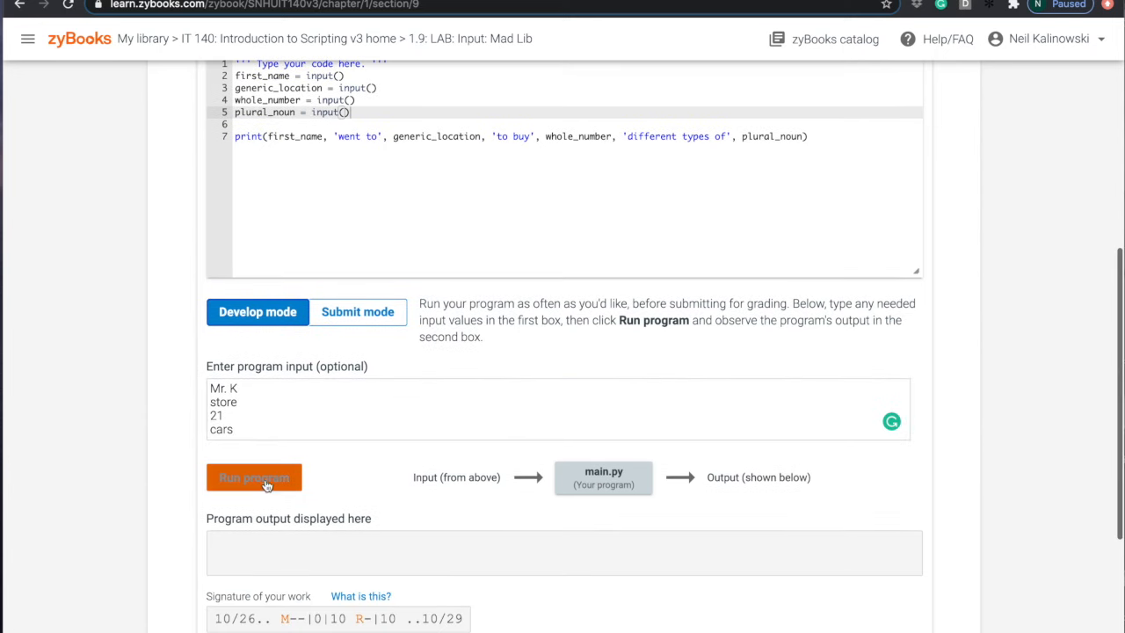
pyautogui.click(253, 478)
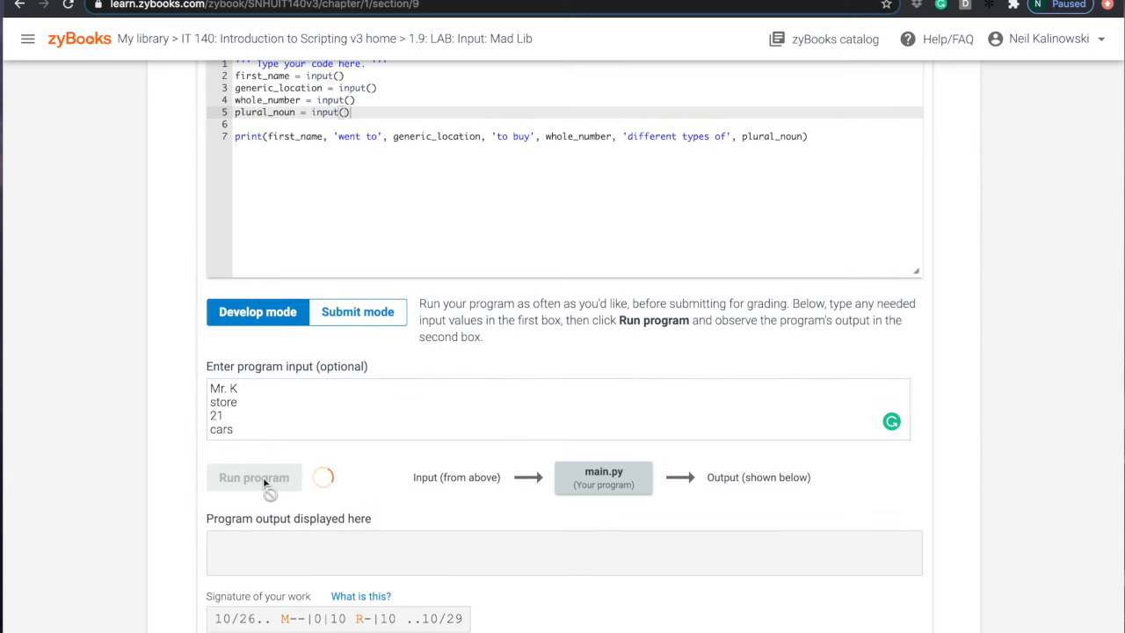
pyautogui.click(253, 478)
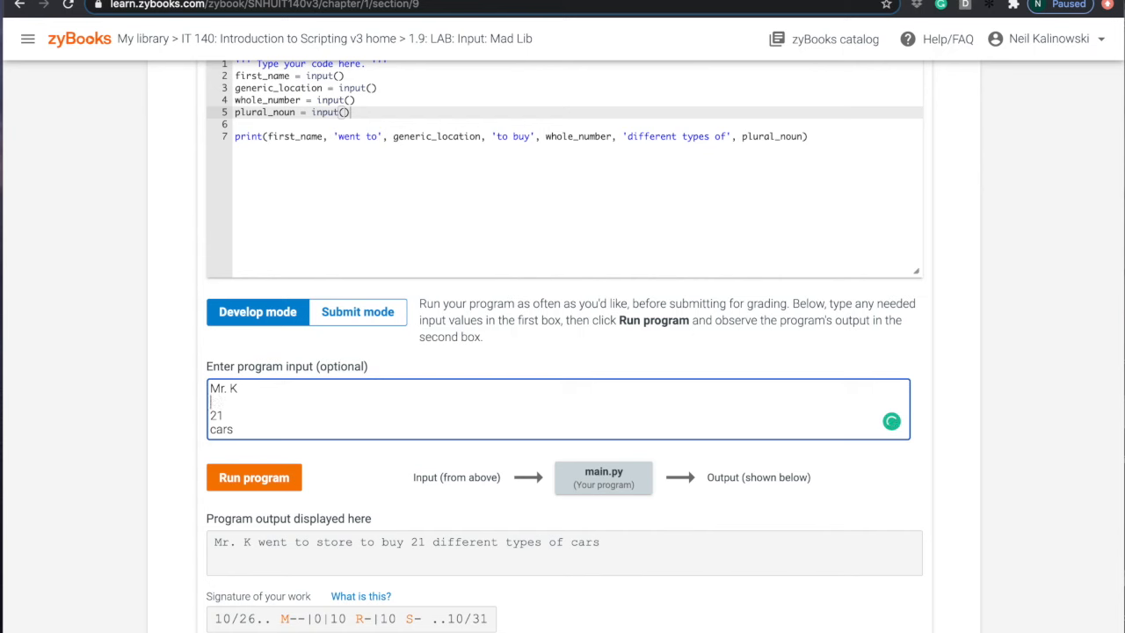
pyautogui.write('car d')
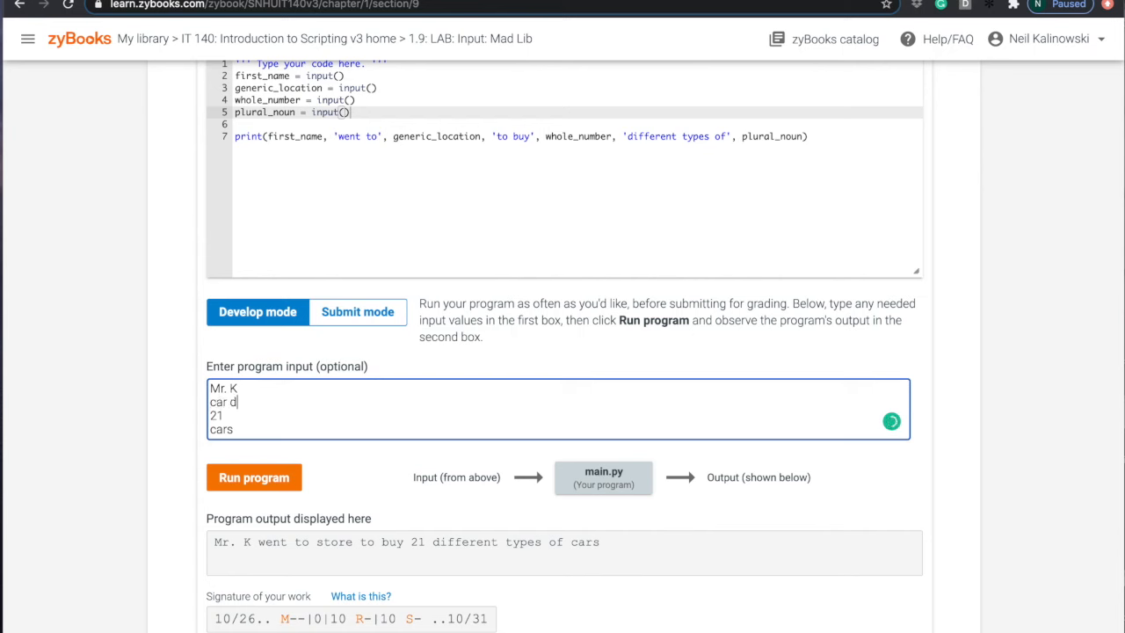
pyautogui.write('eal')
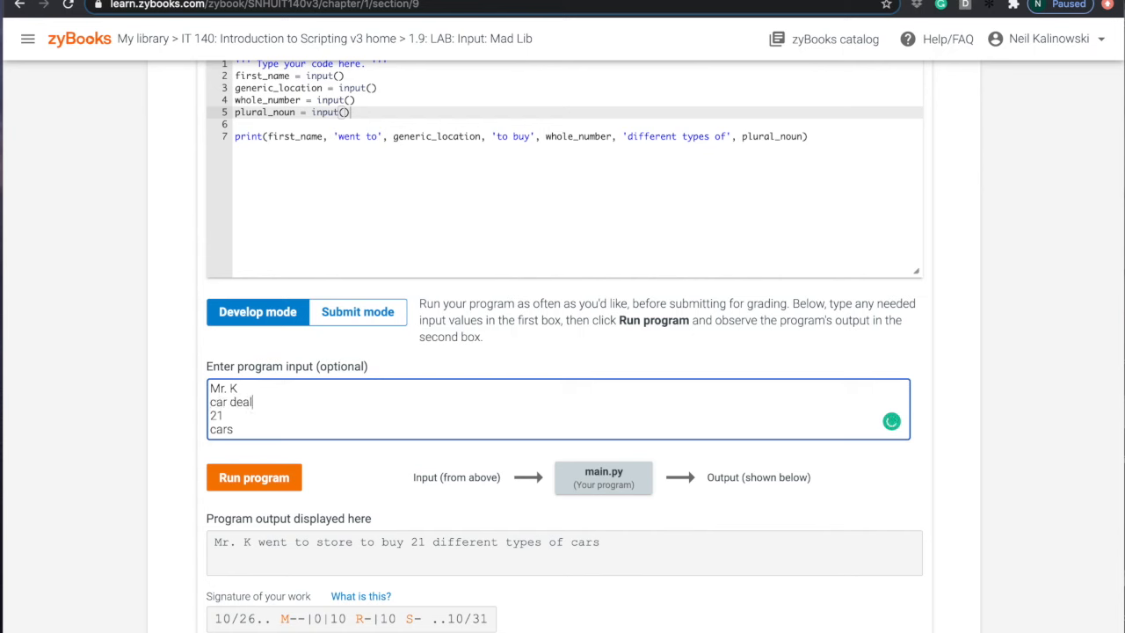
pyautogui.write('ership')
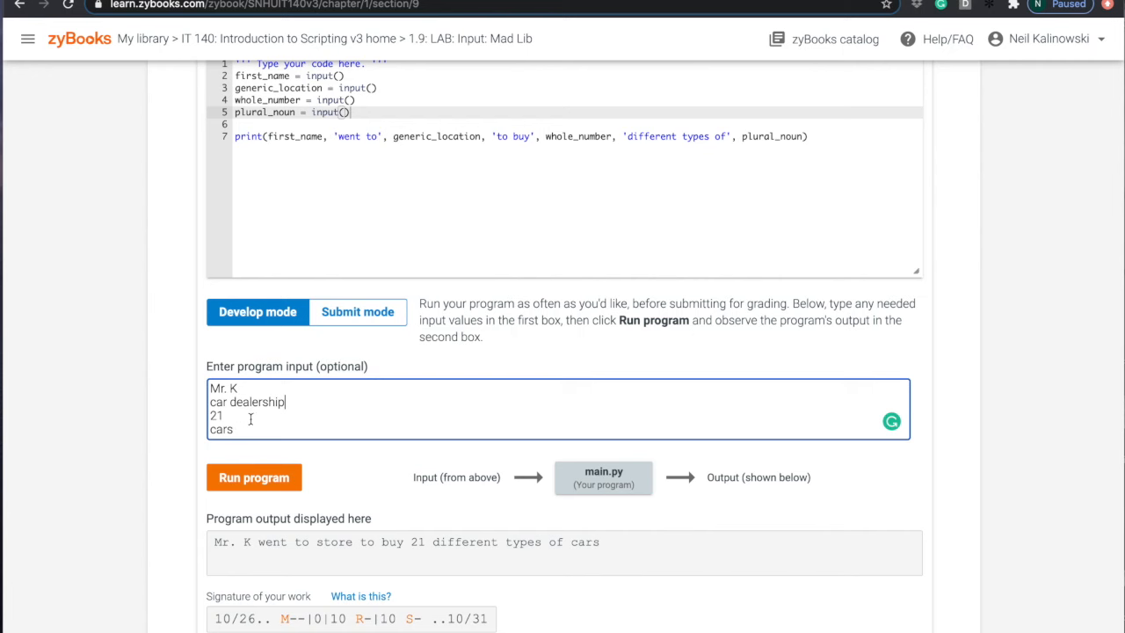
# Rerun so the output reads 'went to the car dealership to buy 21 different types of cars'.
pyautogui.click(253, 478)
pyautogui.write('the')
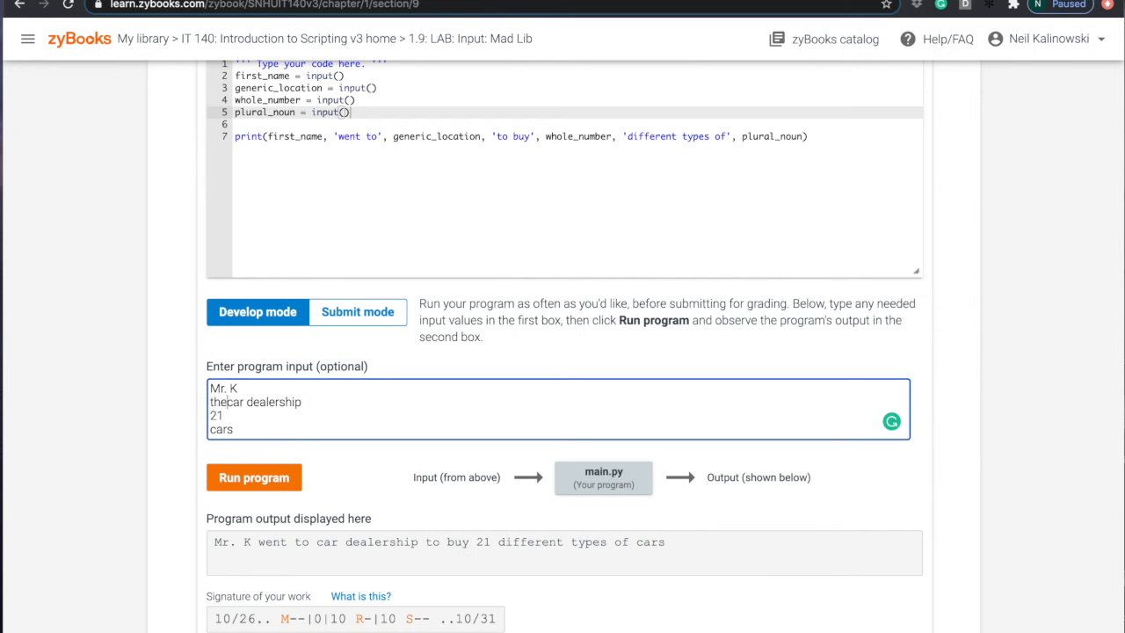
pyautogui.click(253, 478)
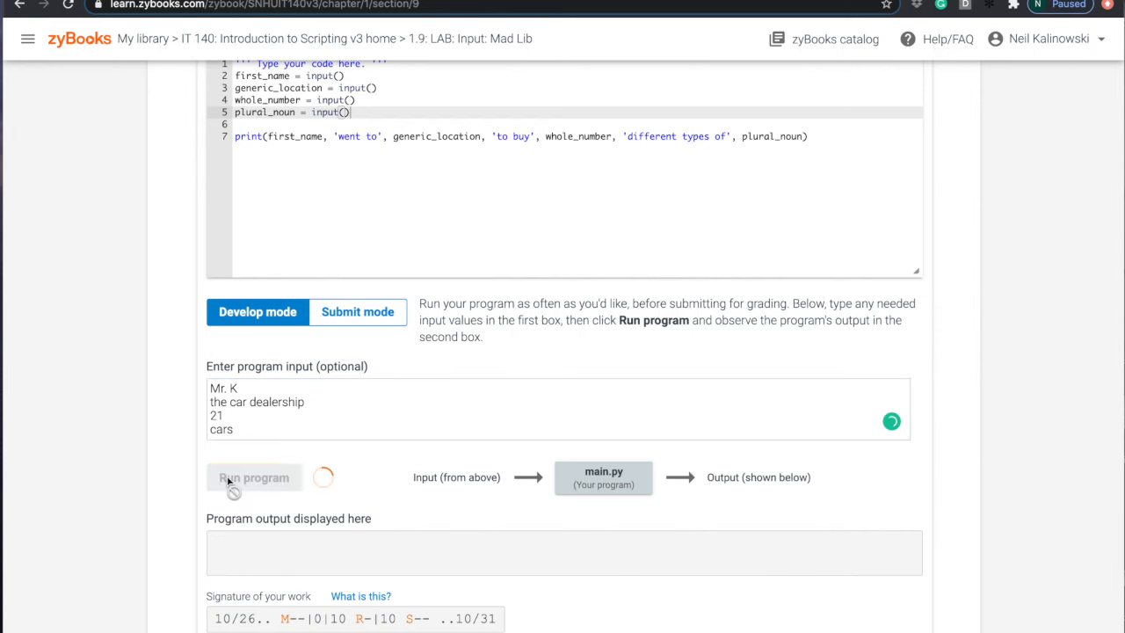
pyautogui.click(253, 478)
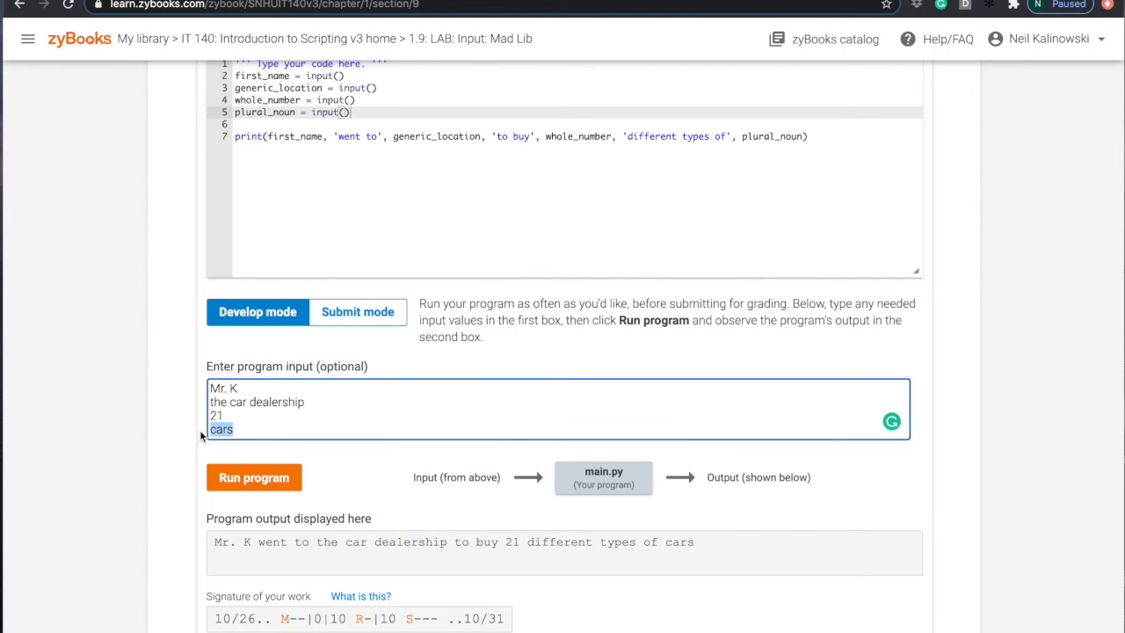
# Delete the cars input and run with three values, highlighting the resulting EOFError message.
pyautogui.press('Backspace')
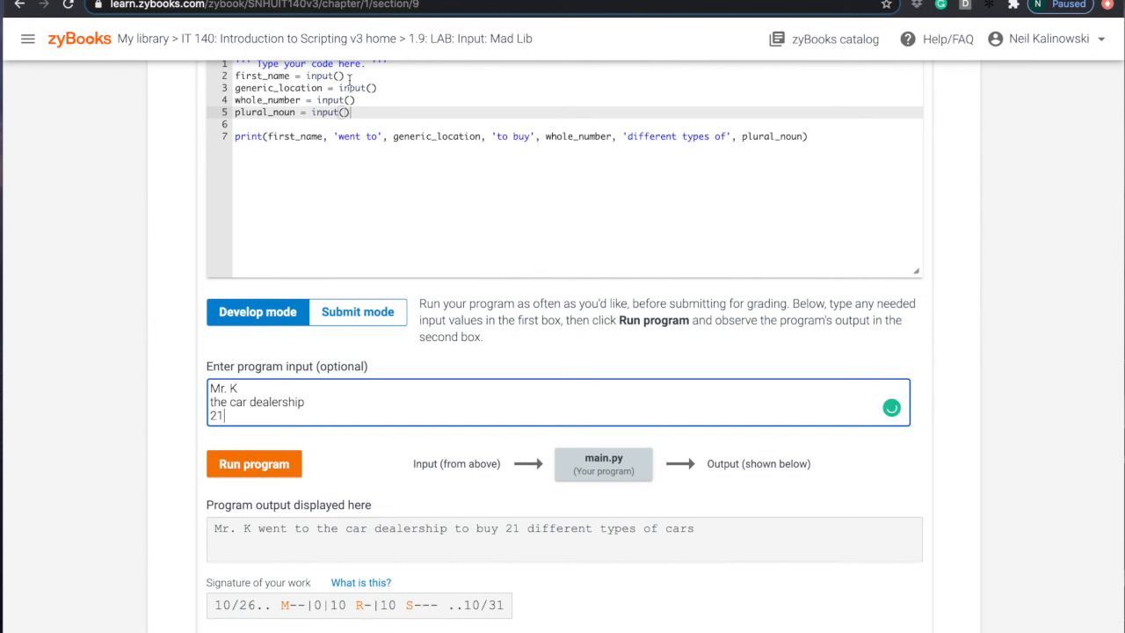
pyautogui.click(253, 464)
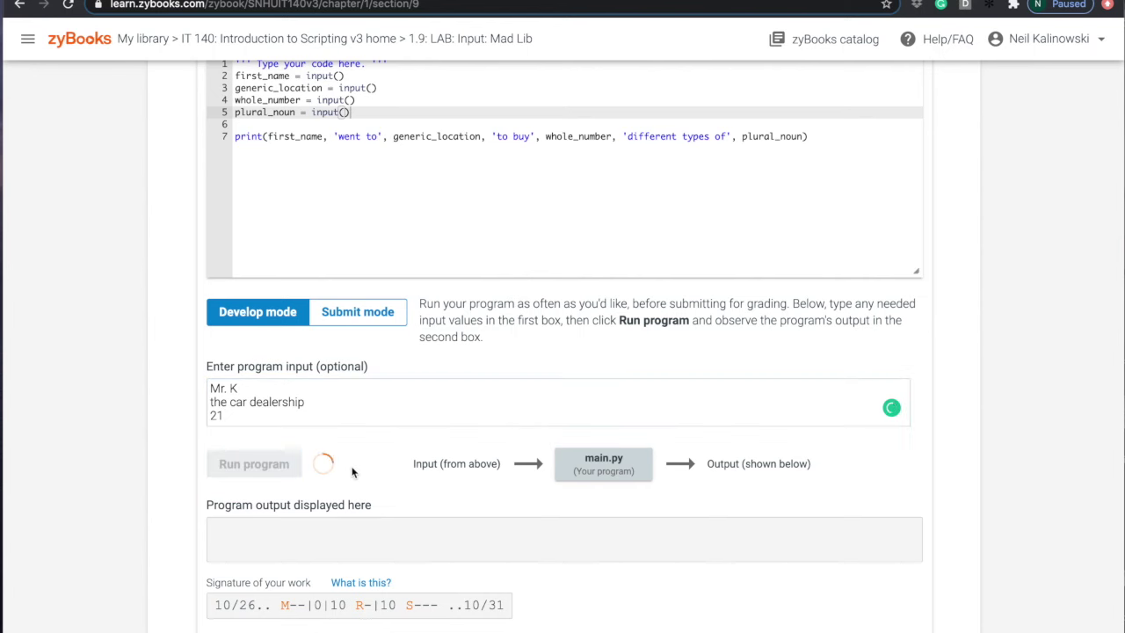
pyautogui.click(253, 464)
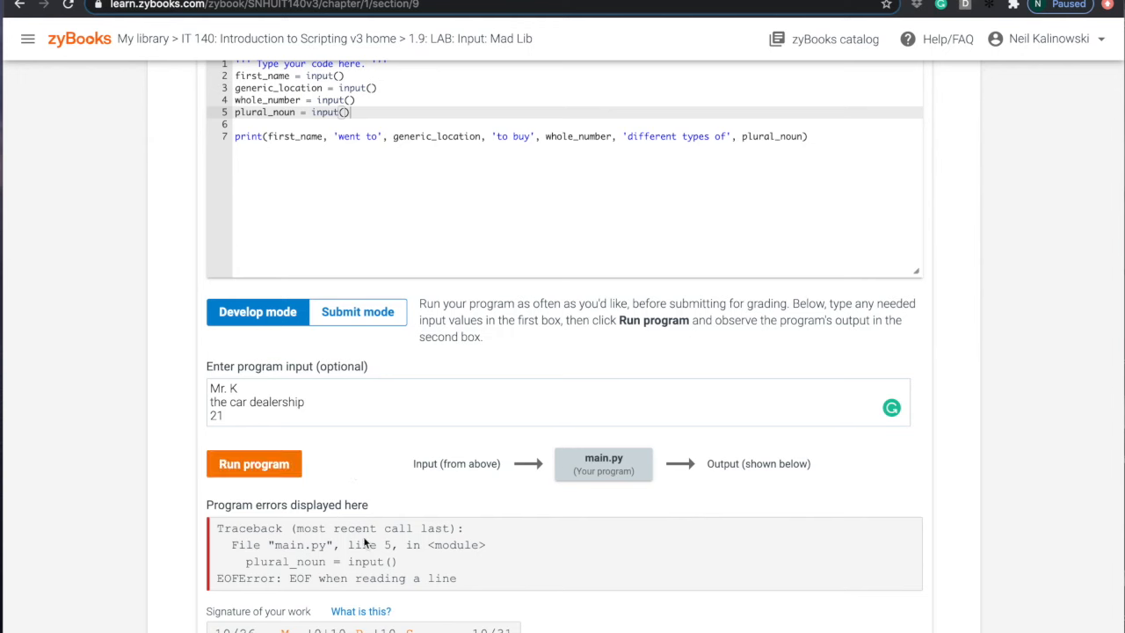
pyautogui.doubleClick(369, 578)
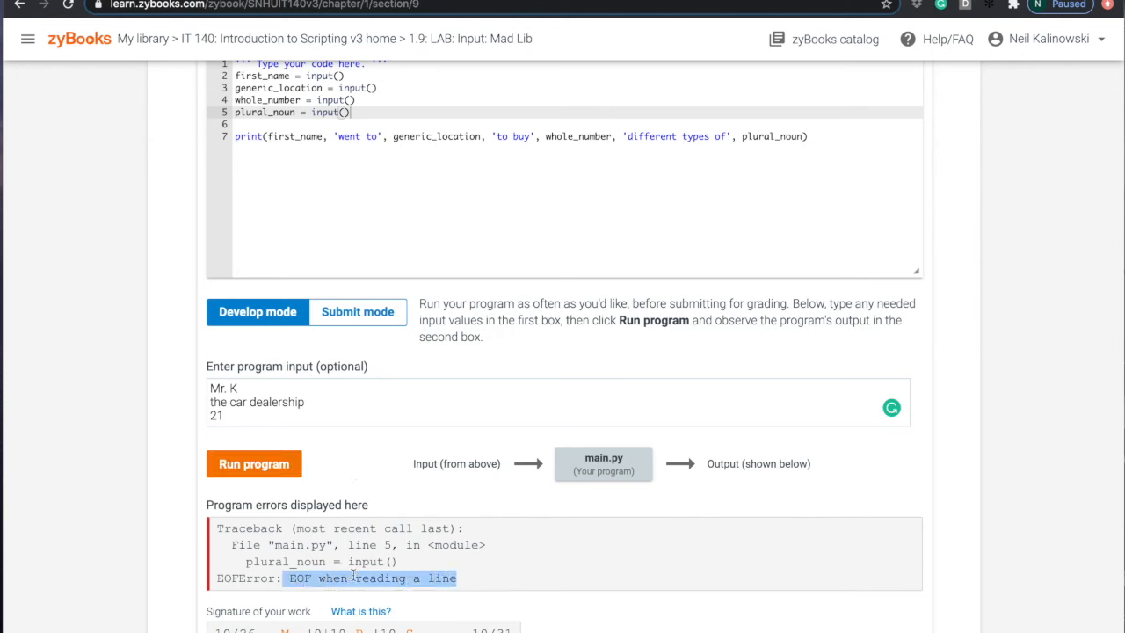
pyautogui.moveTo(349, 576)
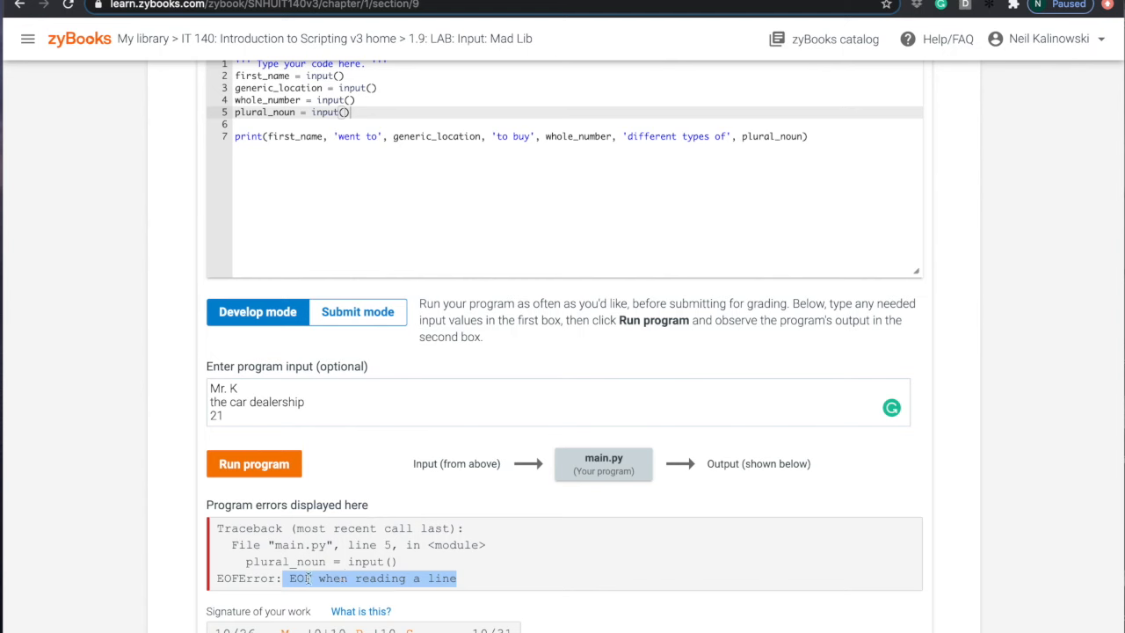
# Restore cars plus extra lines some and other as input and run, showing extras are ignored.
pyautogui.click(267, 415)
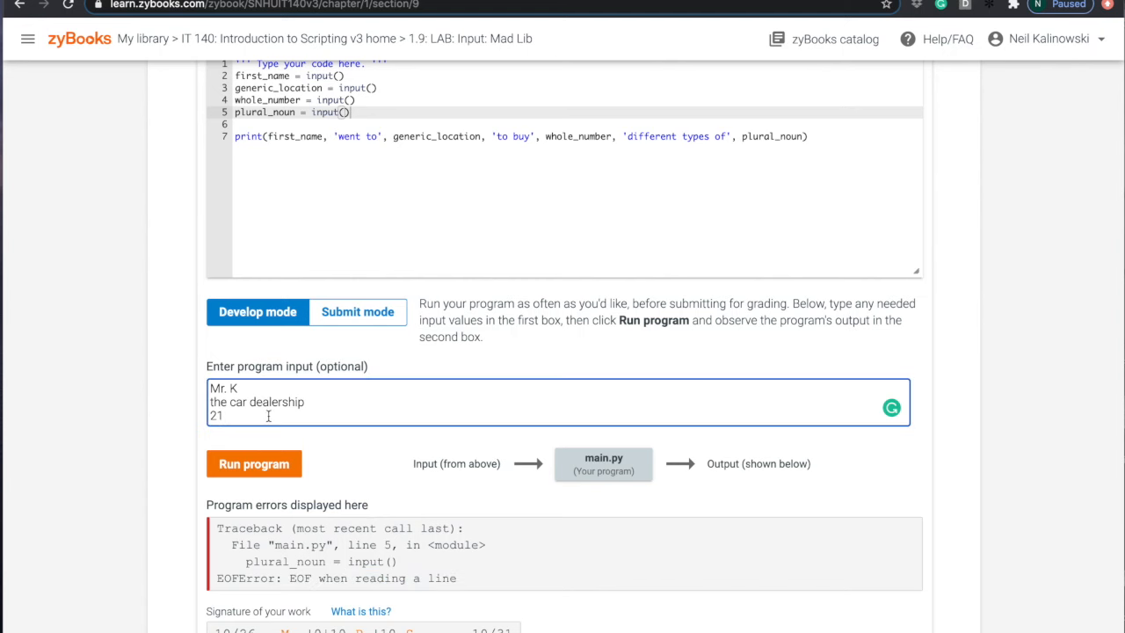
pyautogui.write('cars')
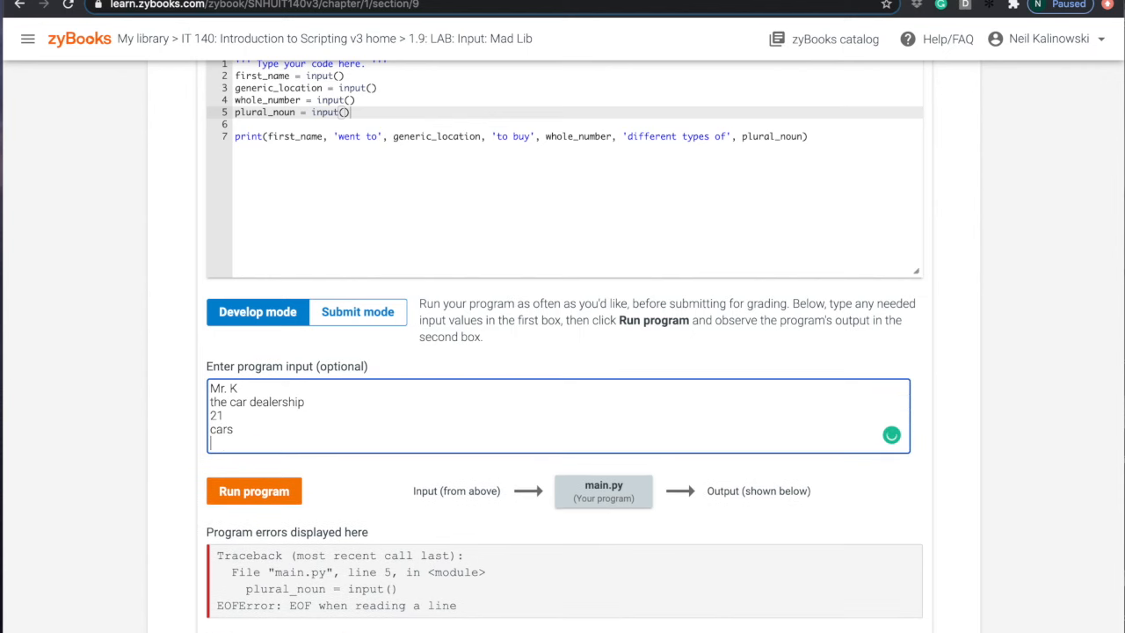
pyautogui.write('some')
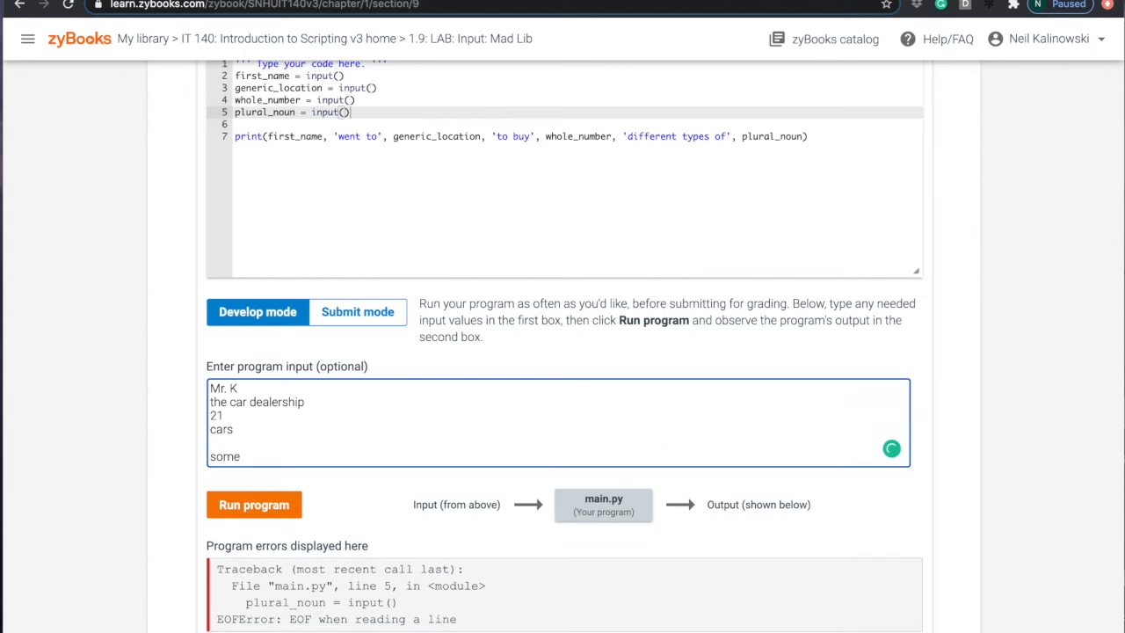
pyautogui.write('other')
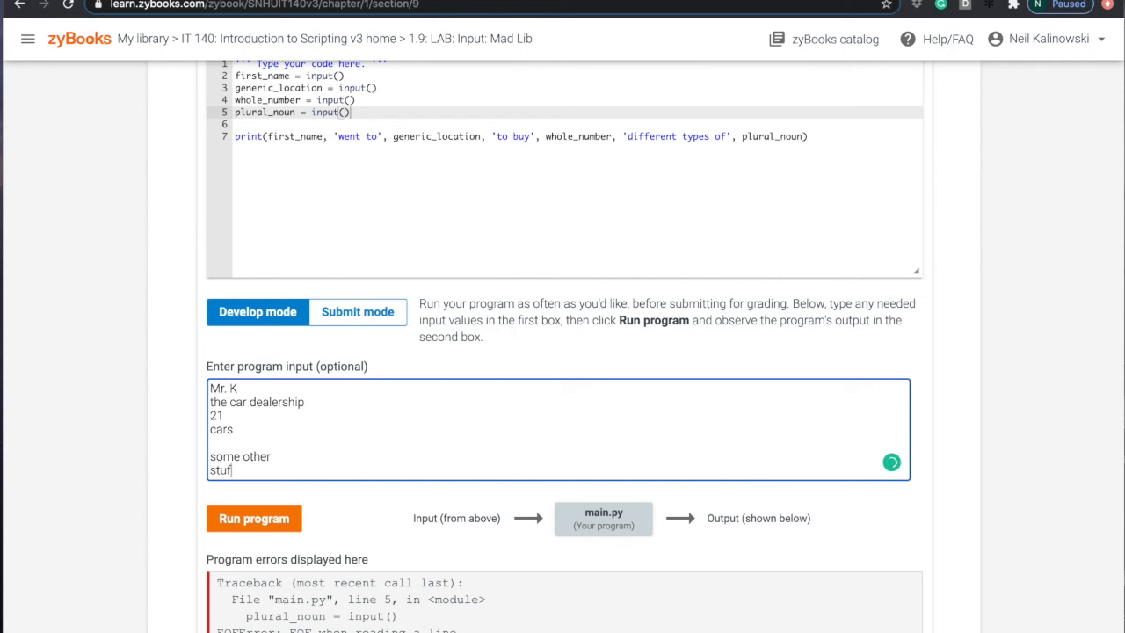
pyautogui.click(253, 516)
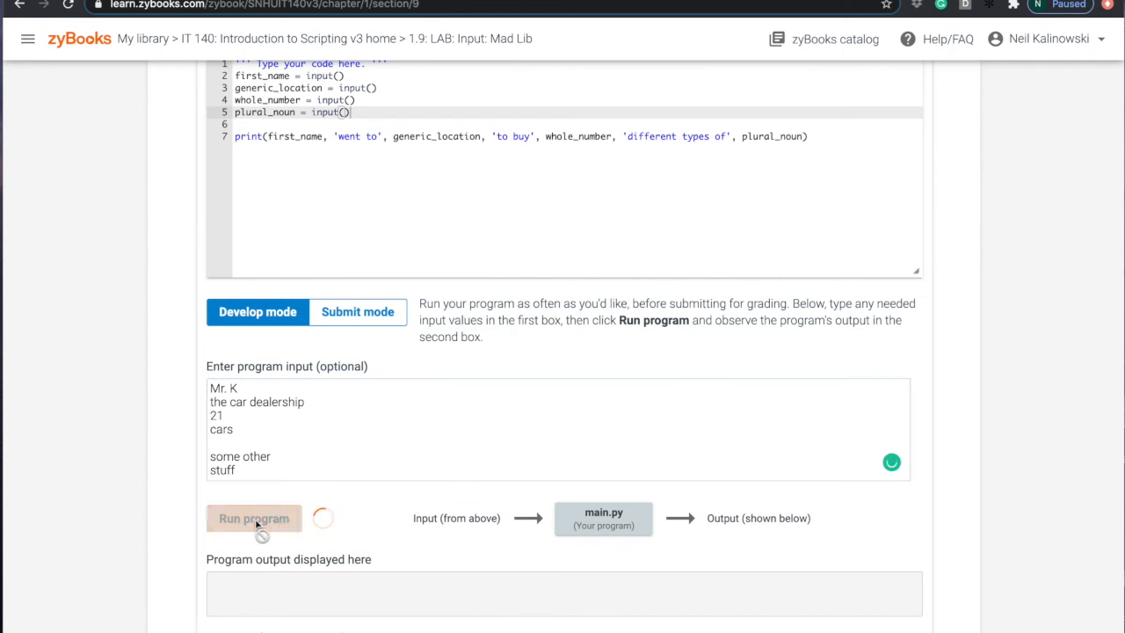
# Remove the extra input lines so only the four values remain.
pyautogui.click(253, 517)
pyautogui.write('\\')
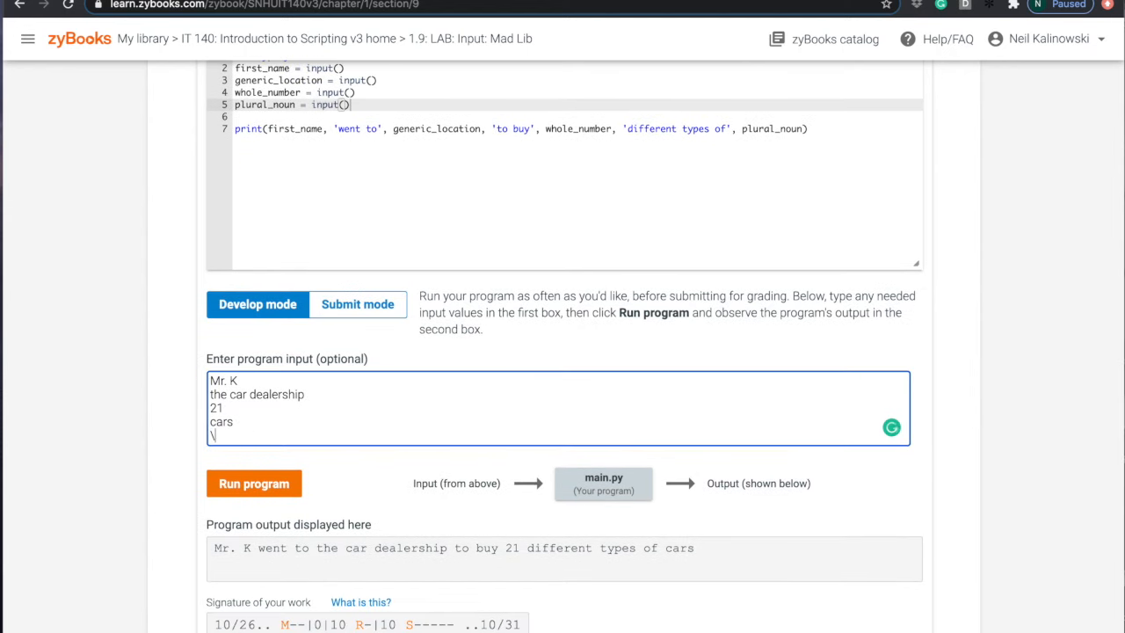
pyautogui.press('backspace')
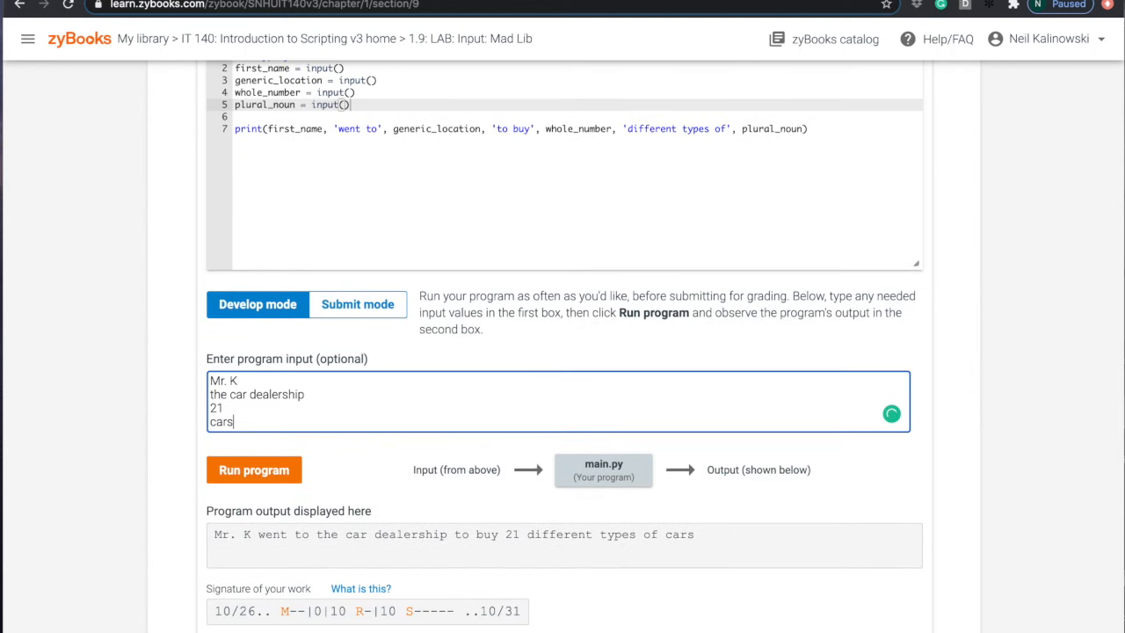
pyautogui.scroll(3)
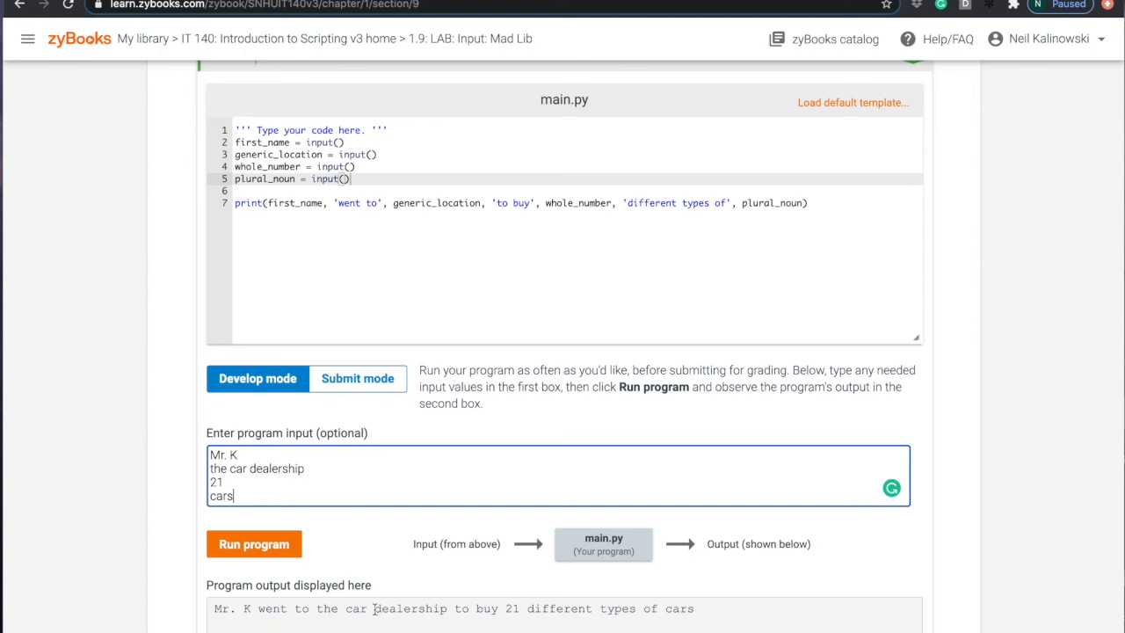
pyautogui.moveTo(478, 249)
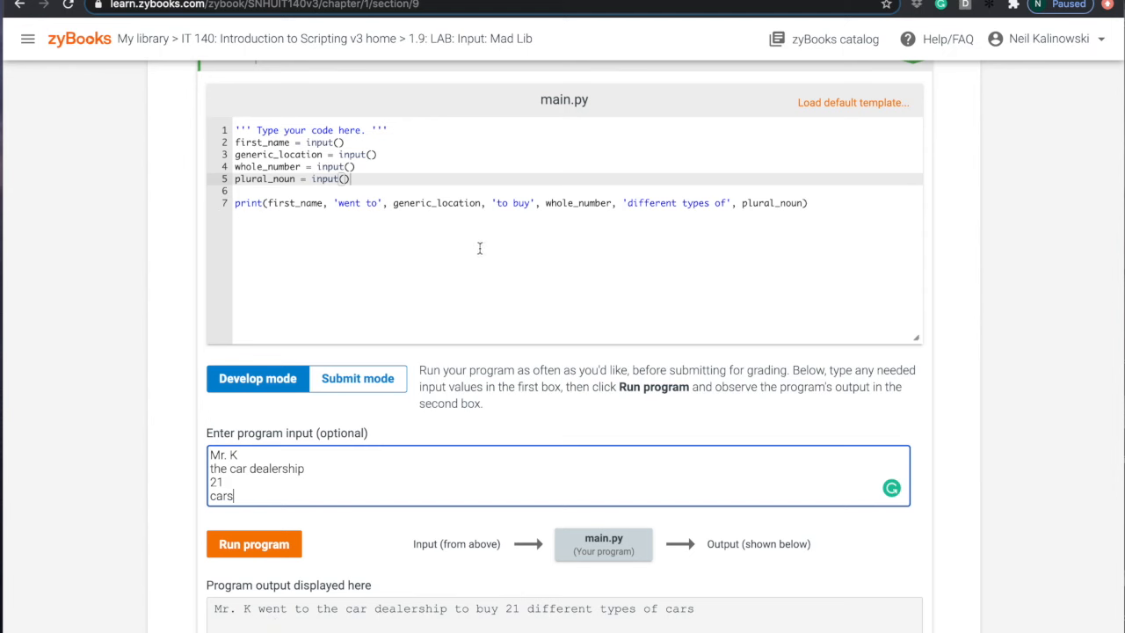
pyautogui.moveTo(517, 202)
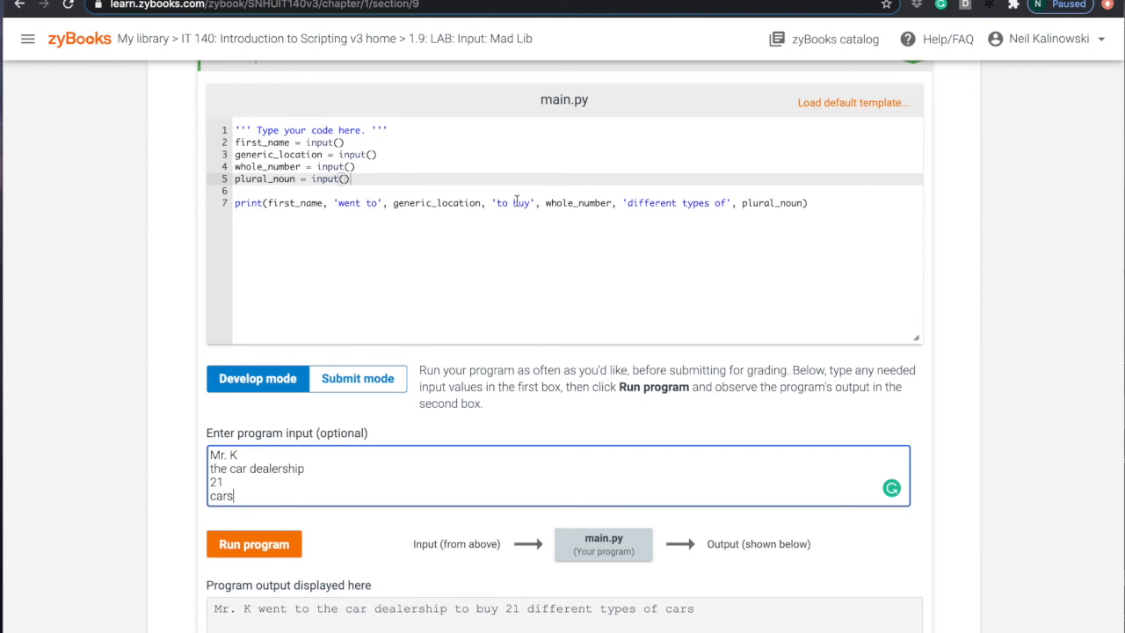
# Delete the 'b' from 'to buy' in line 7's print and run to see the altered sentence.
pyautogui.click(520, 246)
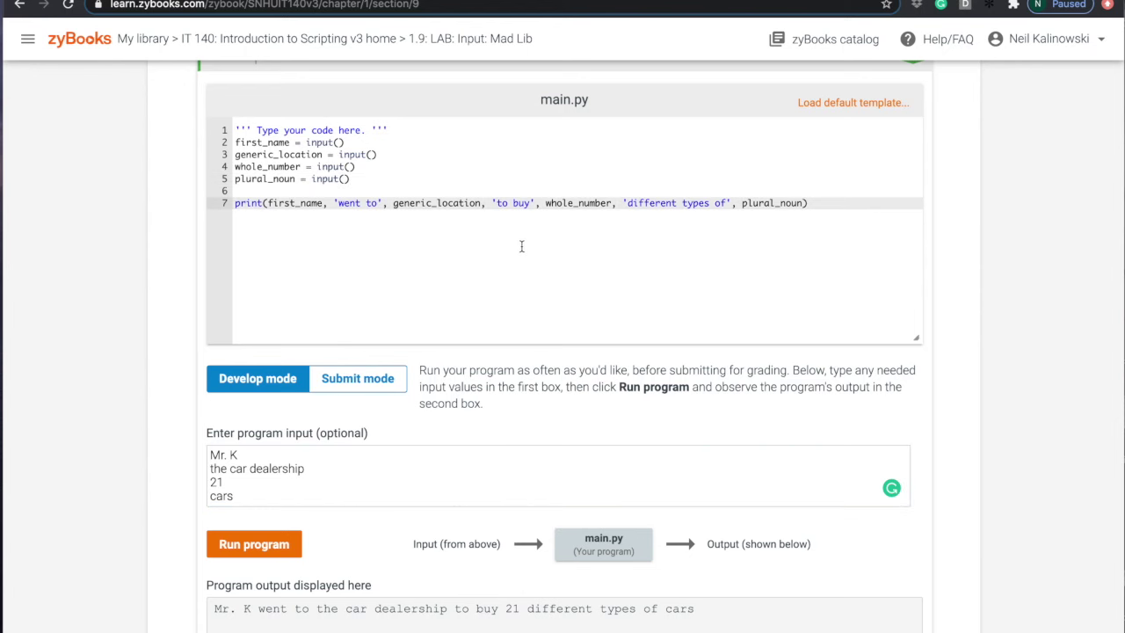
pyautogui.click(517, 204)
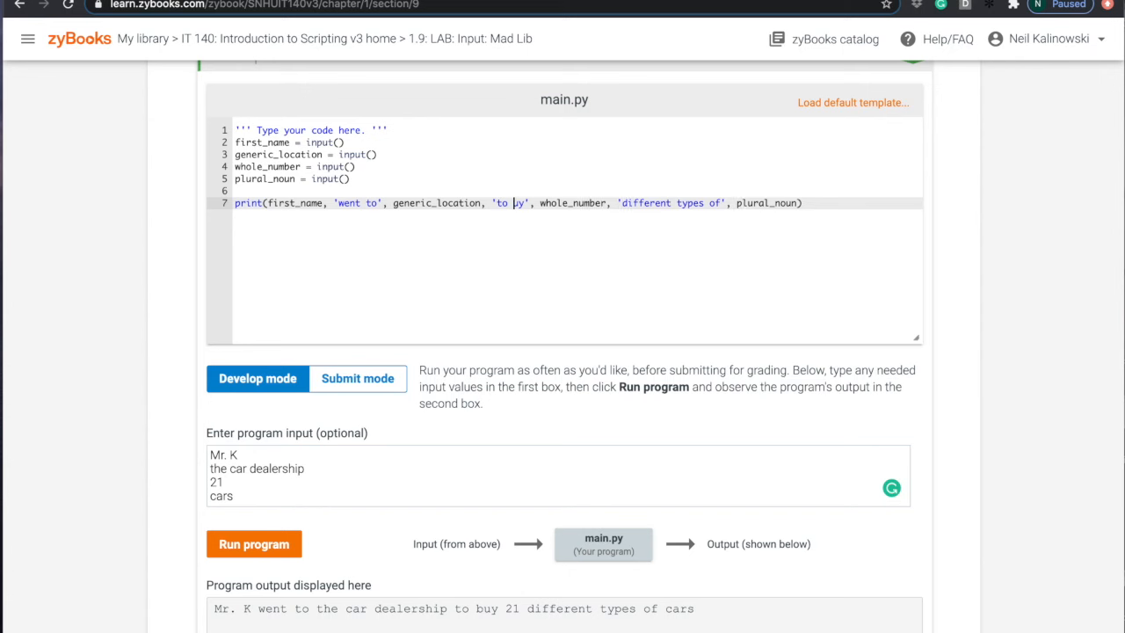
pyautogui.moveTo(566, 319)
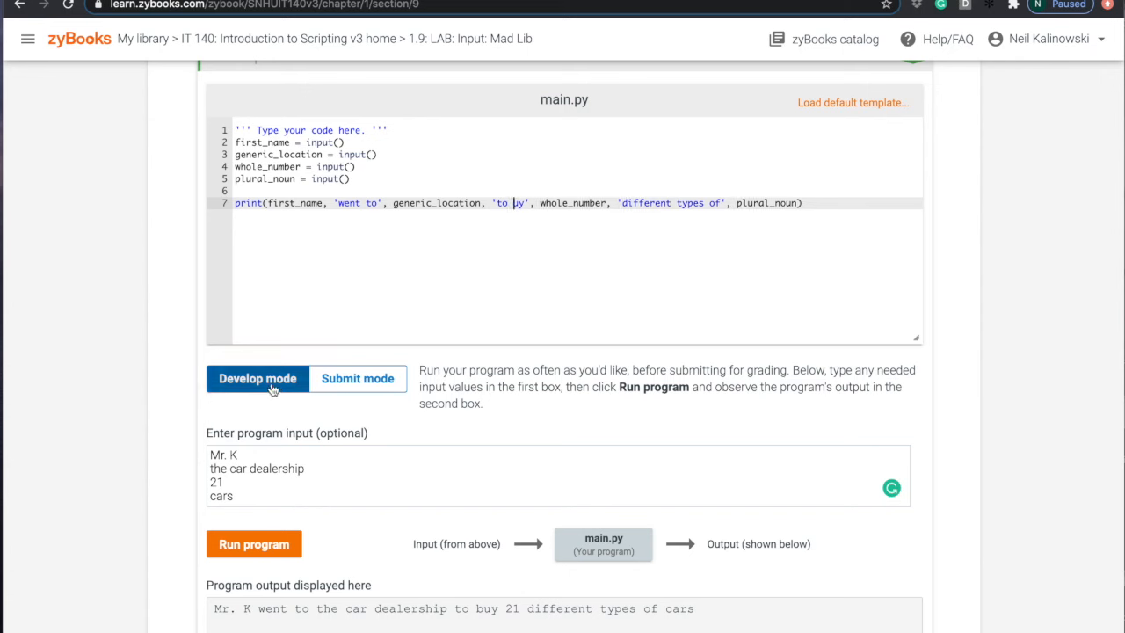
pyautogui.click(253, 543)
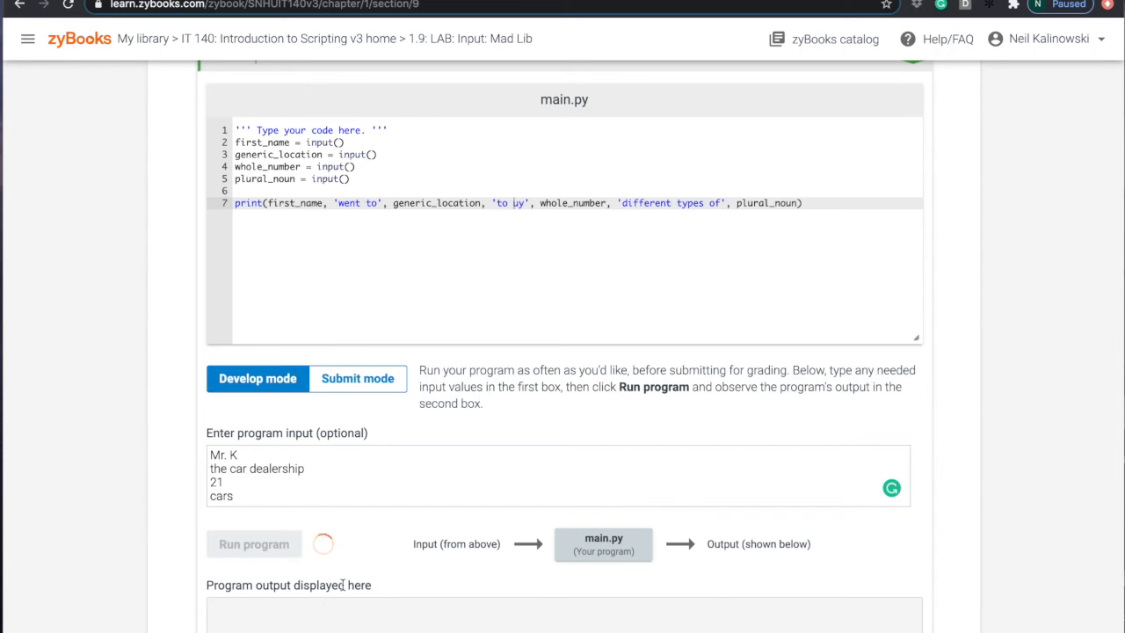
pyautogui.click(253, 543)
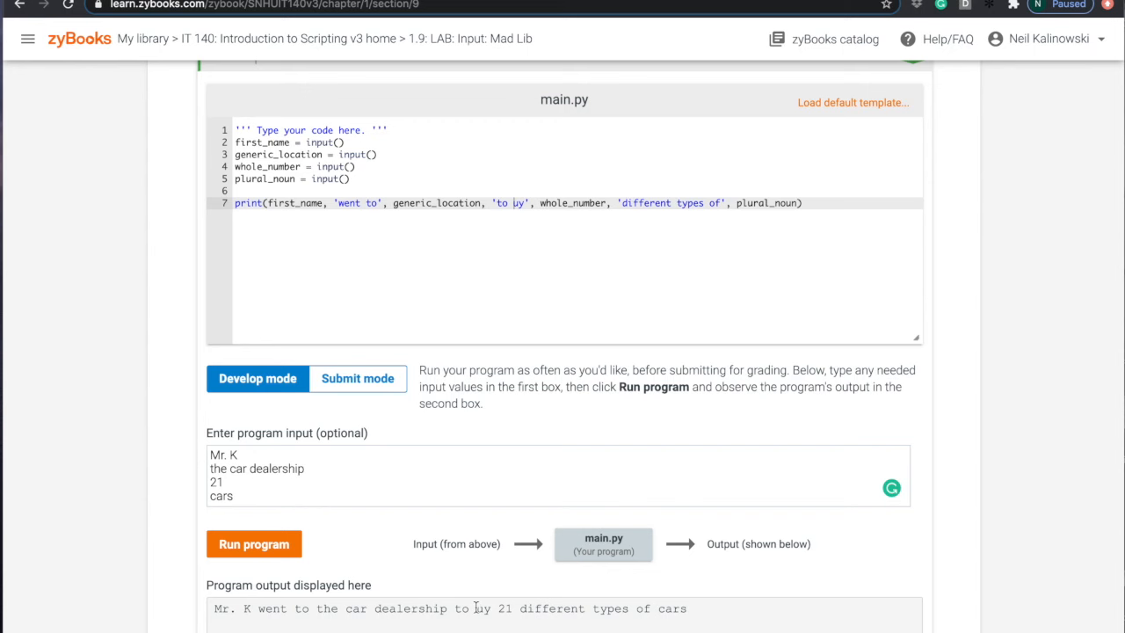
pyautogui.moveTo(359, 377)
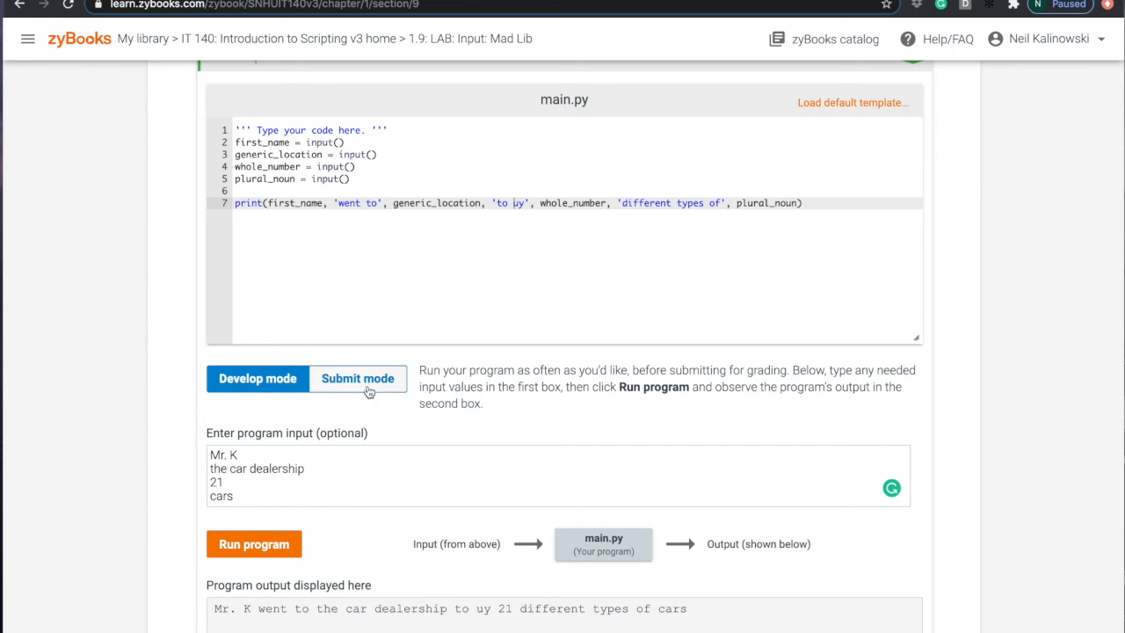
# Submit the altered Mad Lib for grading, scoring 0/10.
pyautogui.click(357, 378)
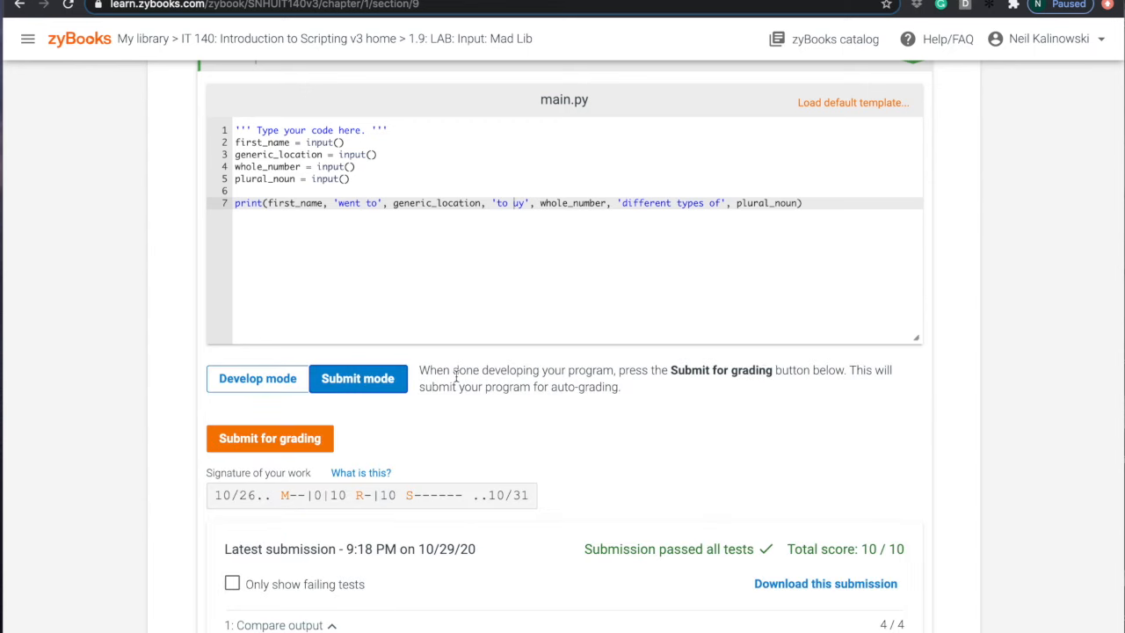
pyautogui.scroll(3)
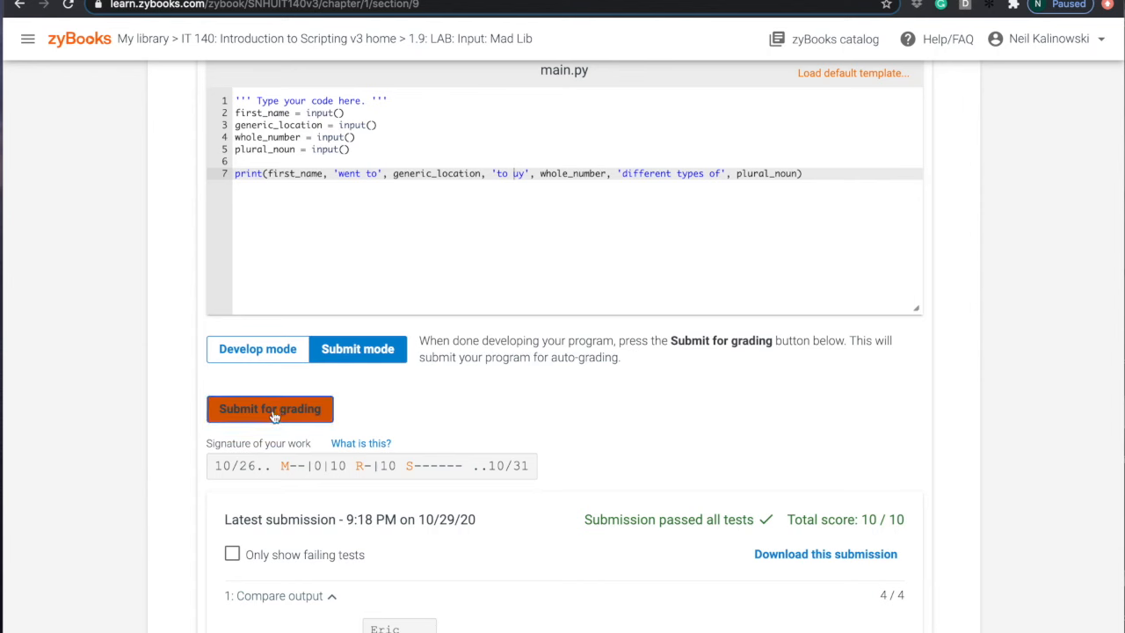
pyautogui.click(271, 407)
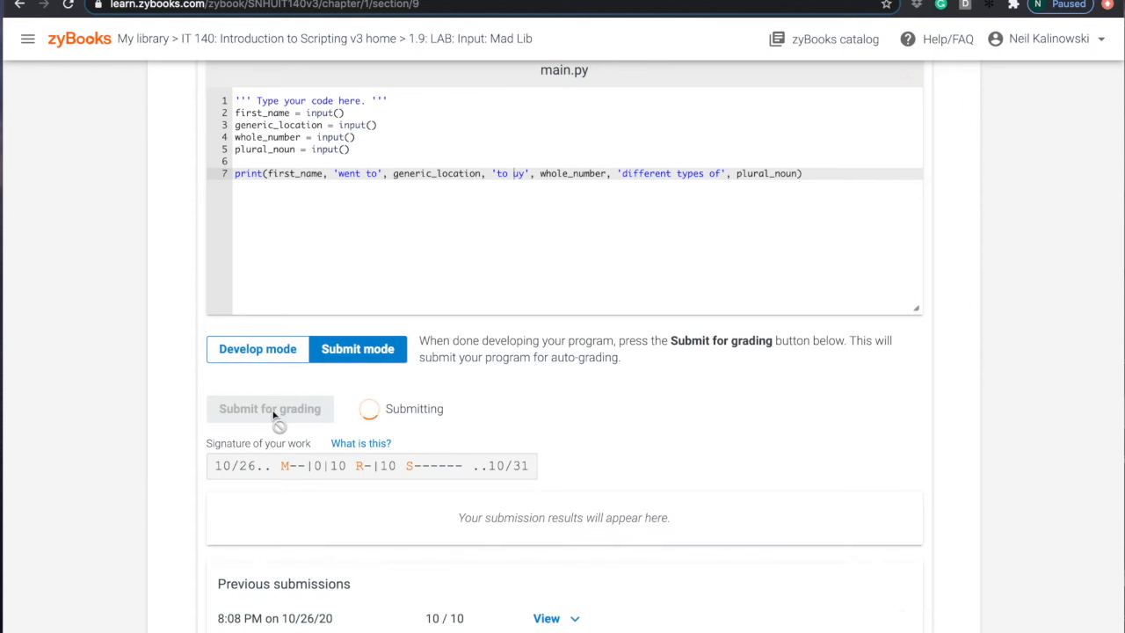
pyautogui.click(270, 408)
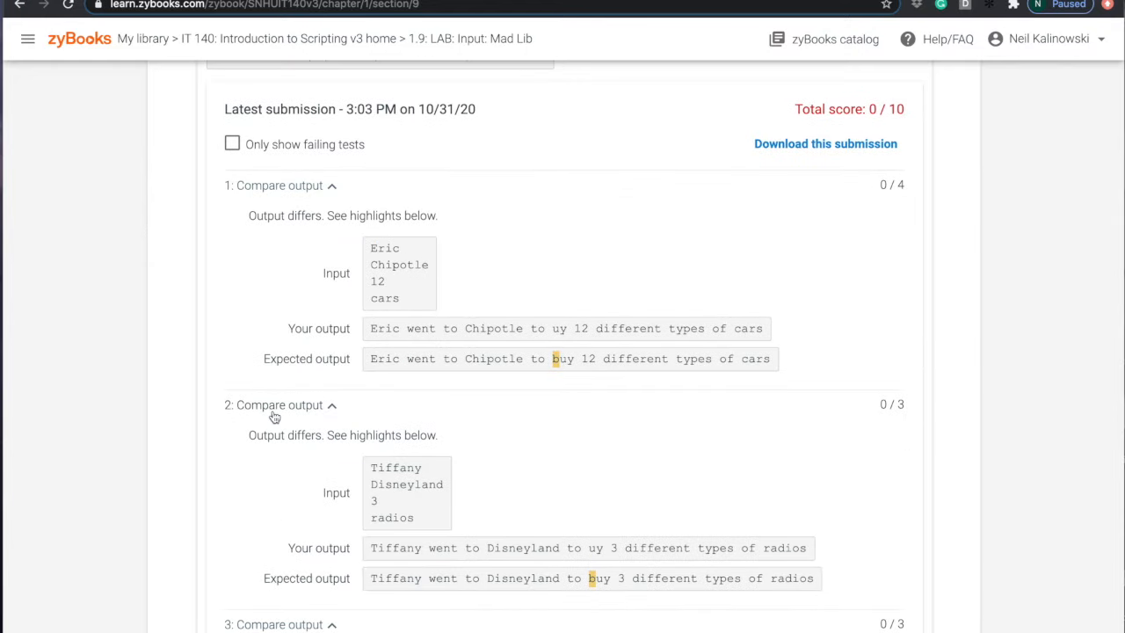
# Review each Compare output test showing 'to uy' against the expected 'to buy'.
pyautogui.scroll(3)
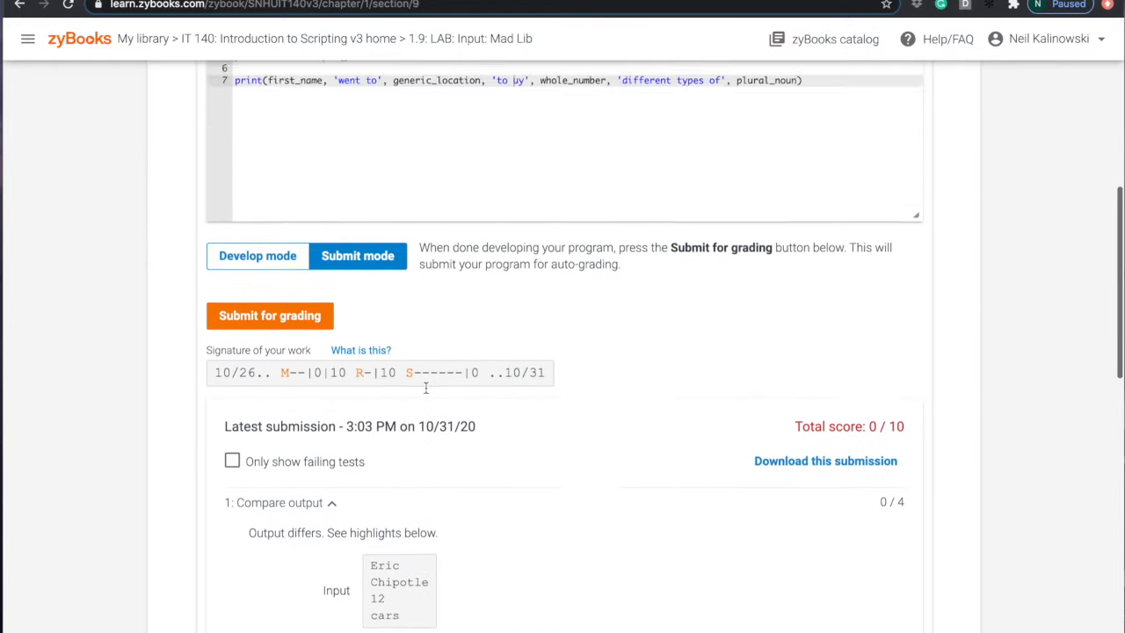
pyautogui.scroll(-3)
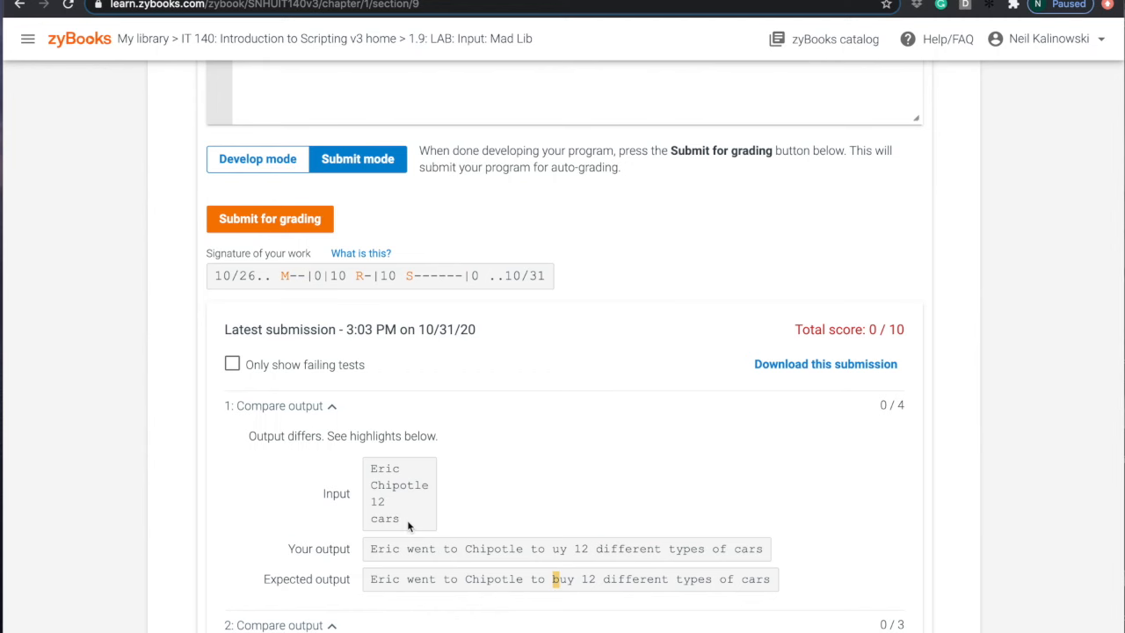
pyautogui.scroll(-3)
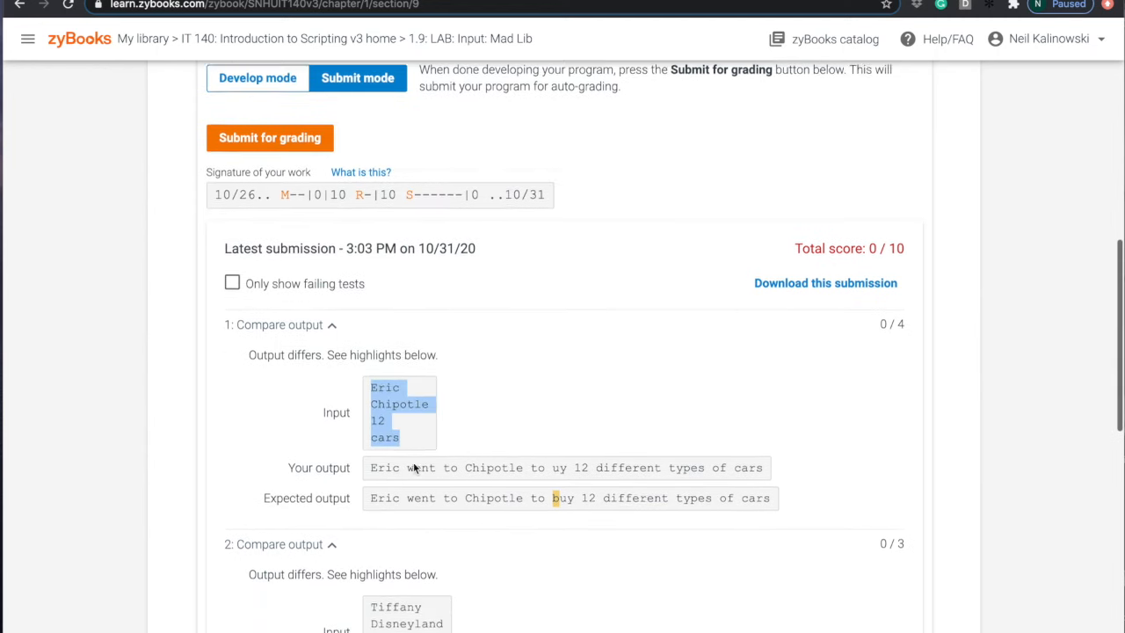
pyautogui.scroll(-3)
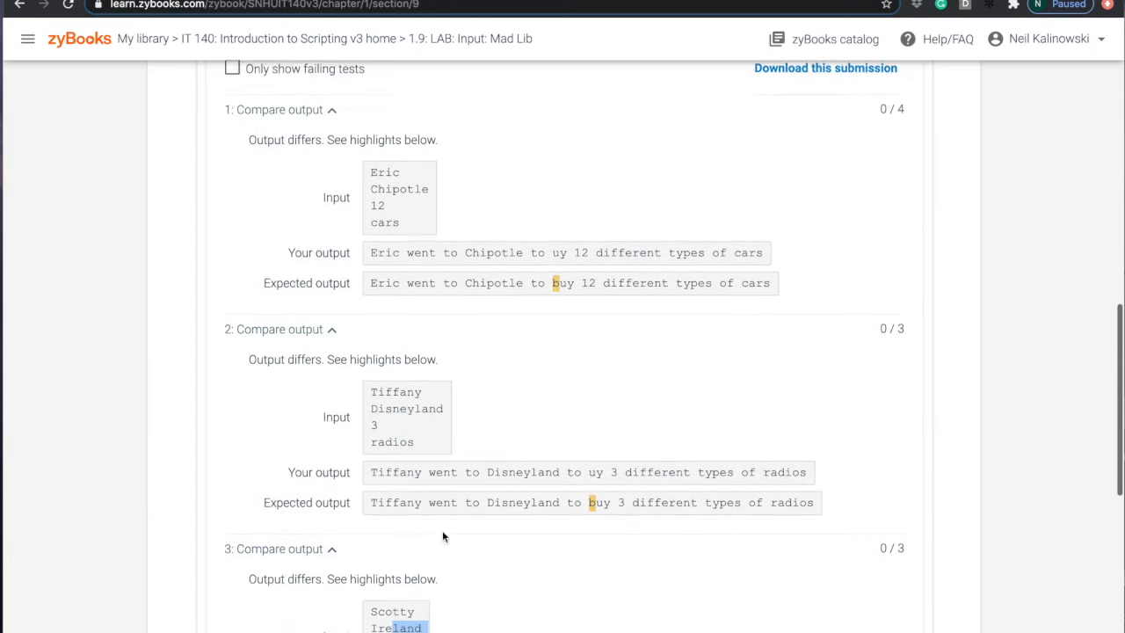
pyautogui.scroll(3)
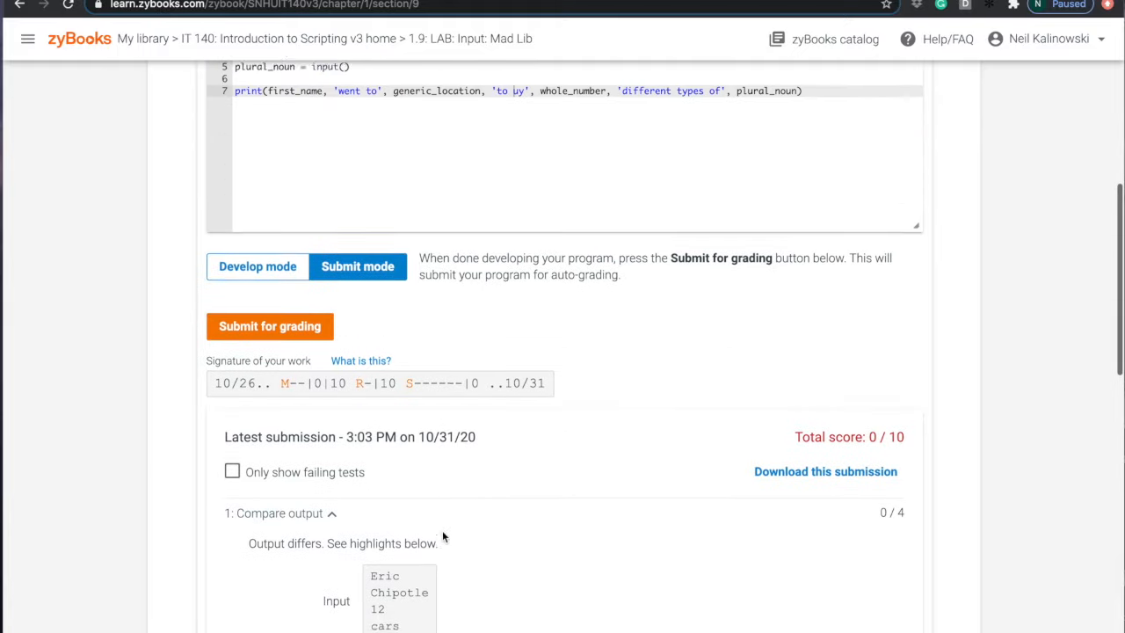
pyautogui.scroll(3)
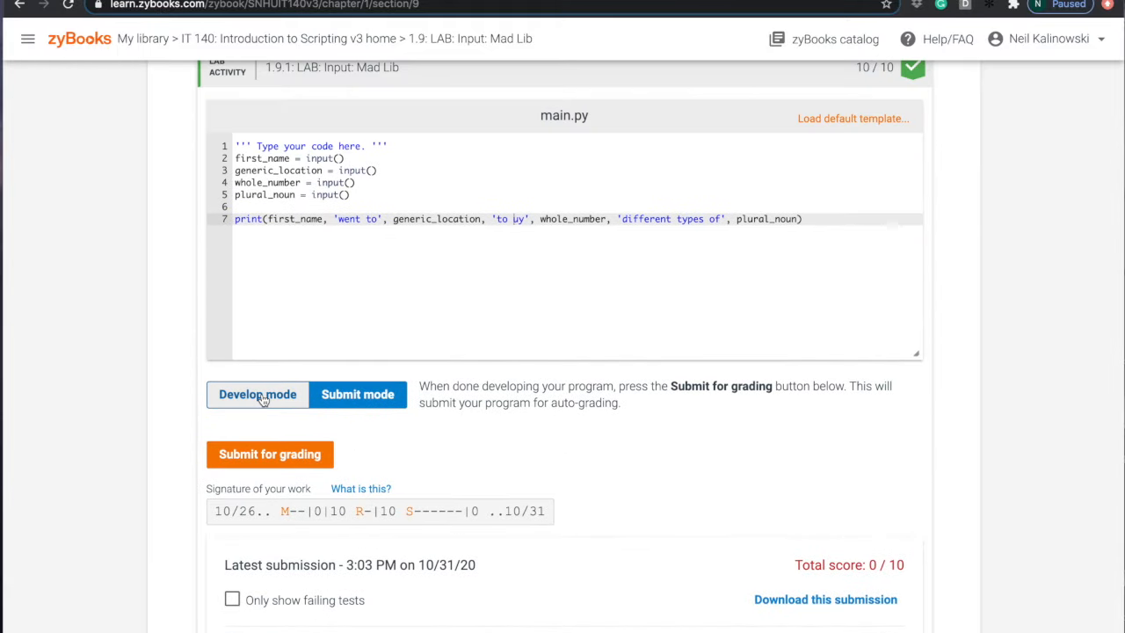
# In Develop mode run the program on the failing test's input Eric, Chipotle, 12, cars.
pyautogui.click(256, 394)
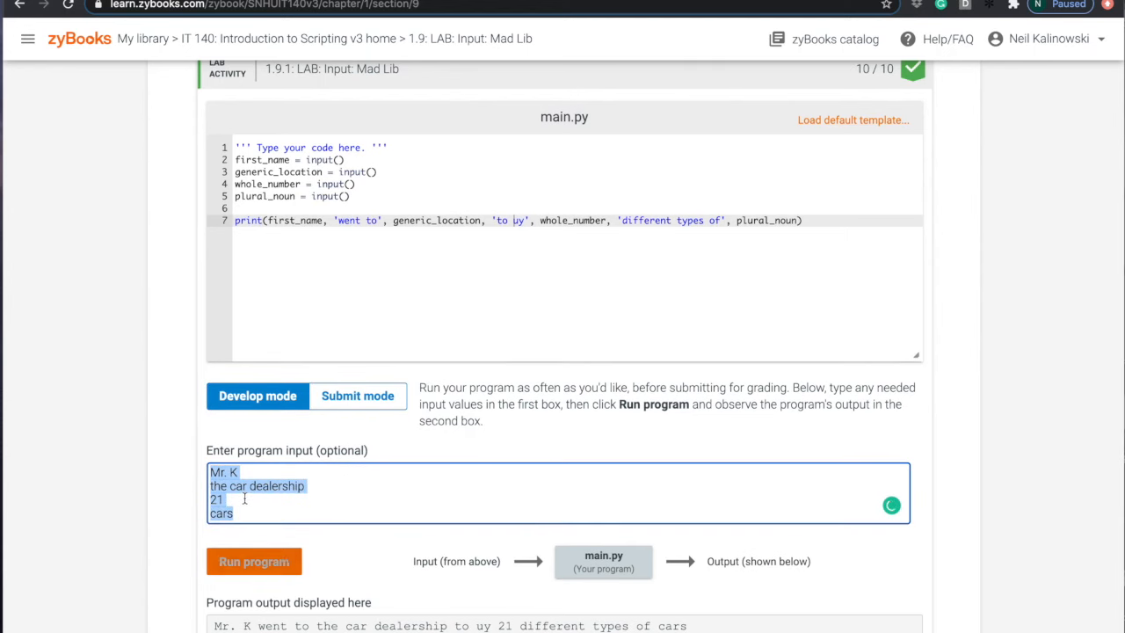
pyautogui.scroll(-3)
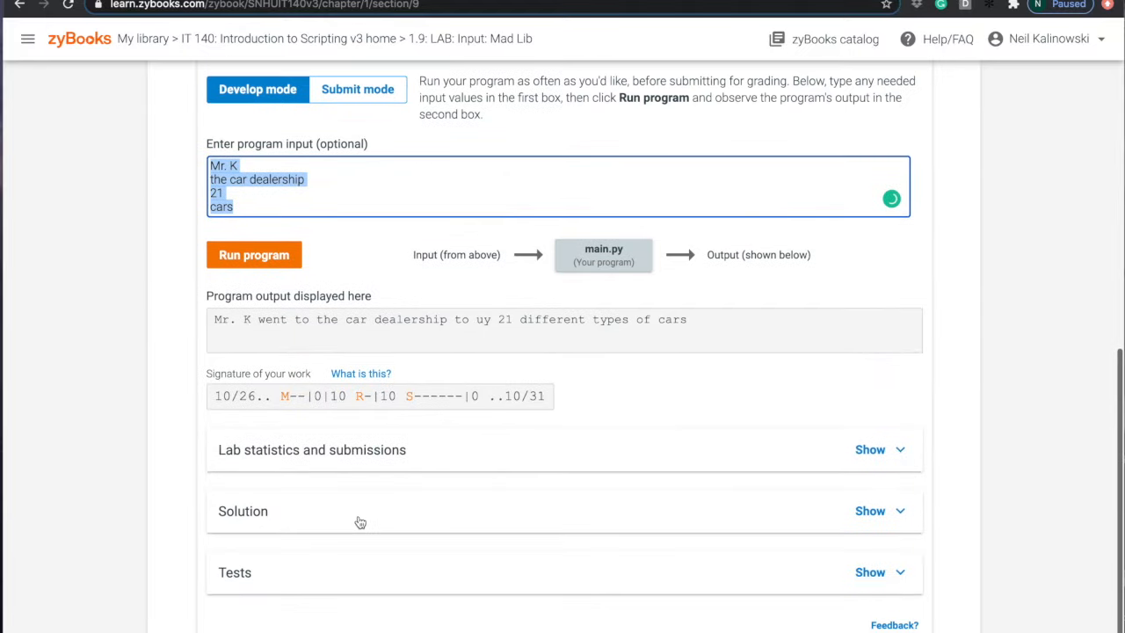
pyautogui.scroll(3)
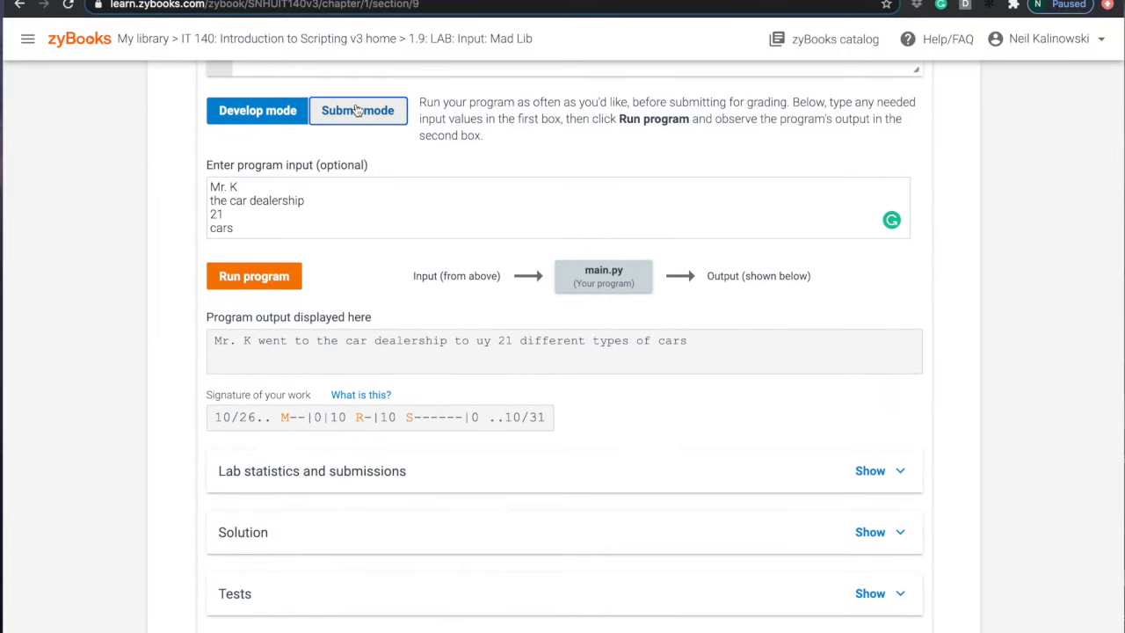
pyautogui.click(358, 109)
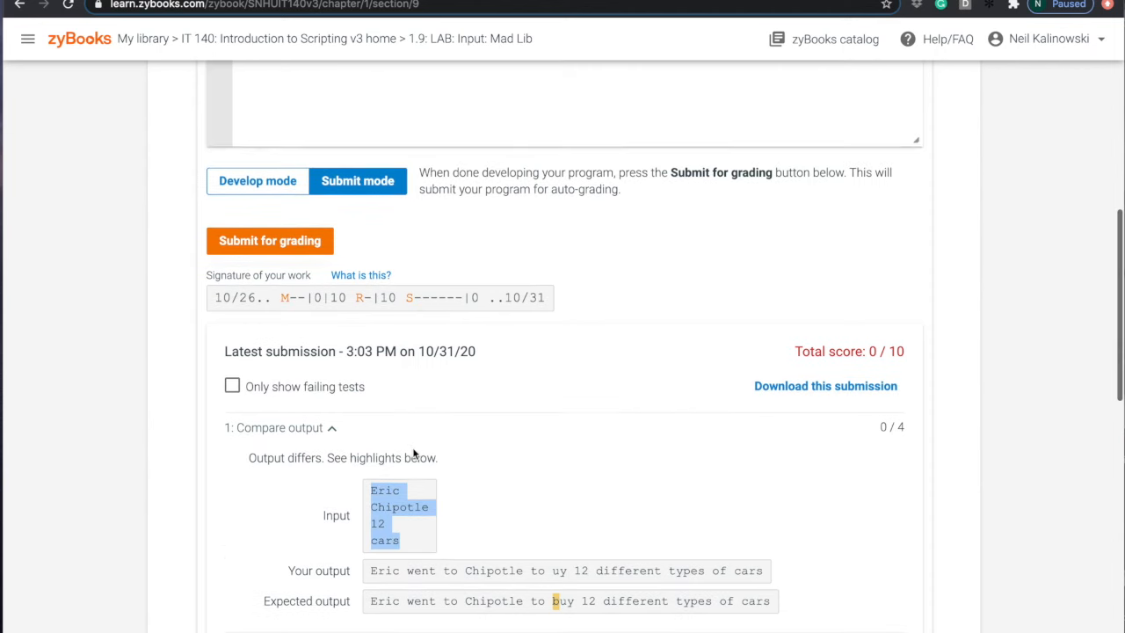
pyautogui.click(256, 181)
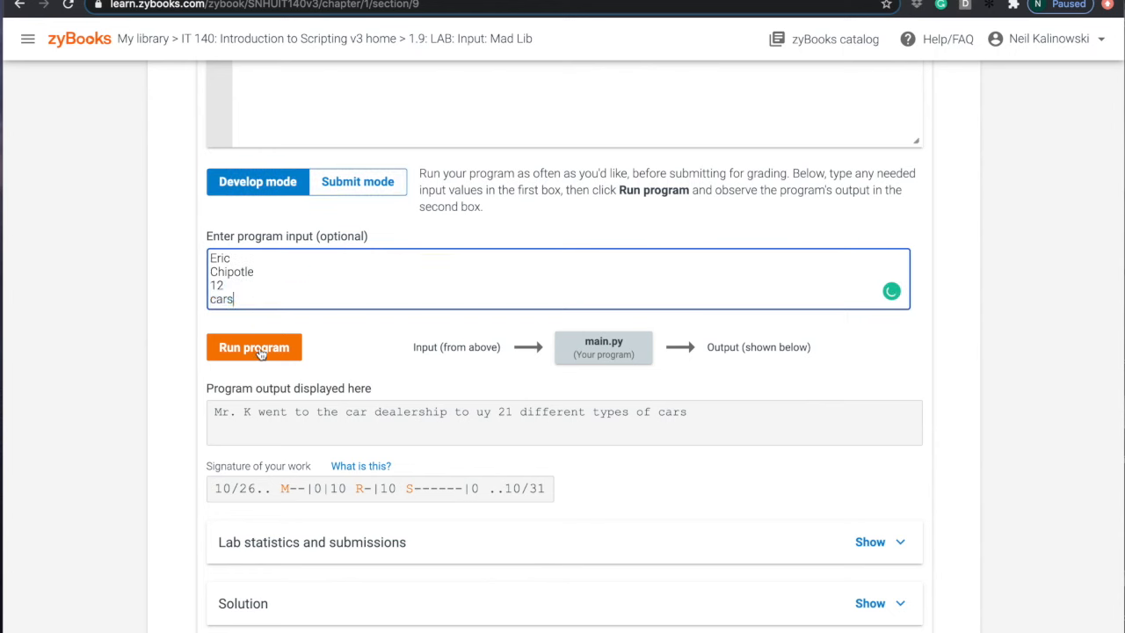
pyautogui.click(253, 346)
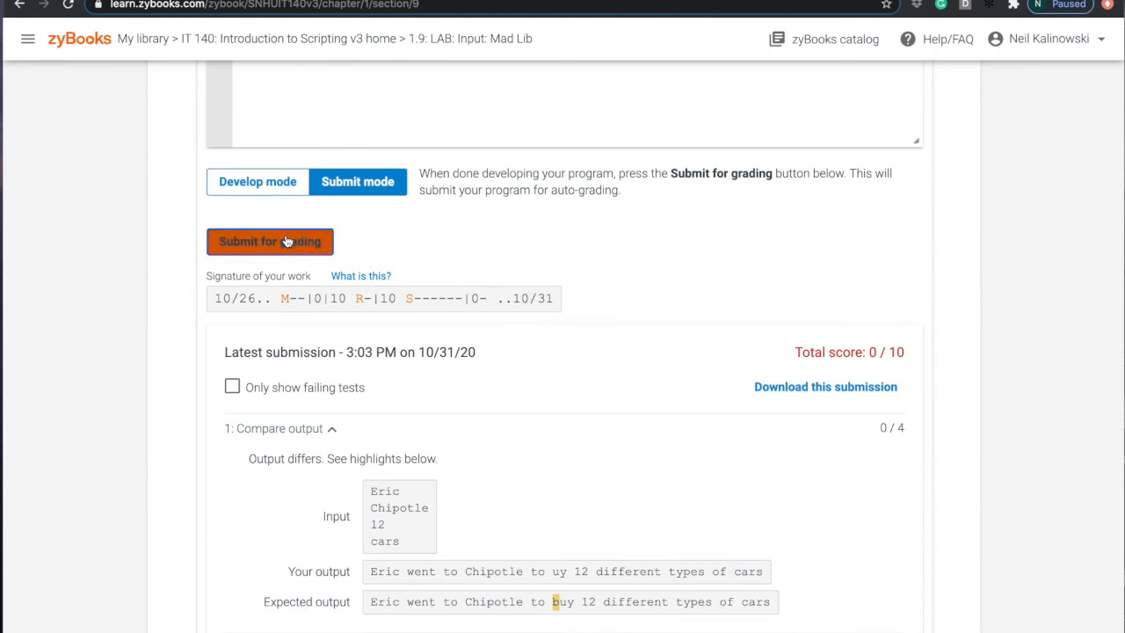
# Review the highlighted output differences and change 'to uy' back to 'to buy' in line 7.
pyautogui.click(271, 241)
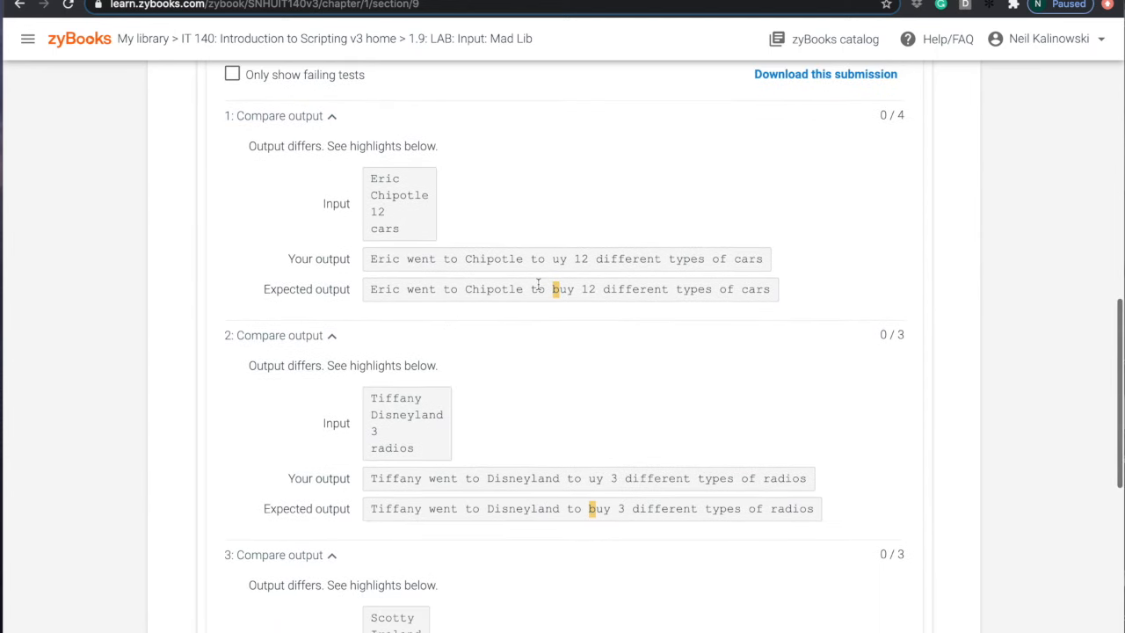
pyautogui.moveTo(554, 290)
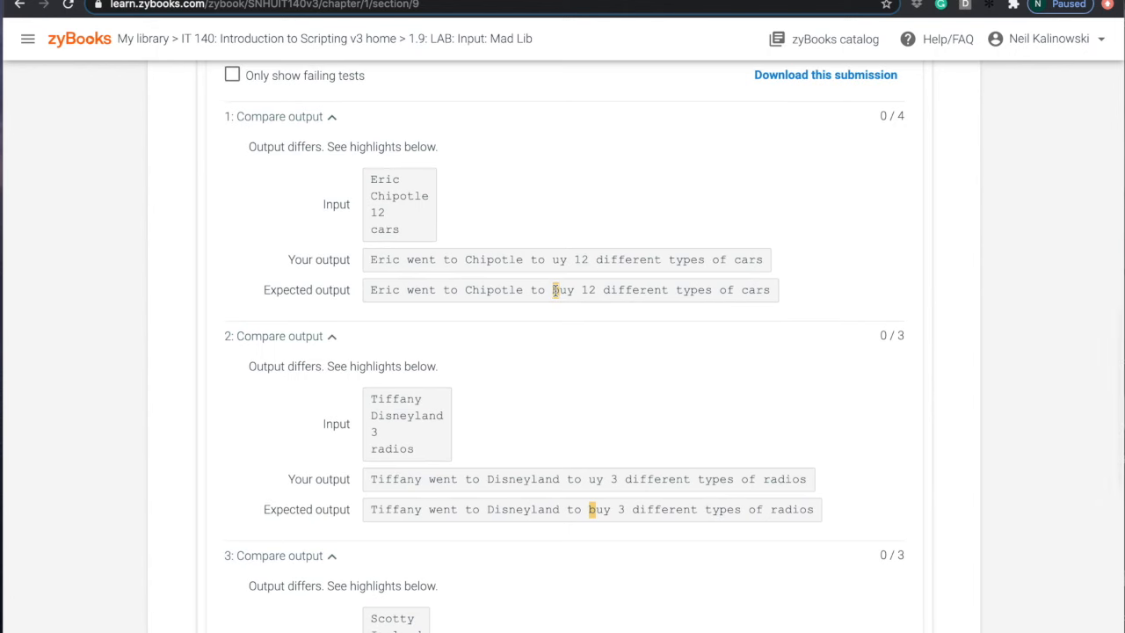
pyautogui.scroll(-3)
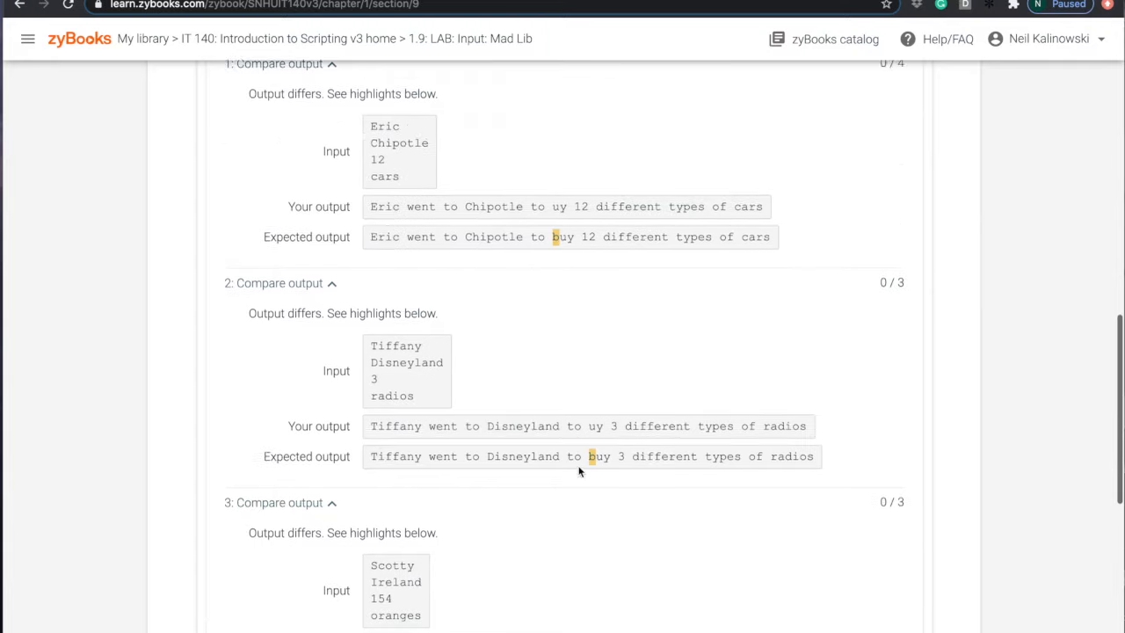
pyautogui.scroll(3)
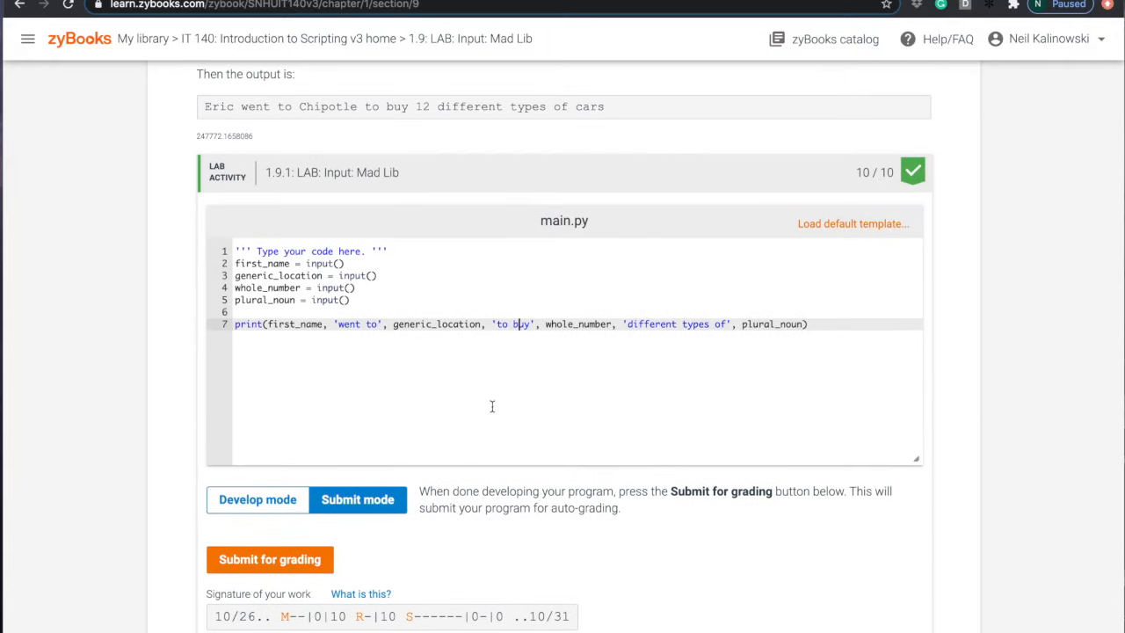
# Submit the corrected program, passing 4/4, 3/3, 3/3 for a total of 10/10.
pyautogui.click(271, 558)
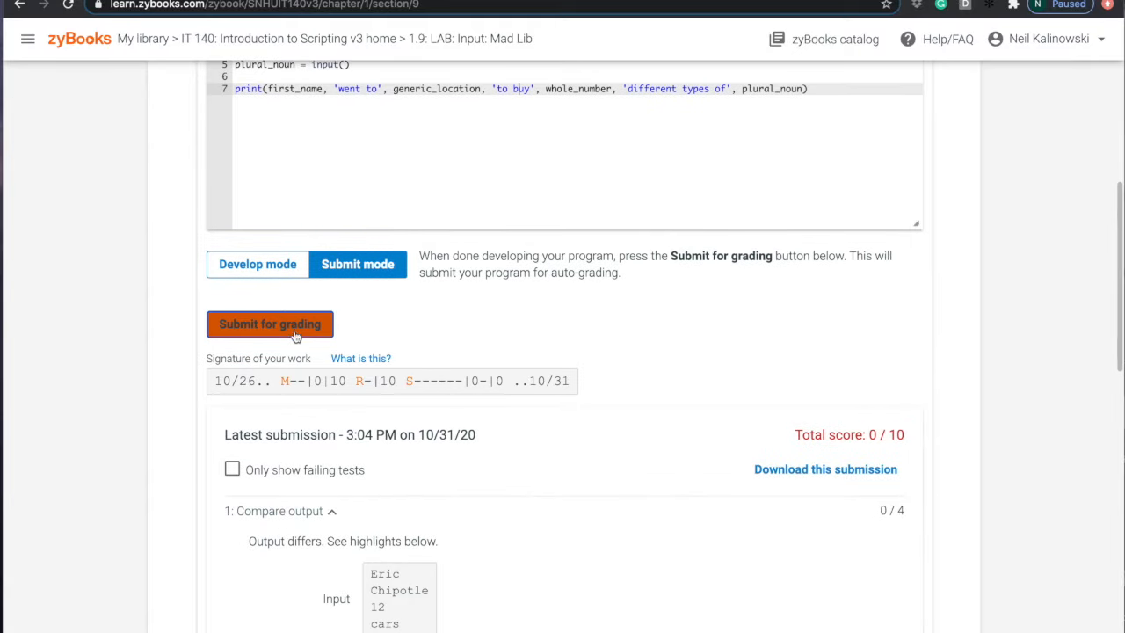
pyautogui.click(271, 323)
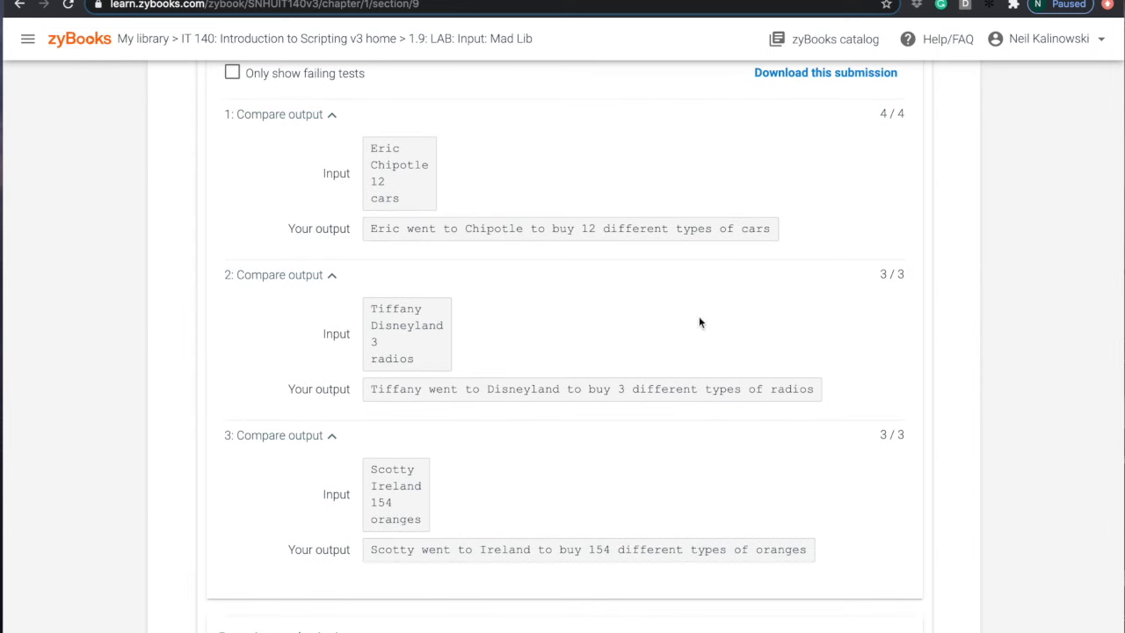
pyautogui.moveTo(905, 292)
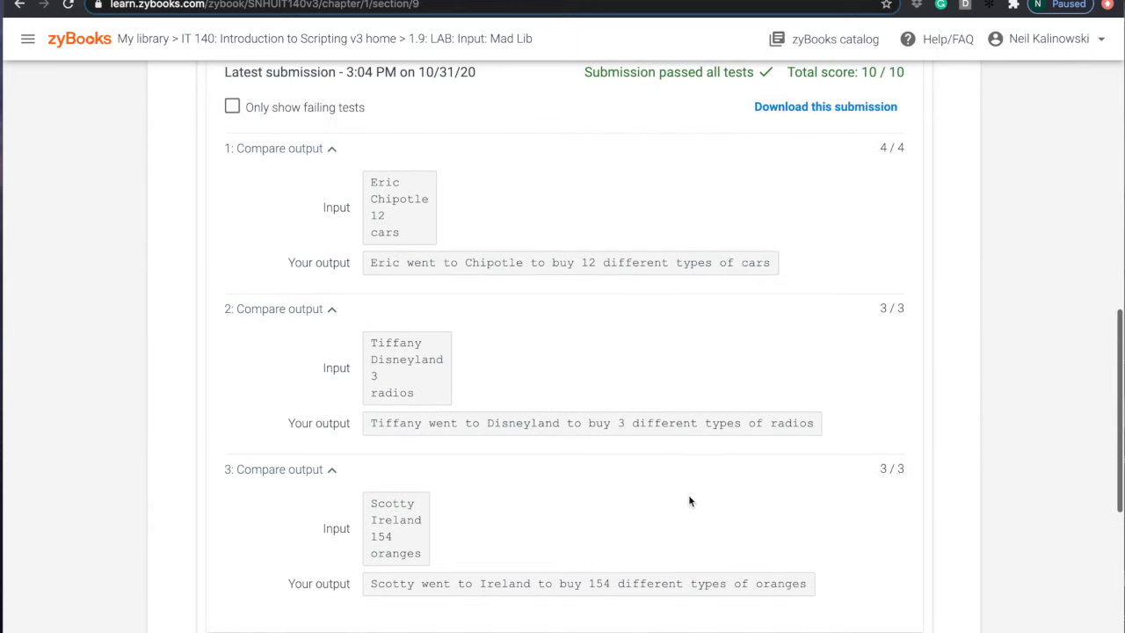
pyautogui.scroll(3)
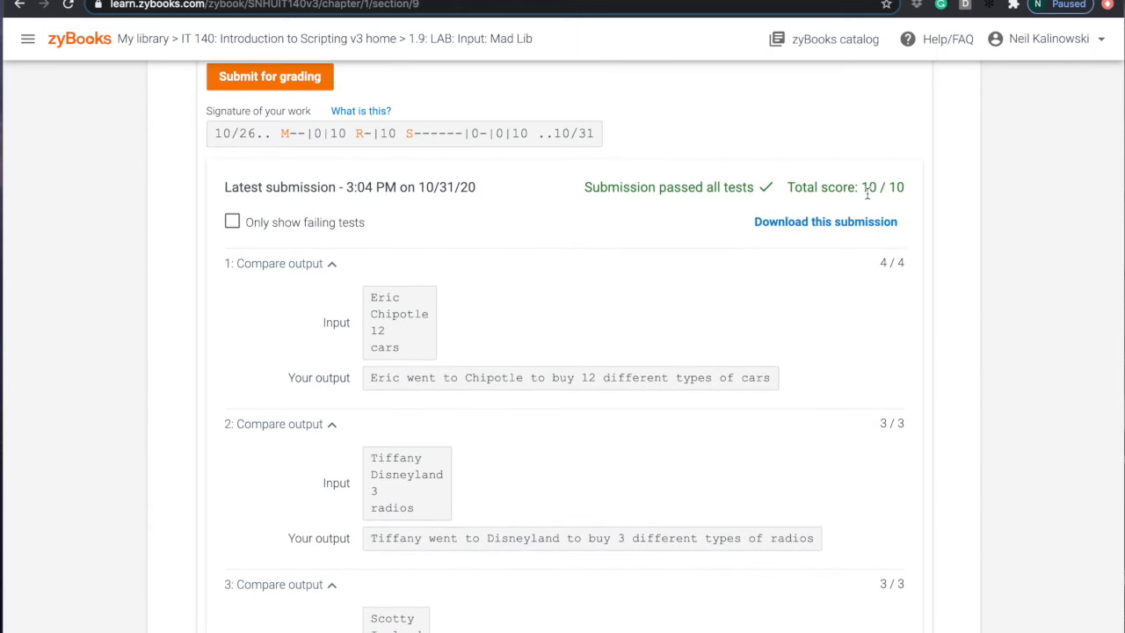
pyautogui.scroll(-3)
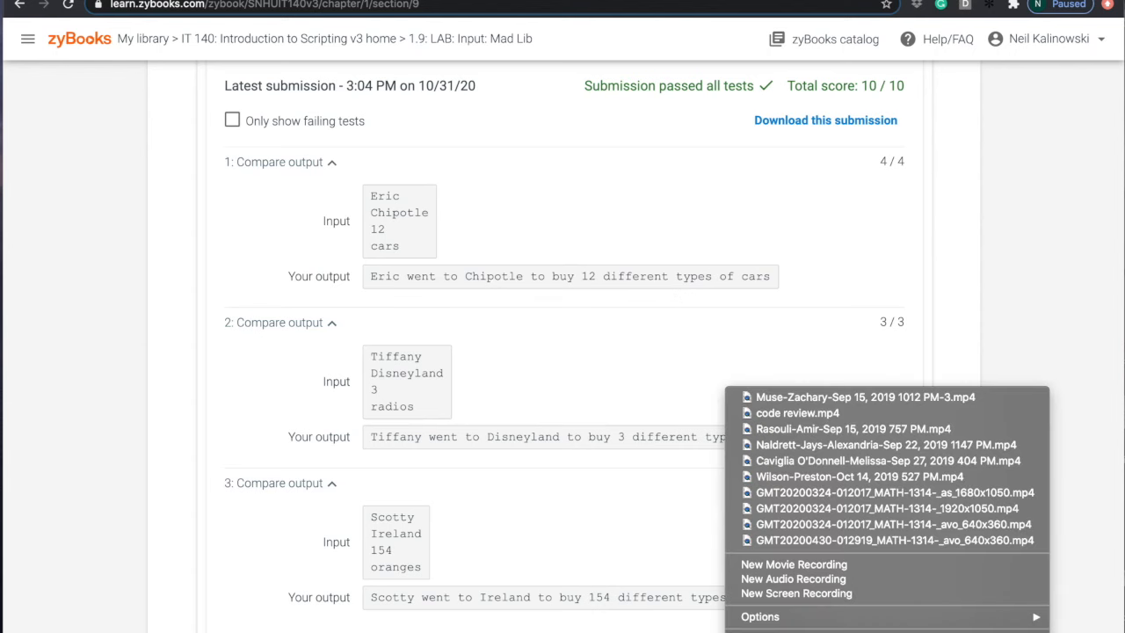
pyautogui.moveTo(796, 592)
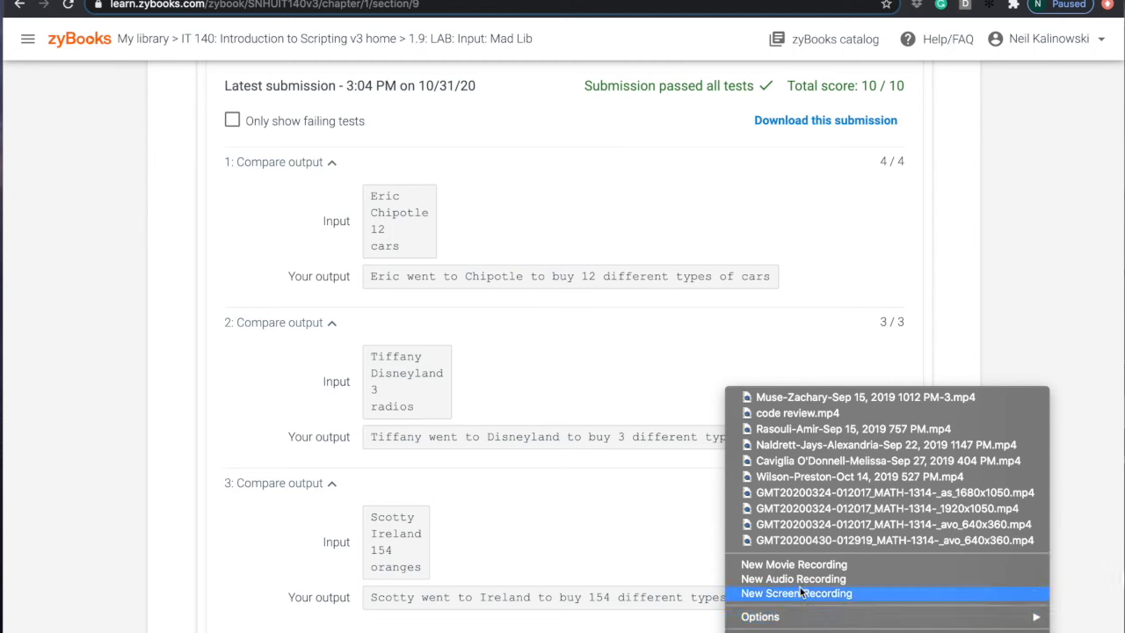